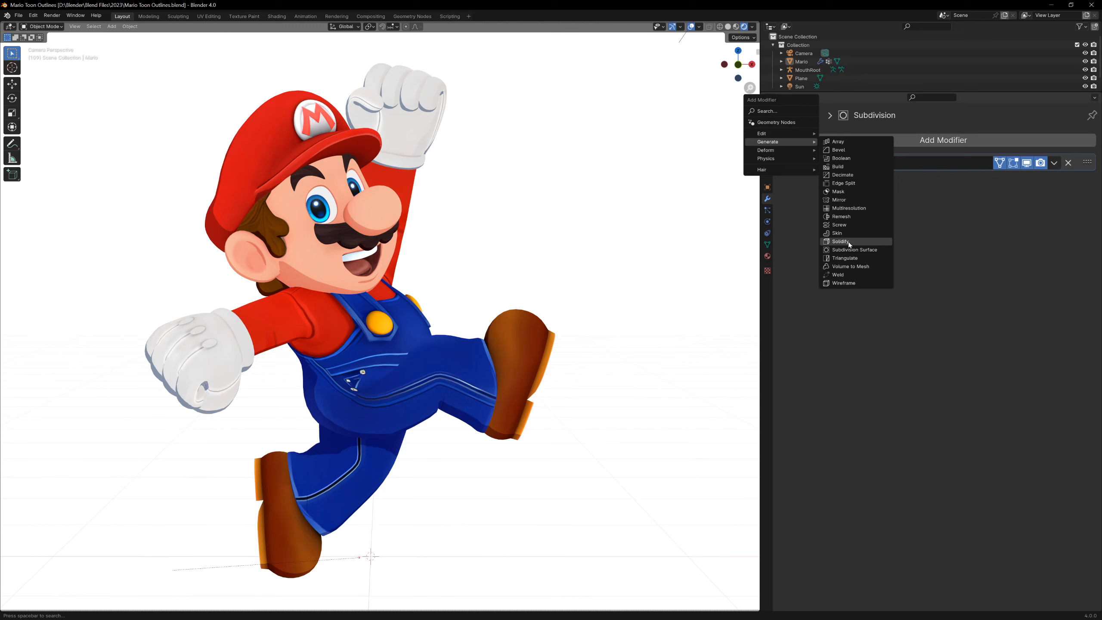
- Add a Solidify modifier to Mario and a new black Outline material with Backface Culling enabled
{"action": "left_click", "coordinate": [839, 241]}
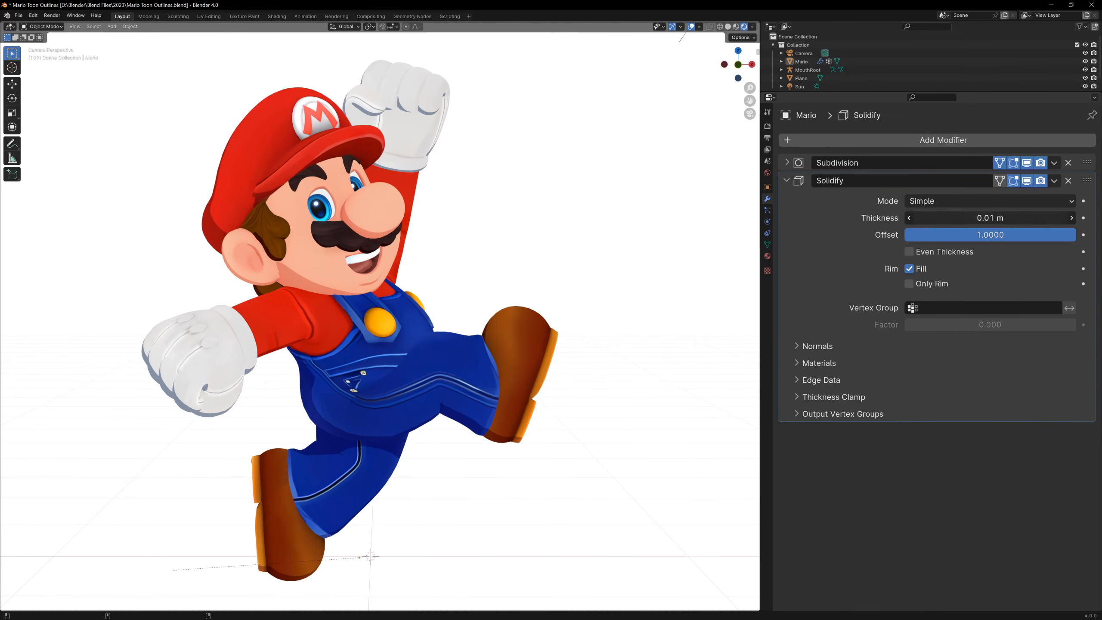
{"action": "left_click", "coordinate": [767, 258]}
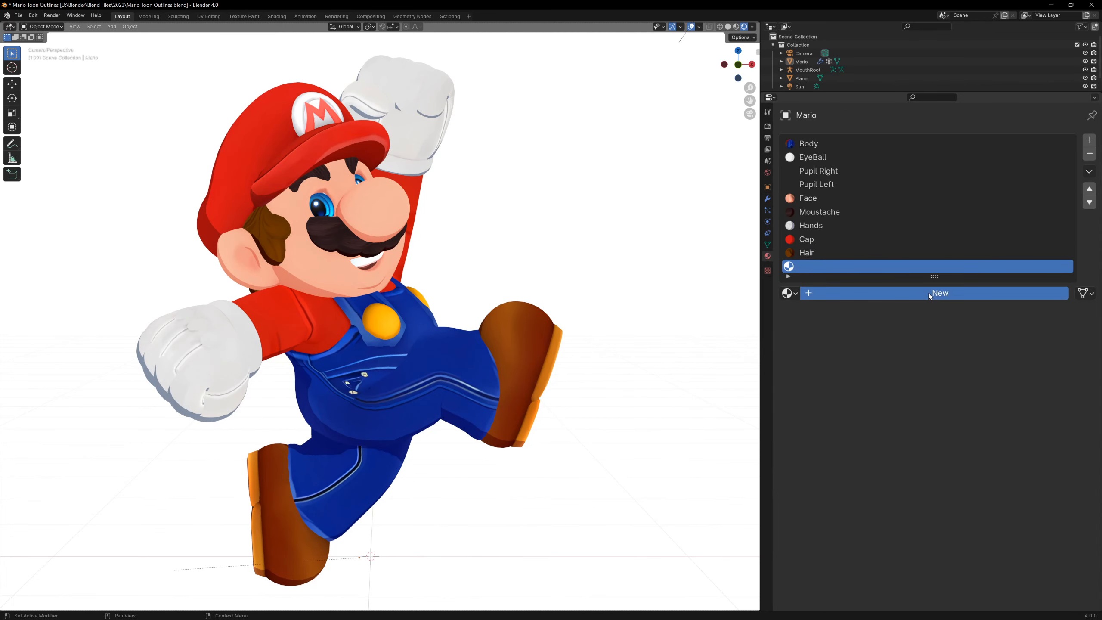
{"action": "left_click", "coordinate": [939, 292]}
{"action": "type", "text": "Outline"}
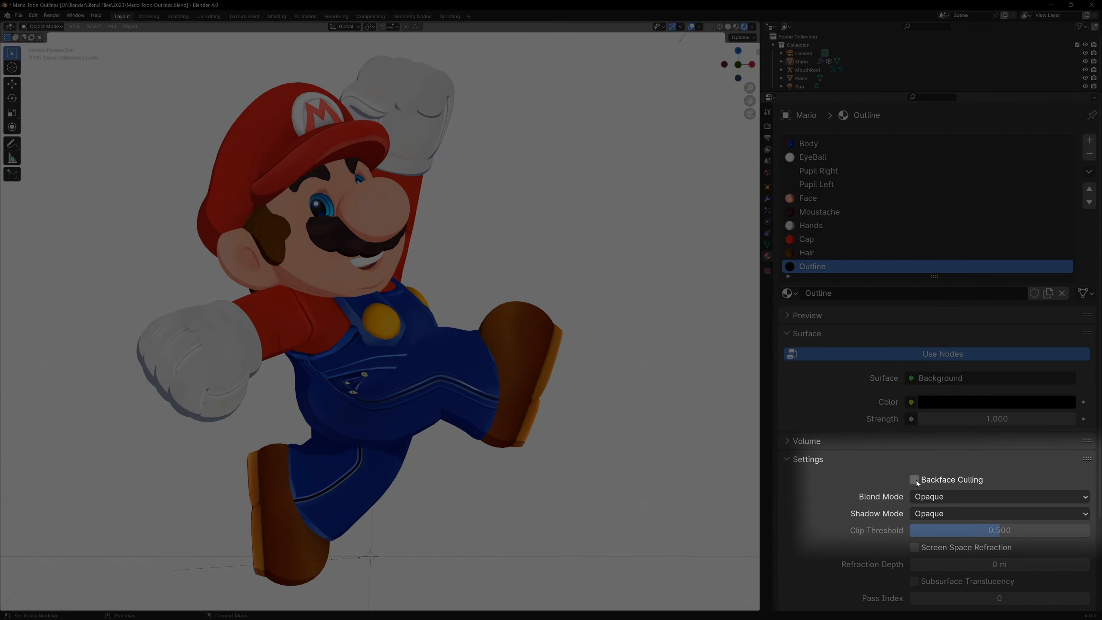
{"action": "left_click", "coordinate": [914, 479]}
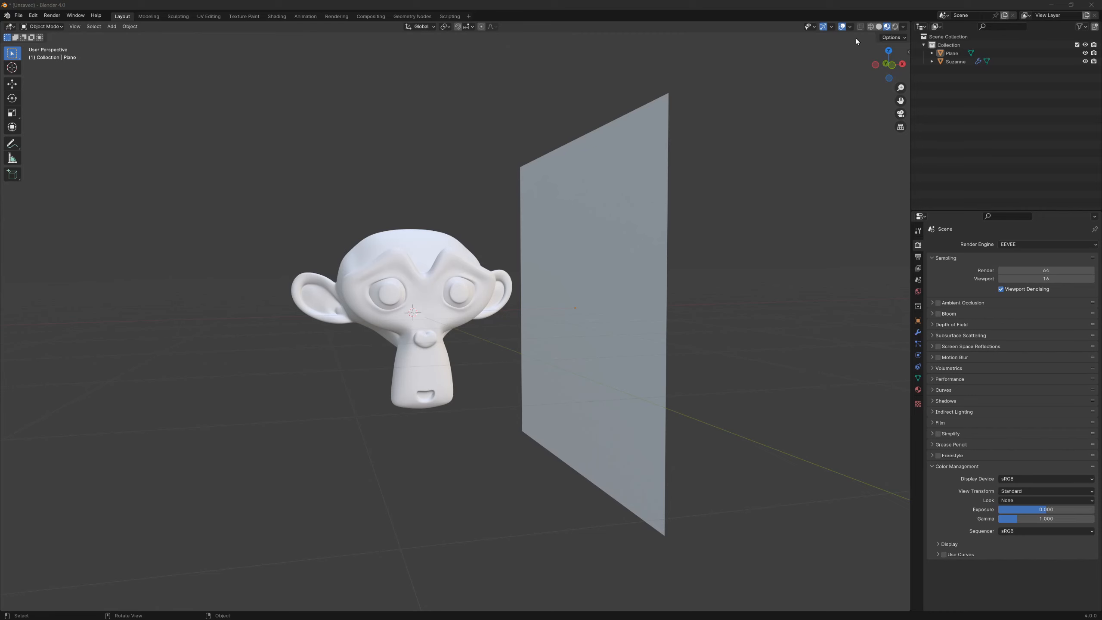
{"action": "left_click", "coordinate": [850, 26]}
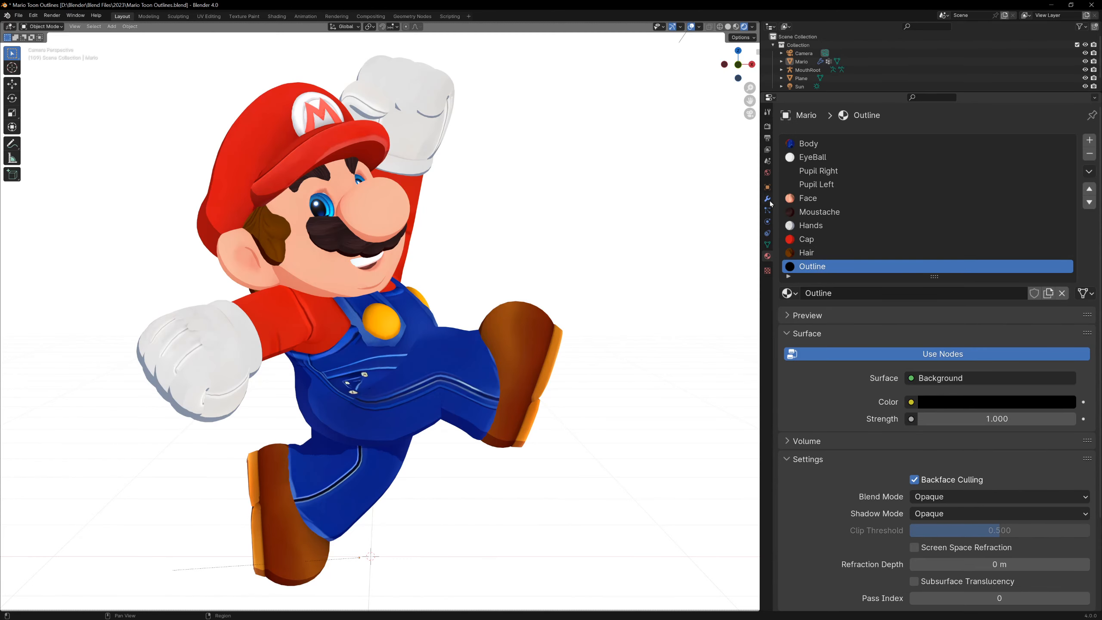
- Flip the Solidify shell normals and raise Material Offset to the Outline slot
{"action": "left_click", "coordinate": [767, 198]}
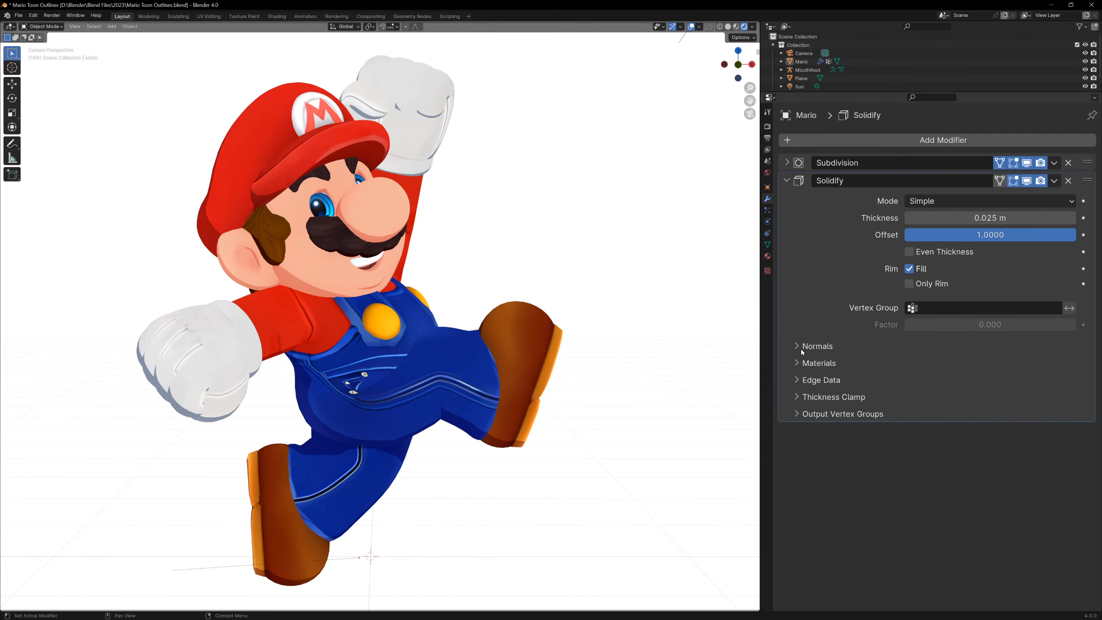
{"action": "left_click", "coordinate": [817, 346]}
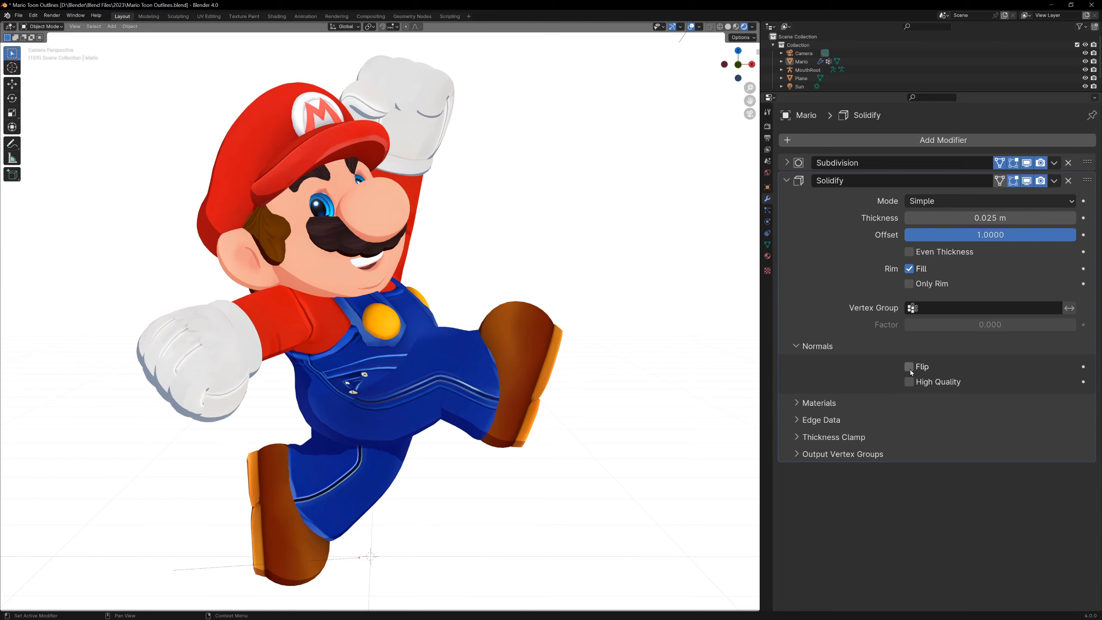
{"action": "left_click", "coordinate": [910, 366]}
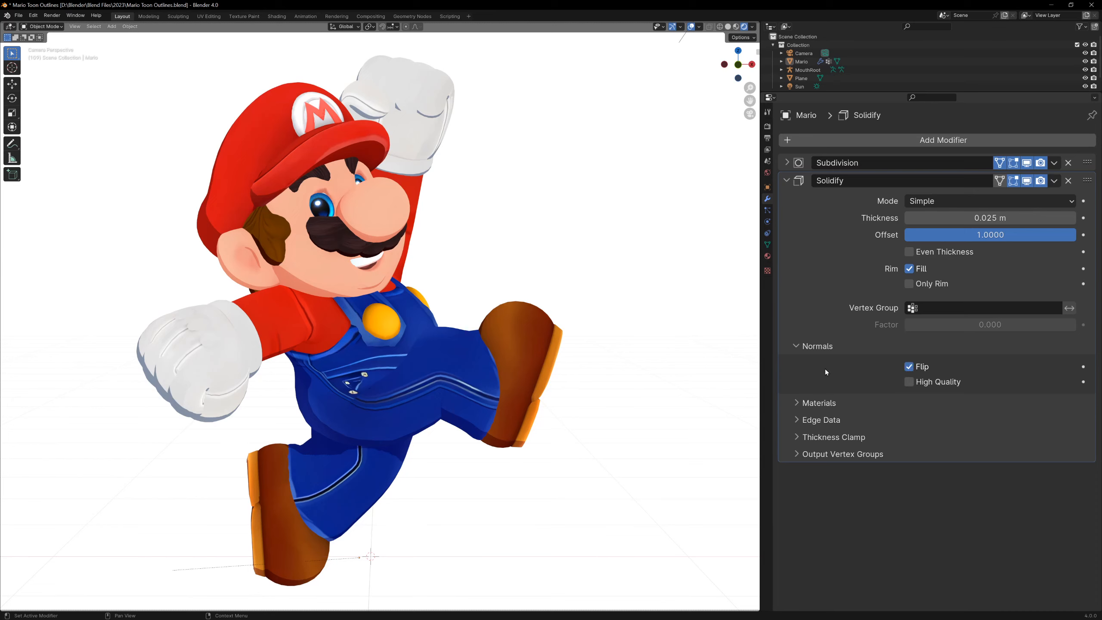
{"action": "left_click", "coordinate": [818, 402]}
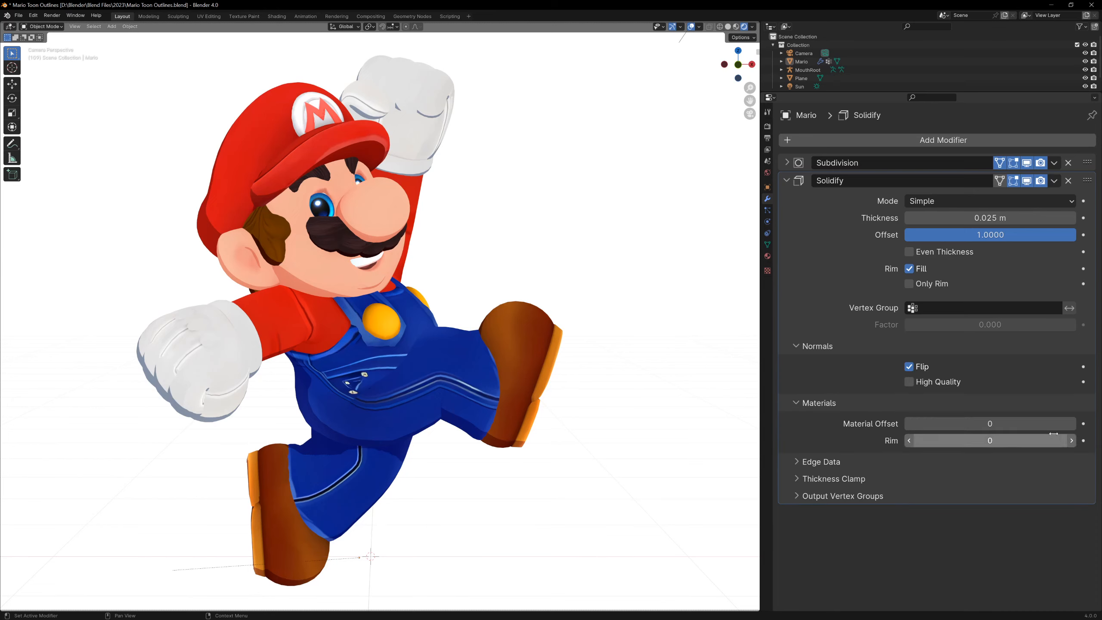
{"action": "left_click", "coordinate": [1071, 423]}
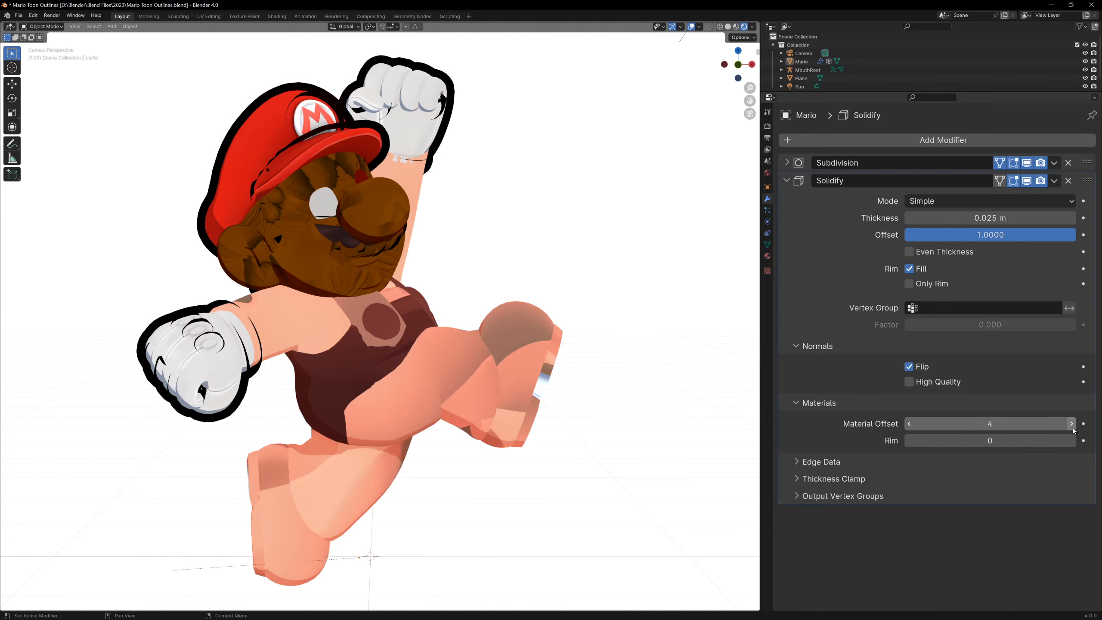
{"action": "left_click", "coordinate": [1072, 423]}
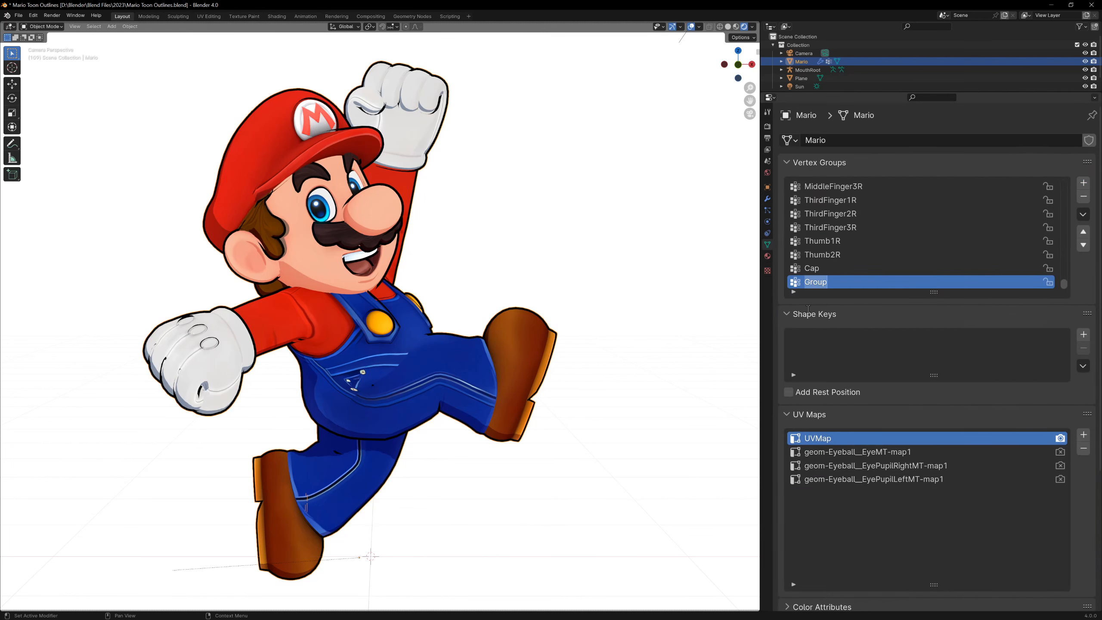
- Drive the Solidify with the Thickness vertex group, adjust Factor, and paint weights on Mario's cap
{"action": "left_click", "coordinate": [44, 26]}
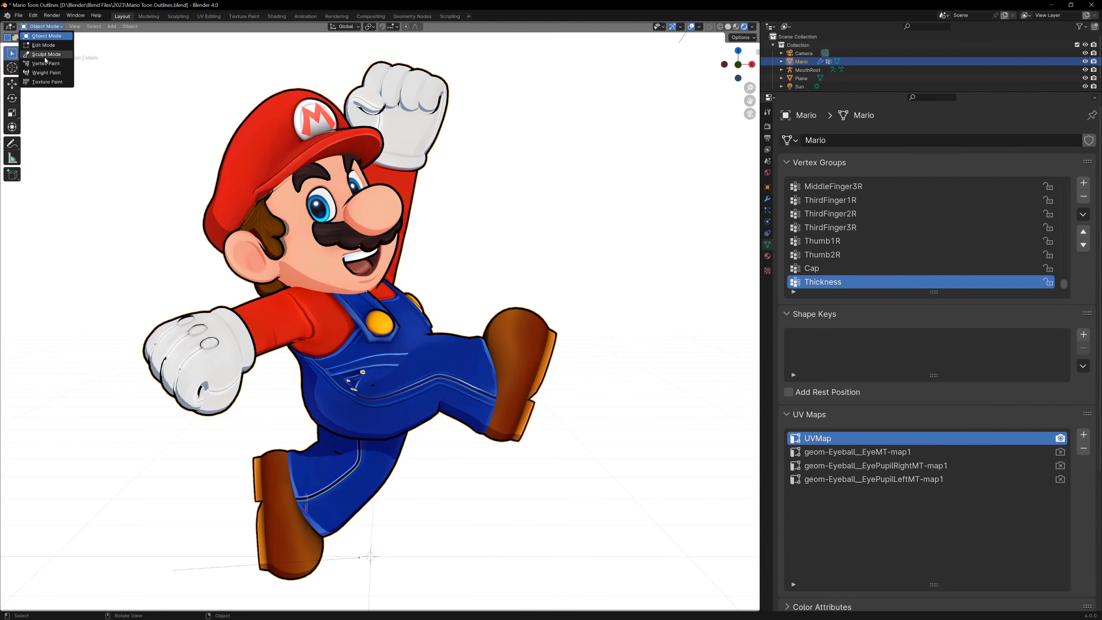
{"action": "left_click", "coordinate": [48, 63]}
{"action": "type", "text": "thick"}
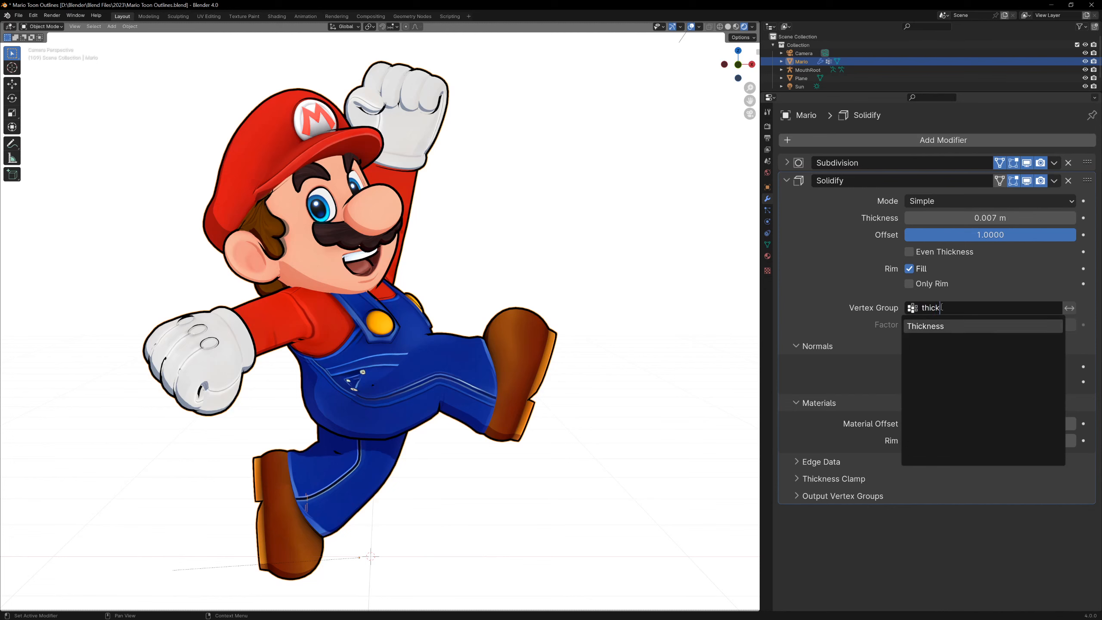
{"action": "left_click", "coordinate": [925, 325]}
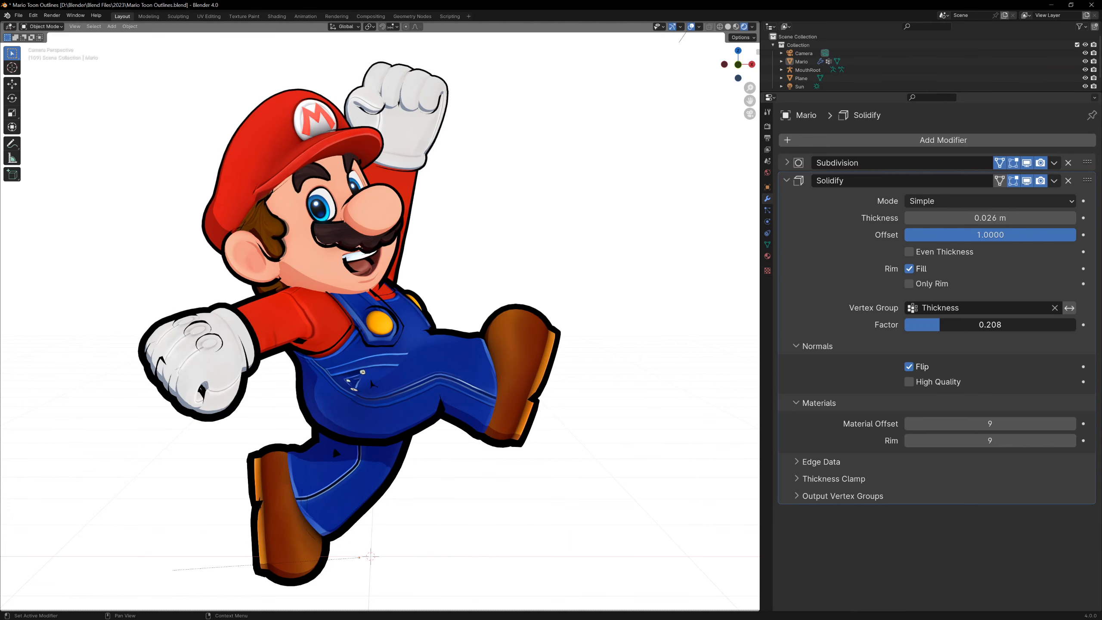
{"action": "left_click_drag", "start_coordinate": [963, 324], "coordinate": [914, 324]}
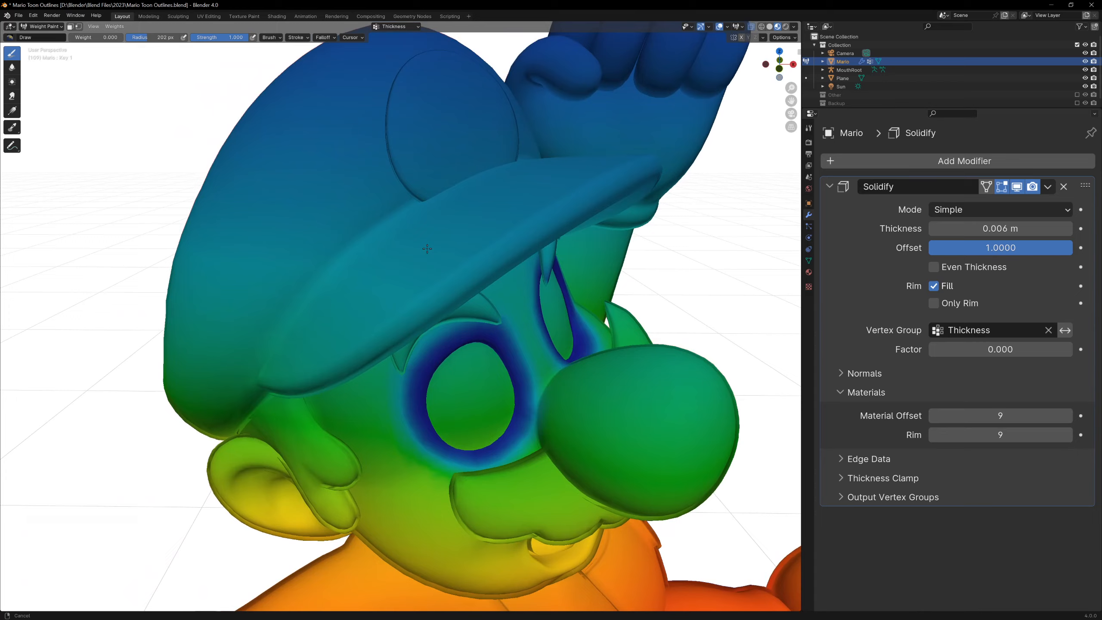
{"action": "left_click_drag", "start_coordinate": [427, 250], "coordinate": [457, 230]}
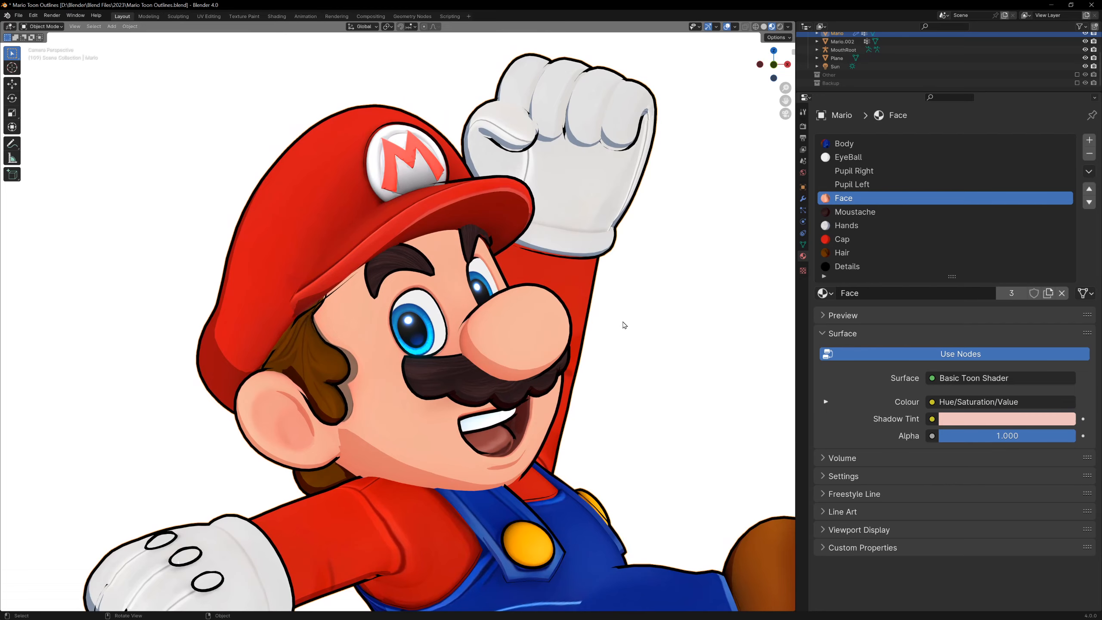
- In Edit Mode, knife-cut a detail stroke into Mario's face mesh
{"action": "key", "text": "Tab"}
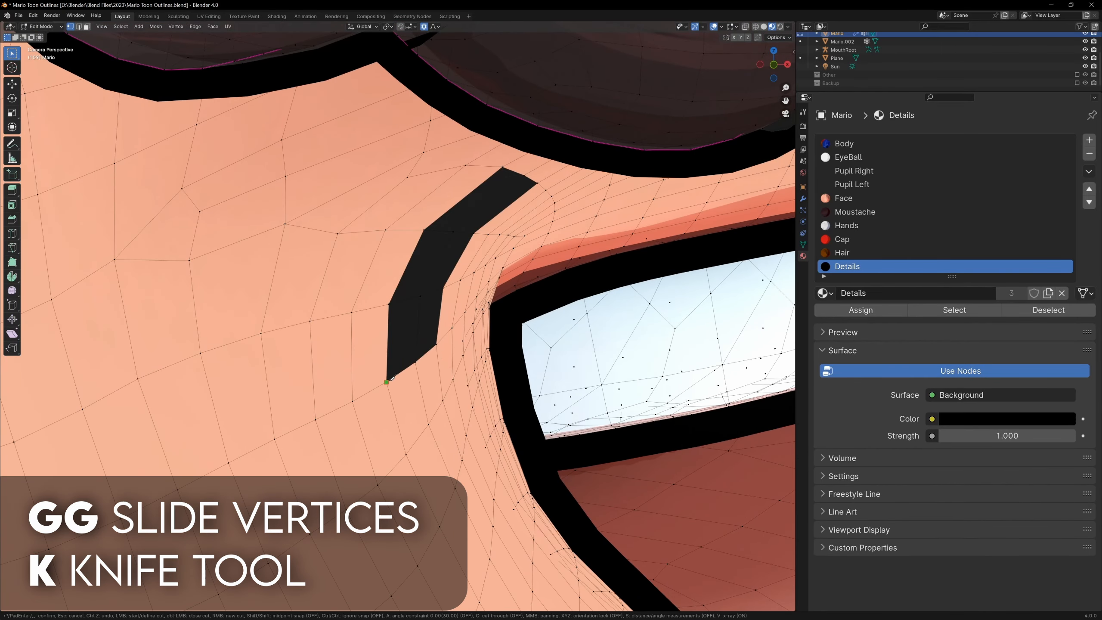
{"action": "left_click", "coordinate": [844, 197]}
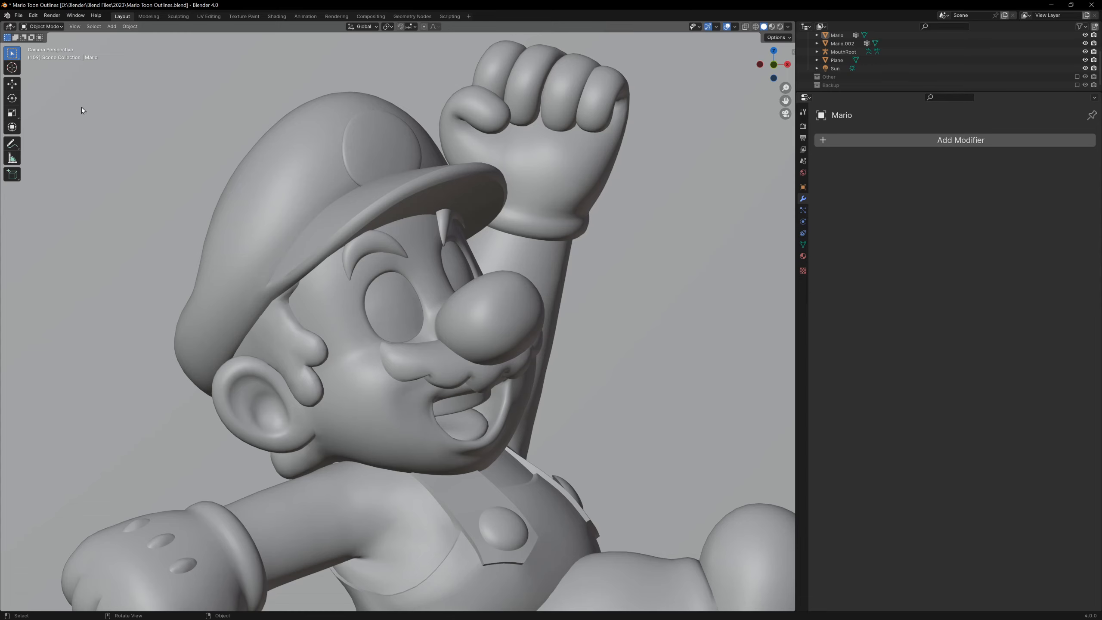
- Switch to Vertex Paint mode and set the brush colour to black
{"action": "left_click", "coordinate": [44, 26]}
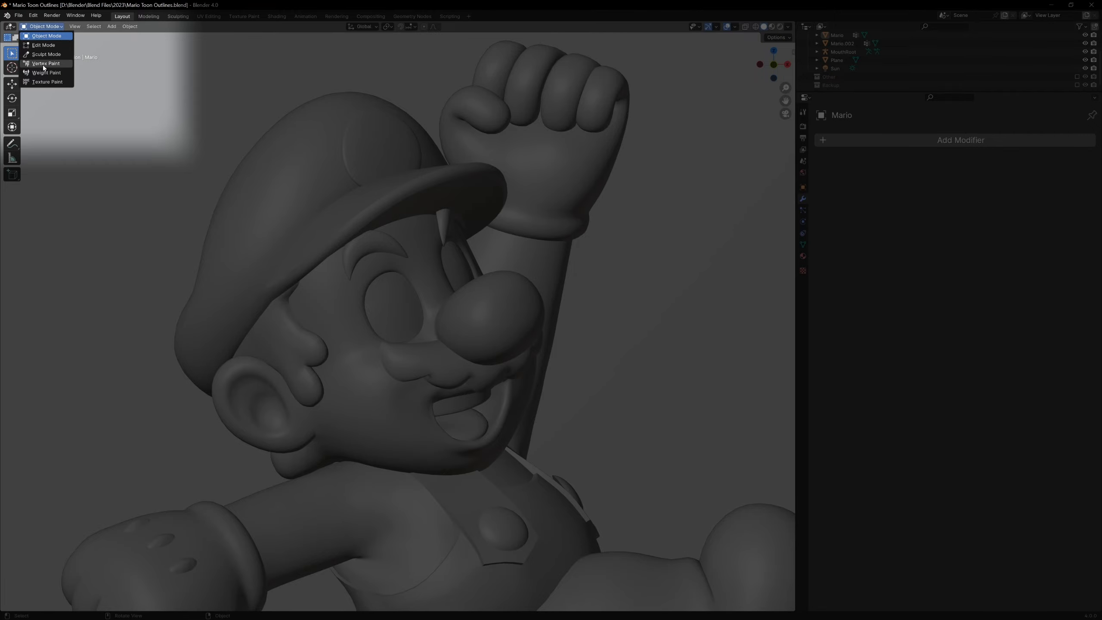
{"action": "left_click", "coordinate": [46, 63]}
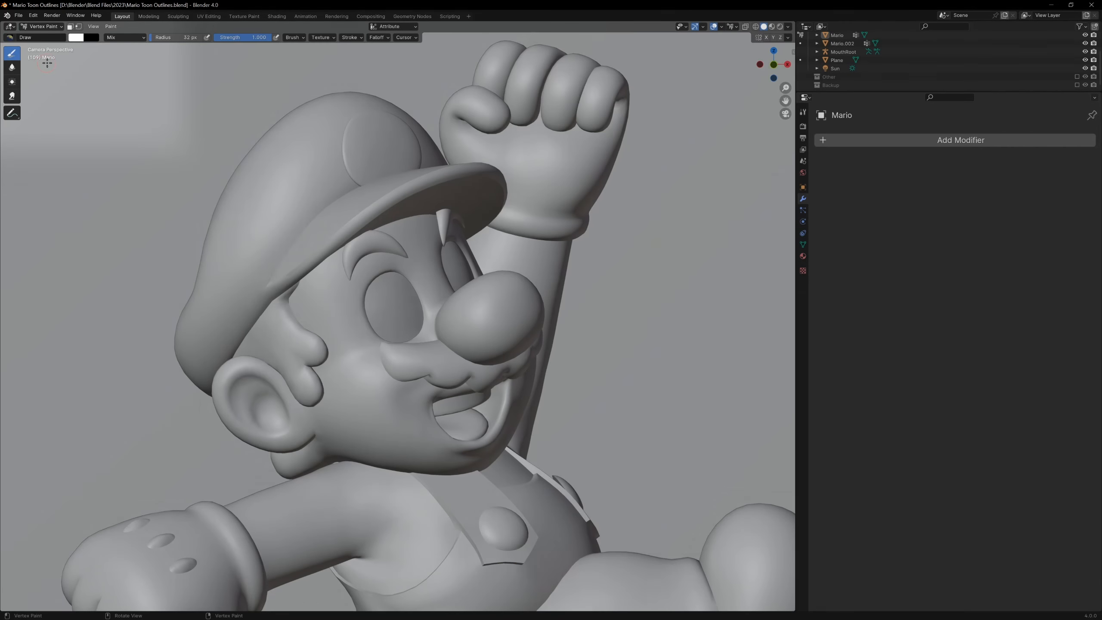
{"action": "left_click", "coordinate": [76, 37]}
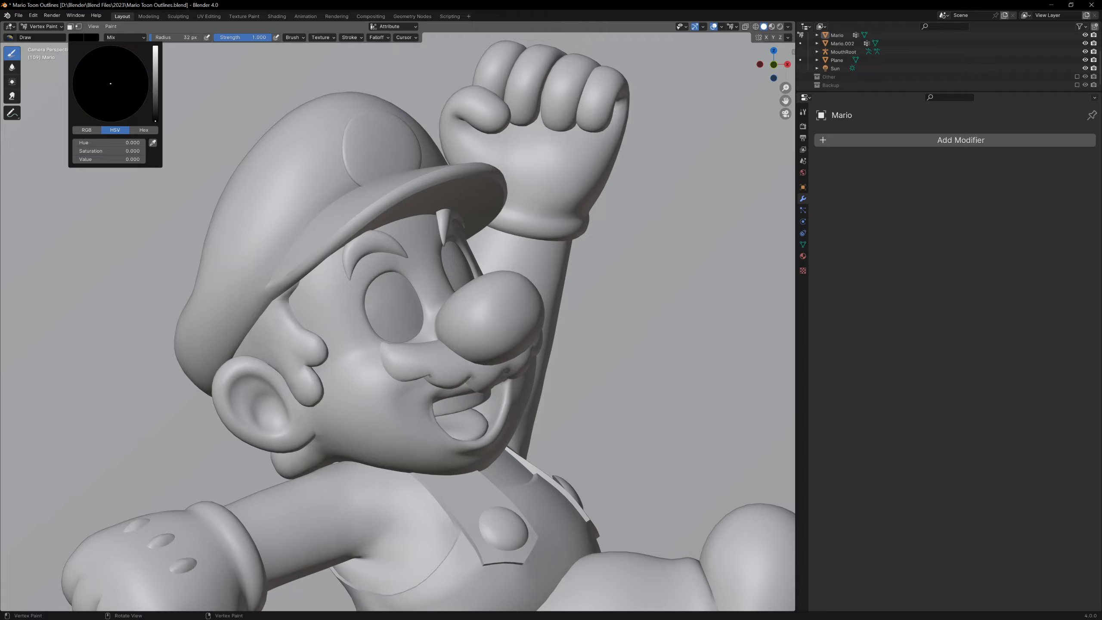
{"action": "left_click", "coordinate": [722, 26]}
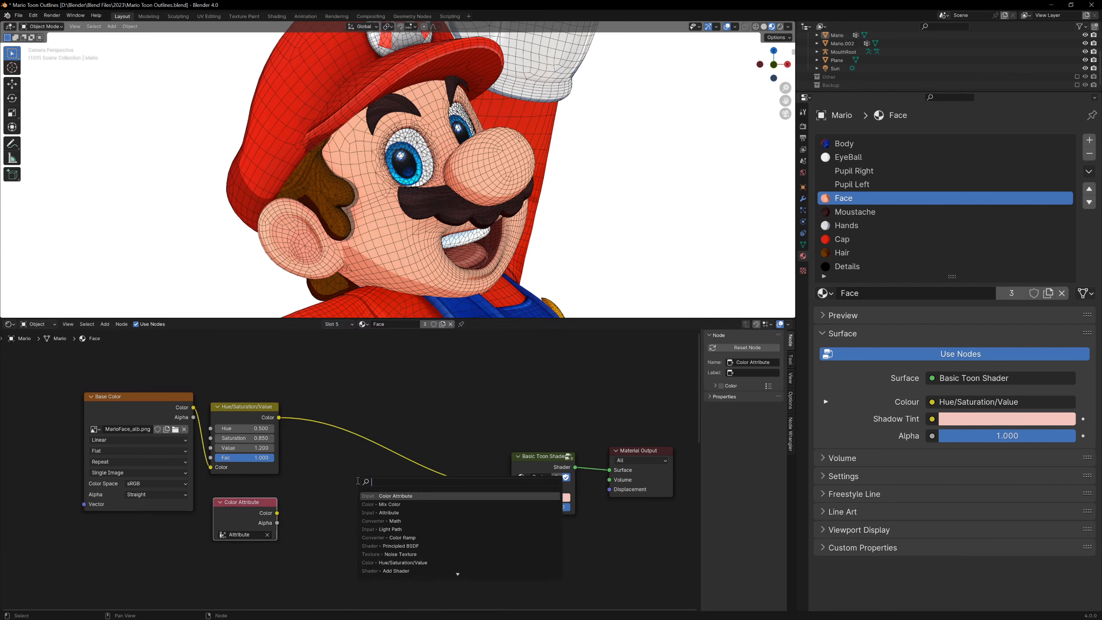
- Add a Mix Color node set to Multiply in the Face material, then return to Edit Mode
{"action": "left_click", "coordinate": [395, 504]}
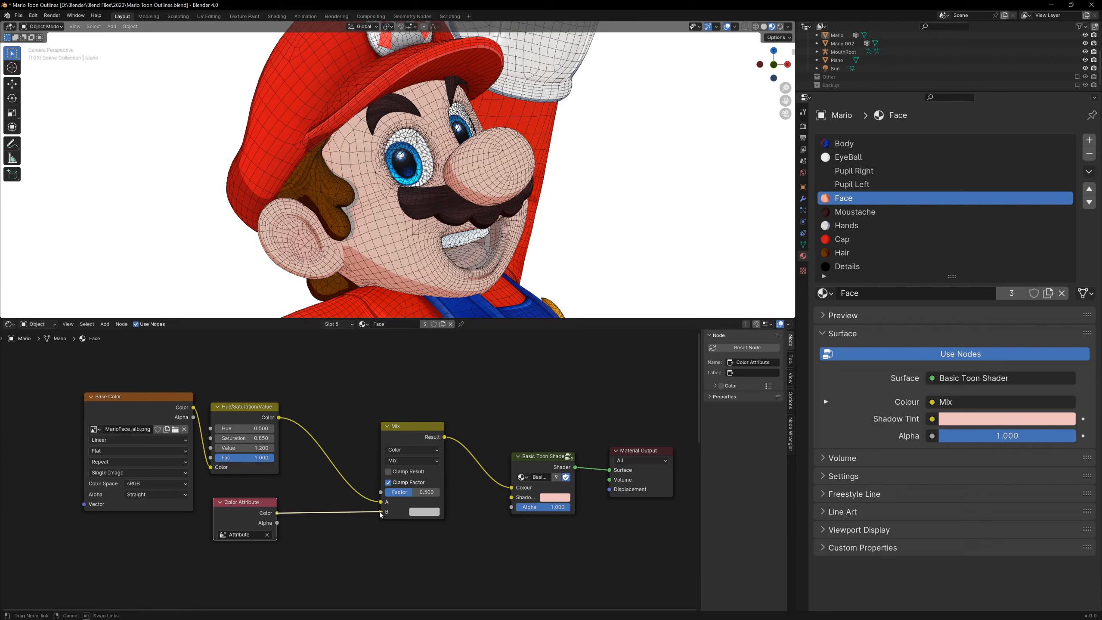
{"action": "left_click", "coordinate": [413, 460]}
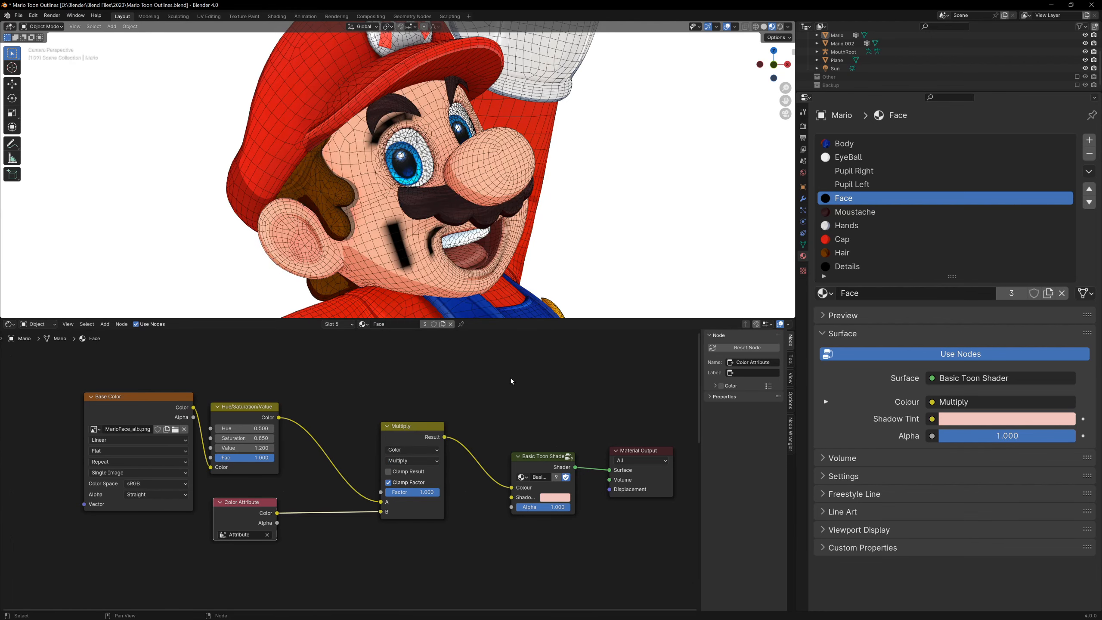
{"action": "key", "text": "Tab"}
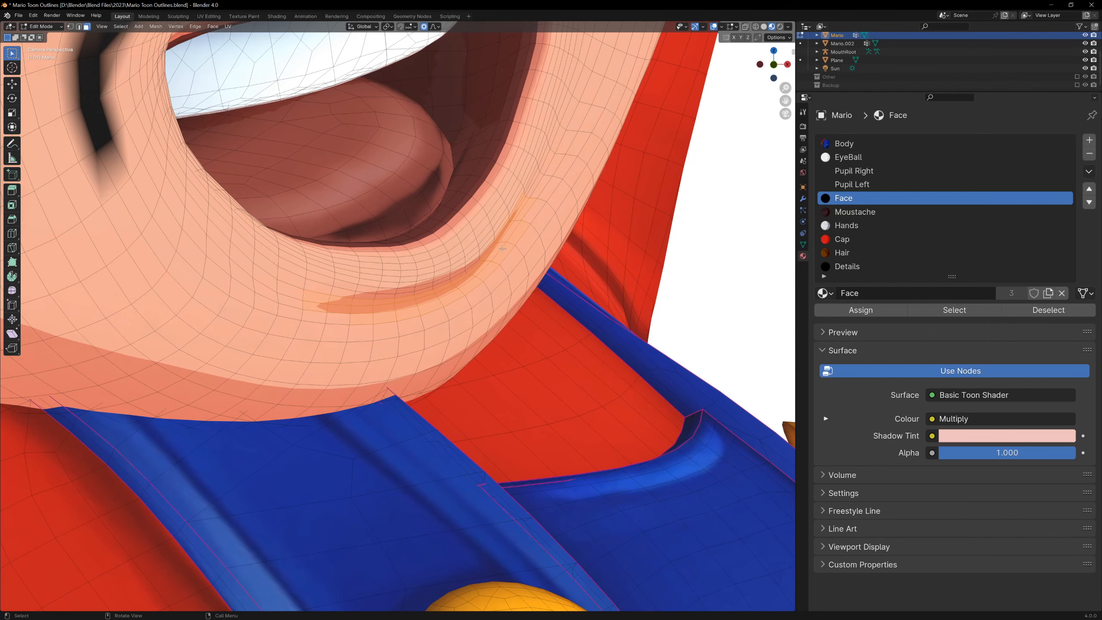
- Paint a black line beside Mario's mouth in Vertex Paint mode
{"action": "left_click", "coordinate": [40, 26]}
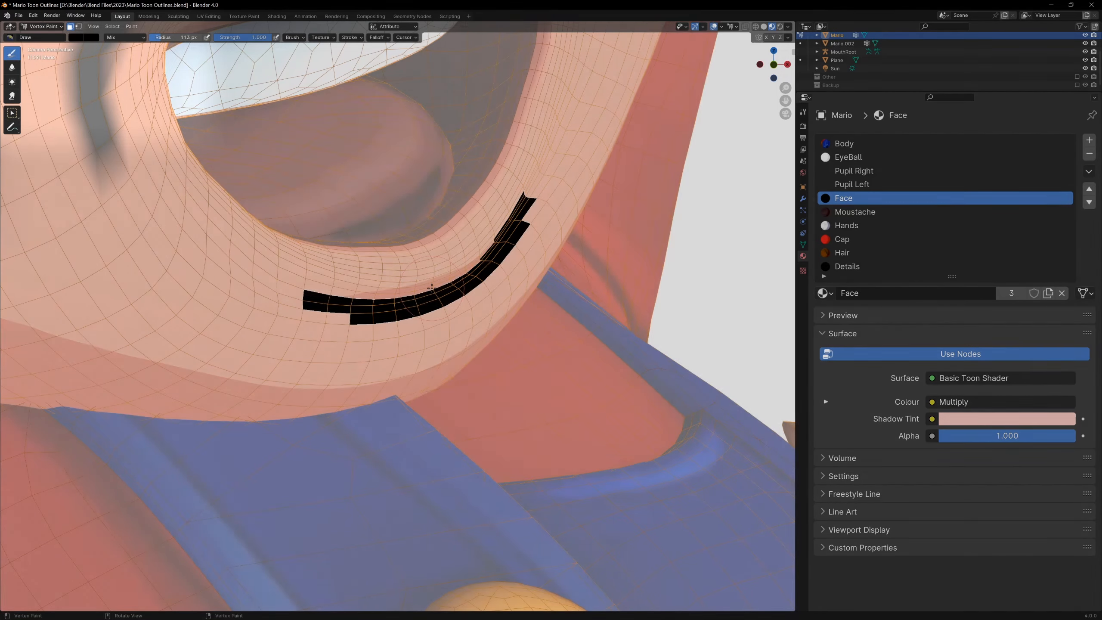
{"action": "left_click", "coordinate": [42, 26]}
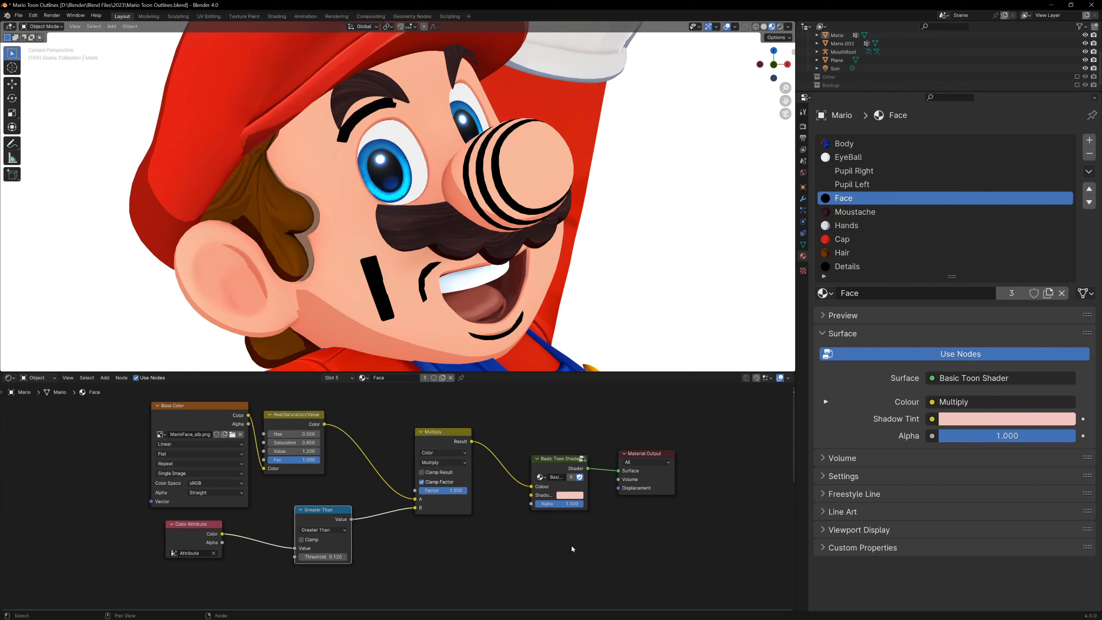
{"action": "key", "text": "Tab"}
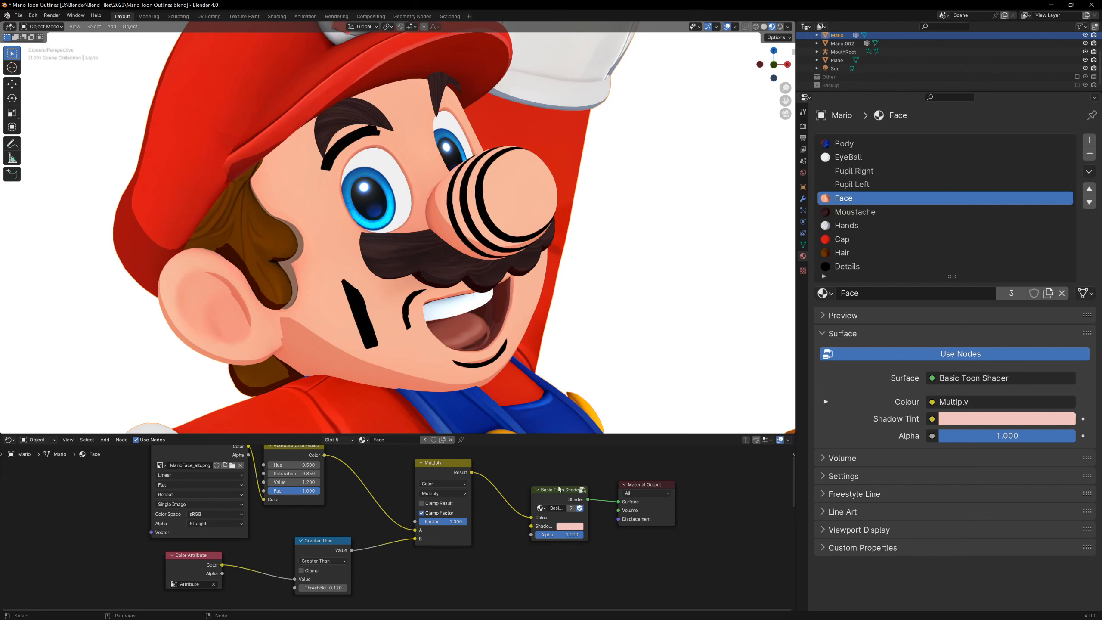
- Switch to Vertex Paint and paint a small black stroke on Mario's face
{"action": "left_click", "coordinate": [44, 26]}
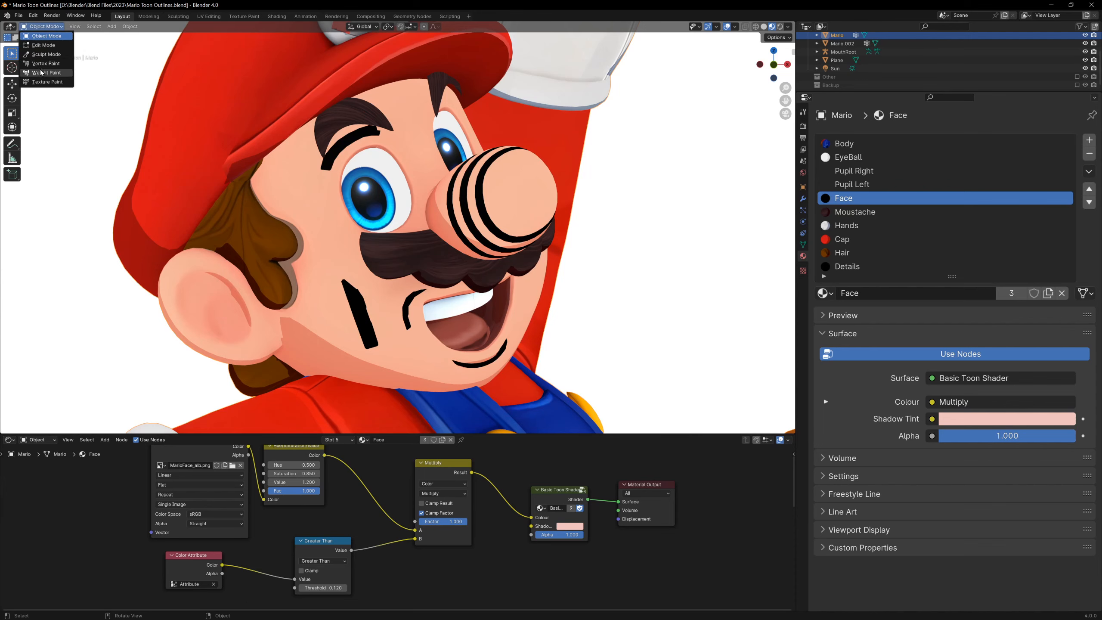
{"action": "left_click", "coordinate": [45, 62]}
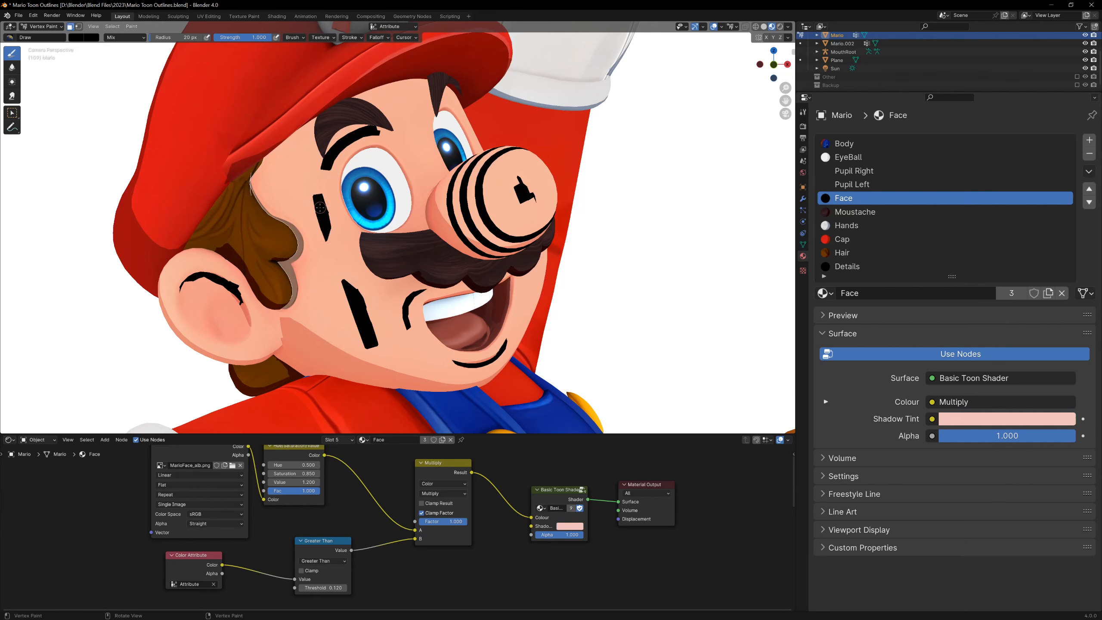
{"action": "left_click", "coordinate": [244, 15]}
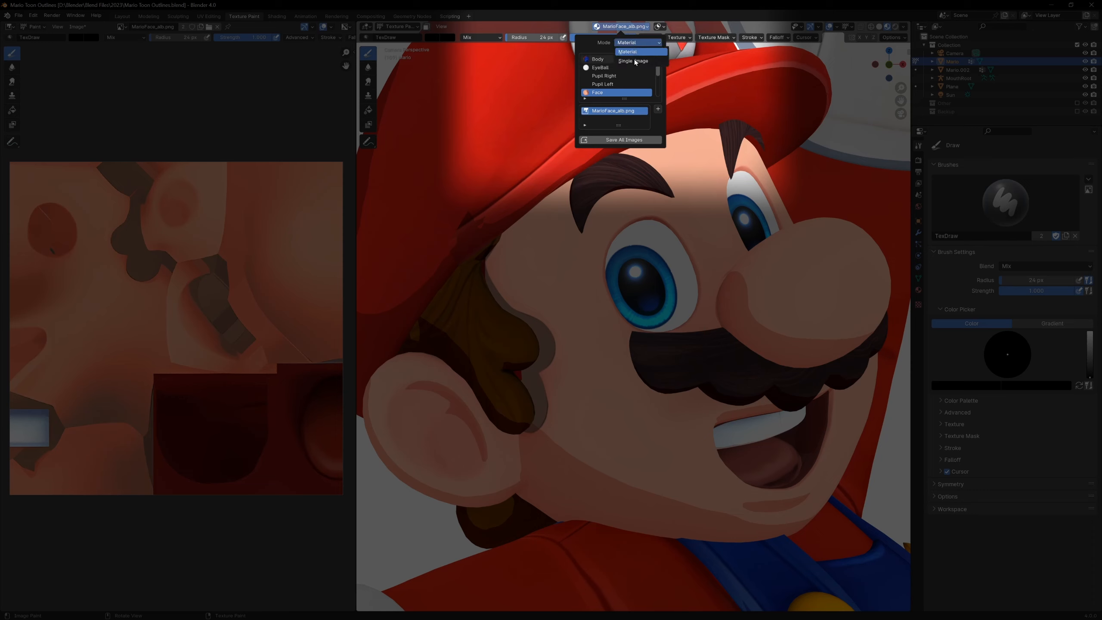
- Set Texture Paint to Single Image mode targeting MarioFace_alb.png
{"action": "left_click", "coordinate": [631, 60]}
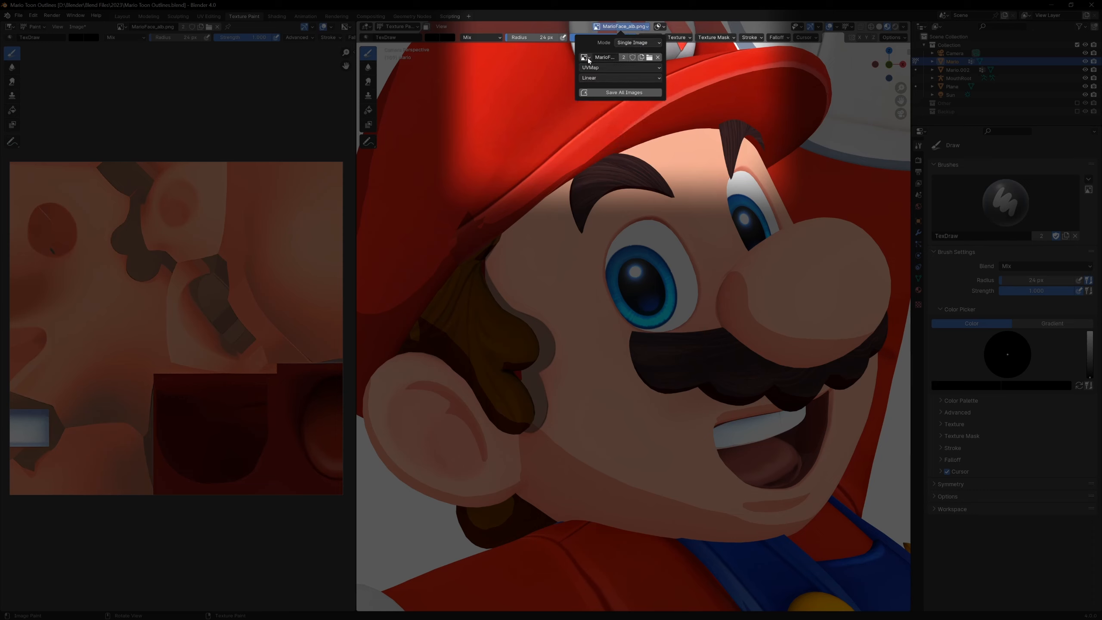
{"action": "left_click", "coordinate": [584, 57]}
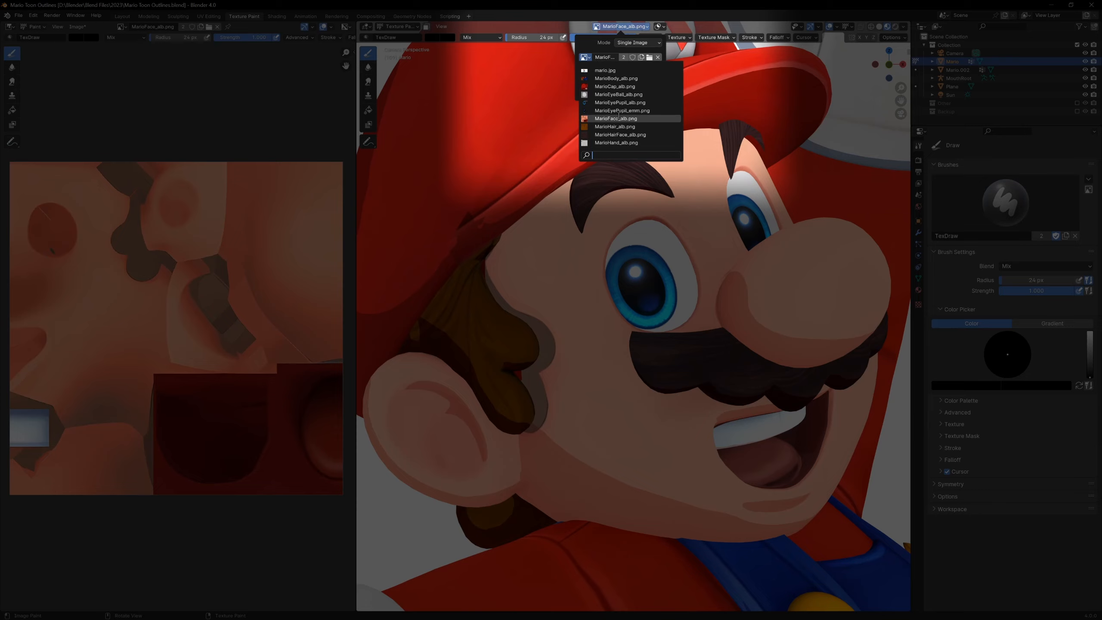
{"action": "left_click", "coordinate": [616, 118]}
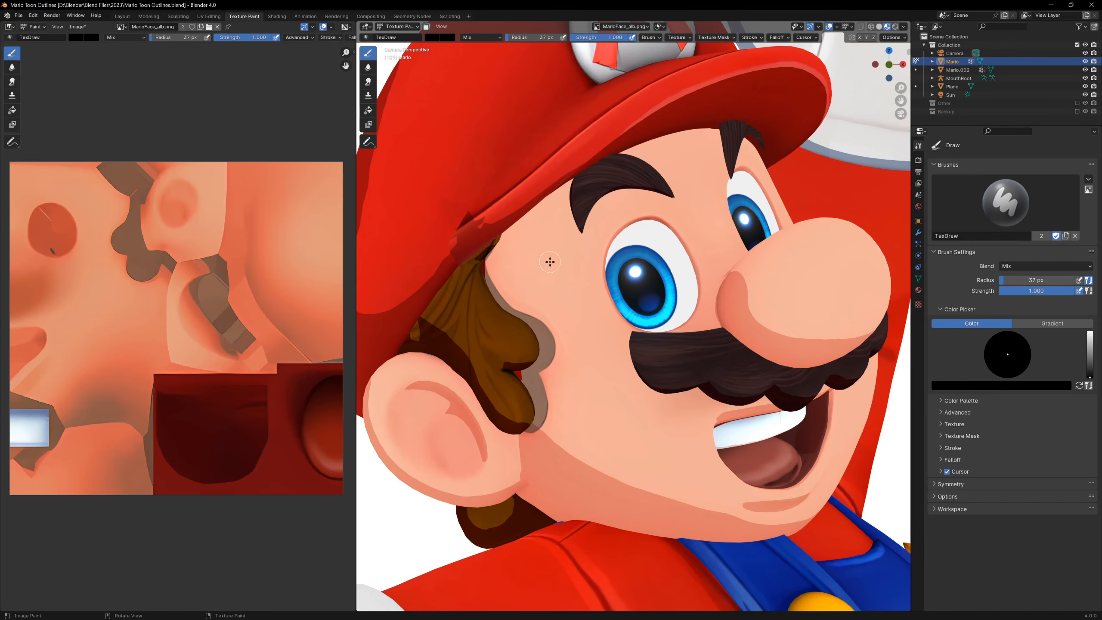
- Paint black strokes across Mario's cheek and along his chin on the texture
{"action": "left_click_drag", "start_coordinate": [530, 253], "coordinate": [632, 461]}
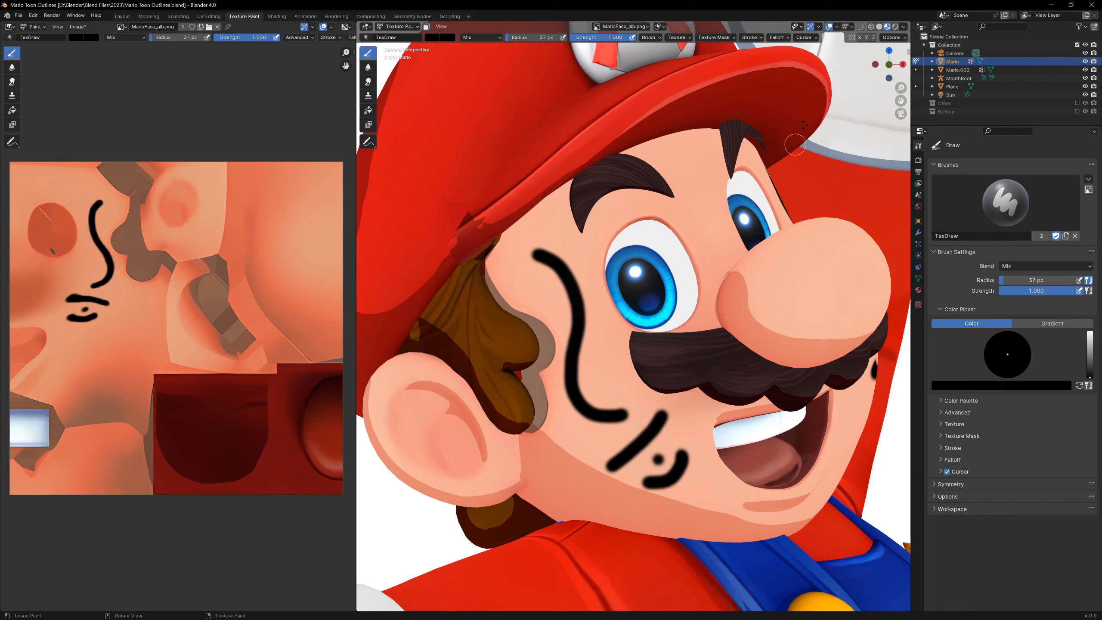
{"action": "left_click", "coordinate": [778, 37]}
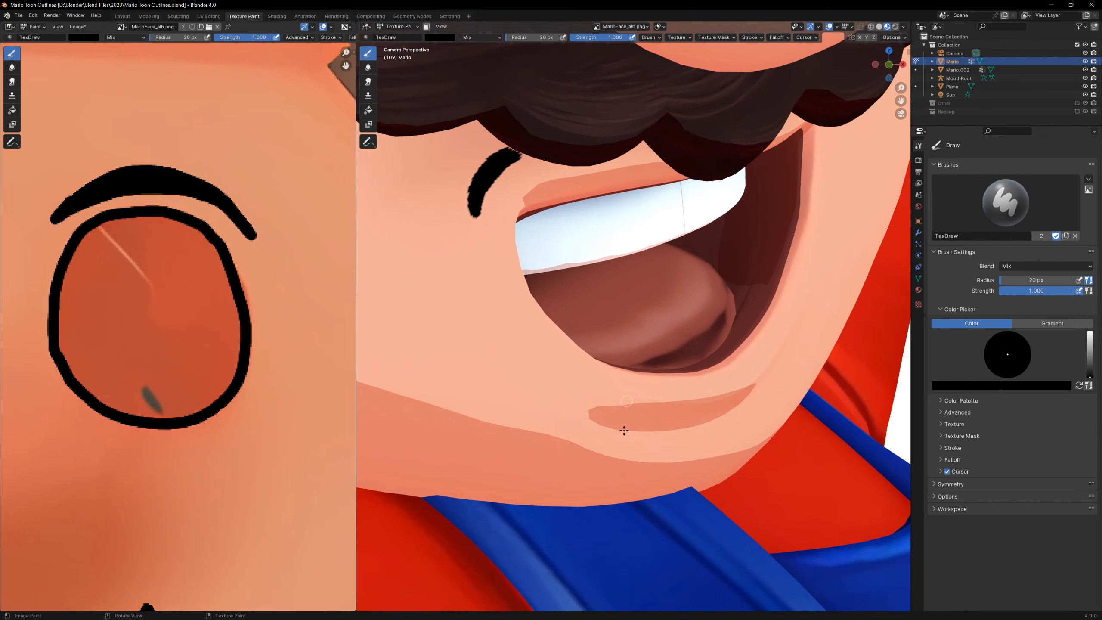
{"action": "left_click_drag", "start_coordinate": [633, 281], "coordinate": [647, 295]}
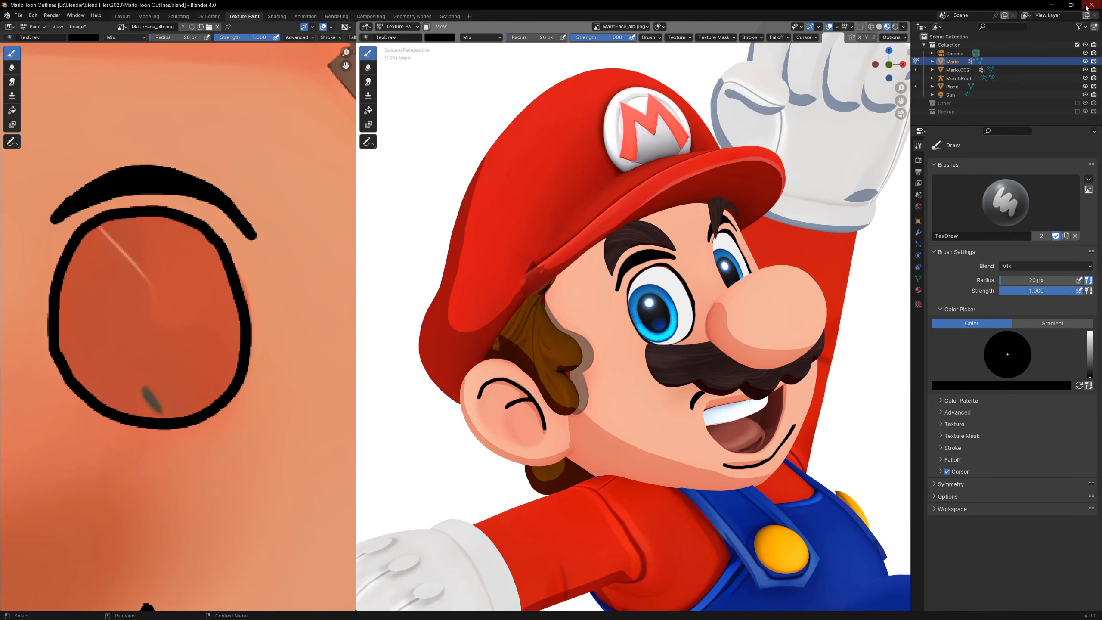
- Close the Mario file, then move the gwen rig's mouth selector to another mouth shape
{"action": "left_click", "coordinate": [1093, 5]}
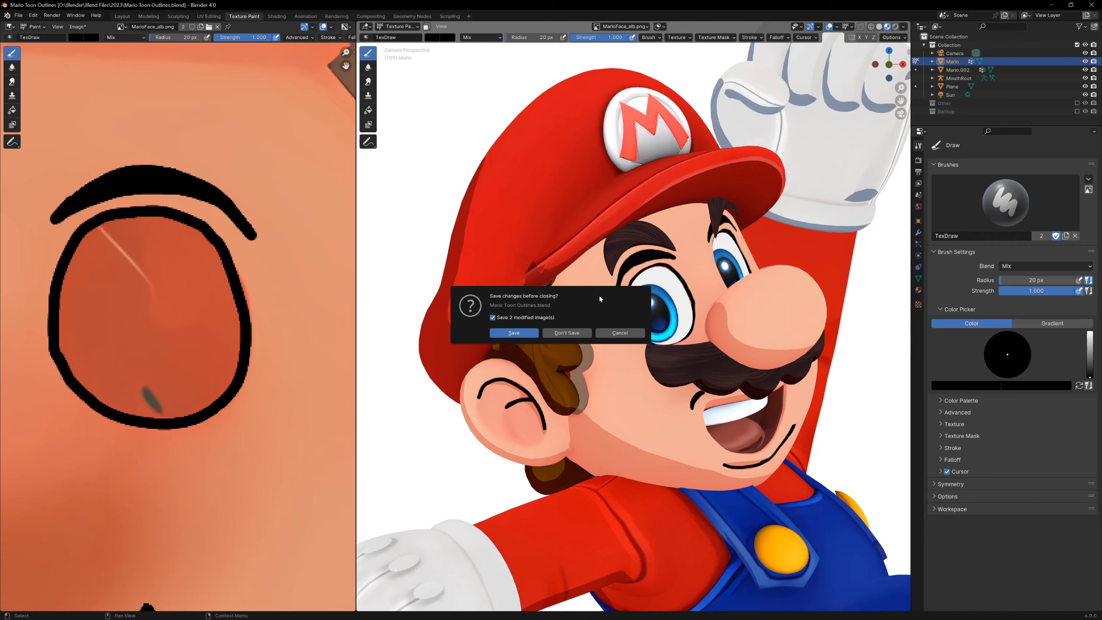
{"action": "mouse_move", "coordinate": [599, 299]}
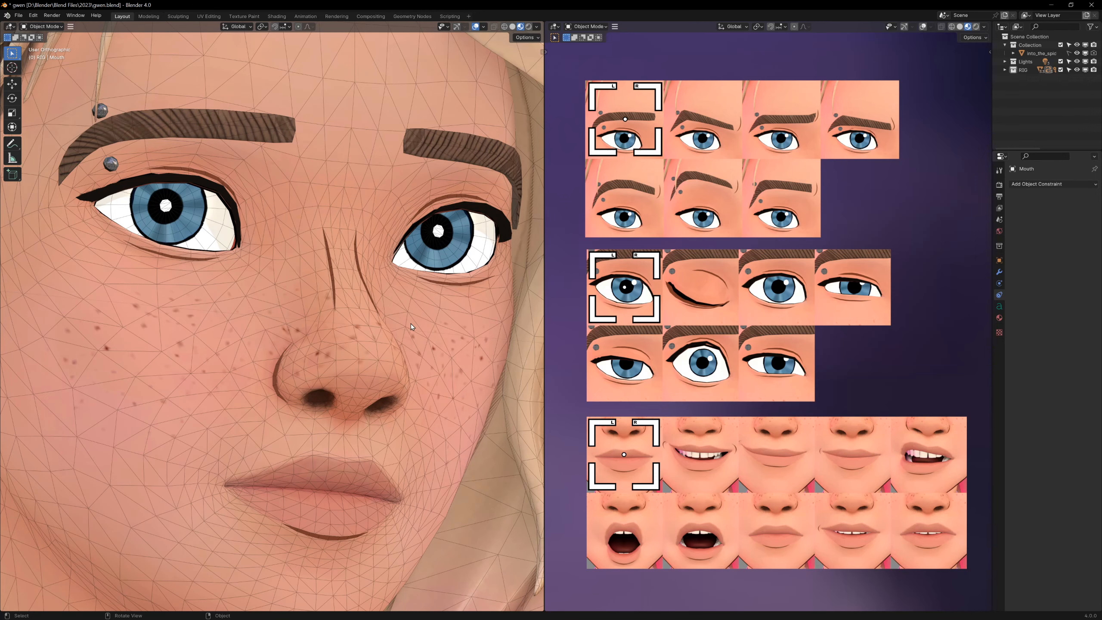
{"action": "mouse_move", "coordinate": [606, 159]}
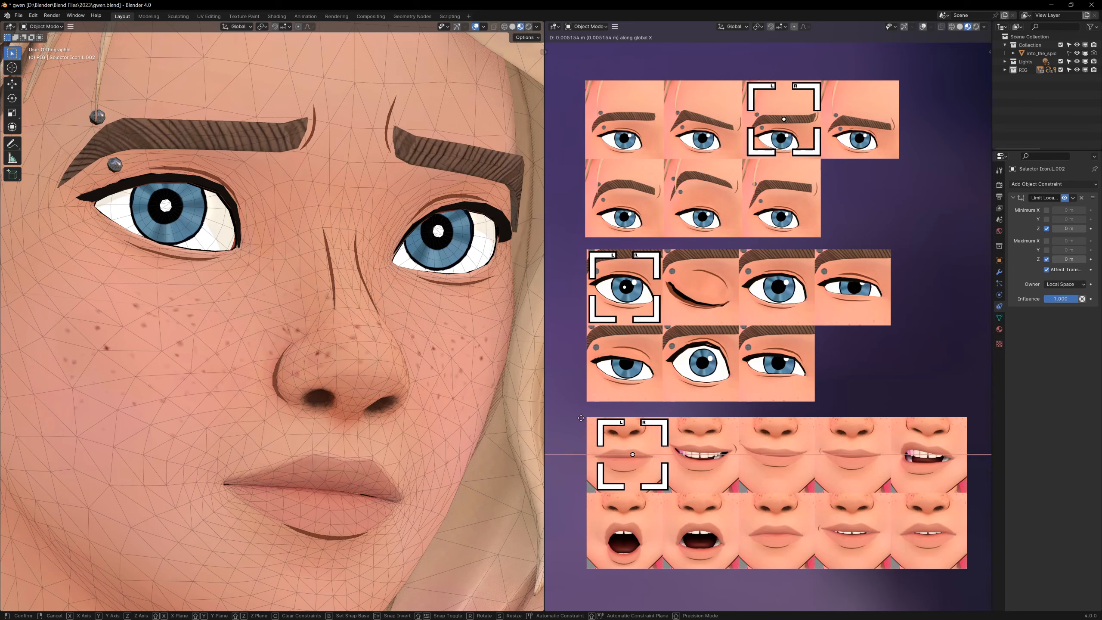
{"action": "left_click_drag", "start_coordinate": [632, 454], "coordinate": [701, 453]}
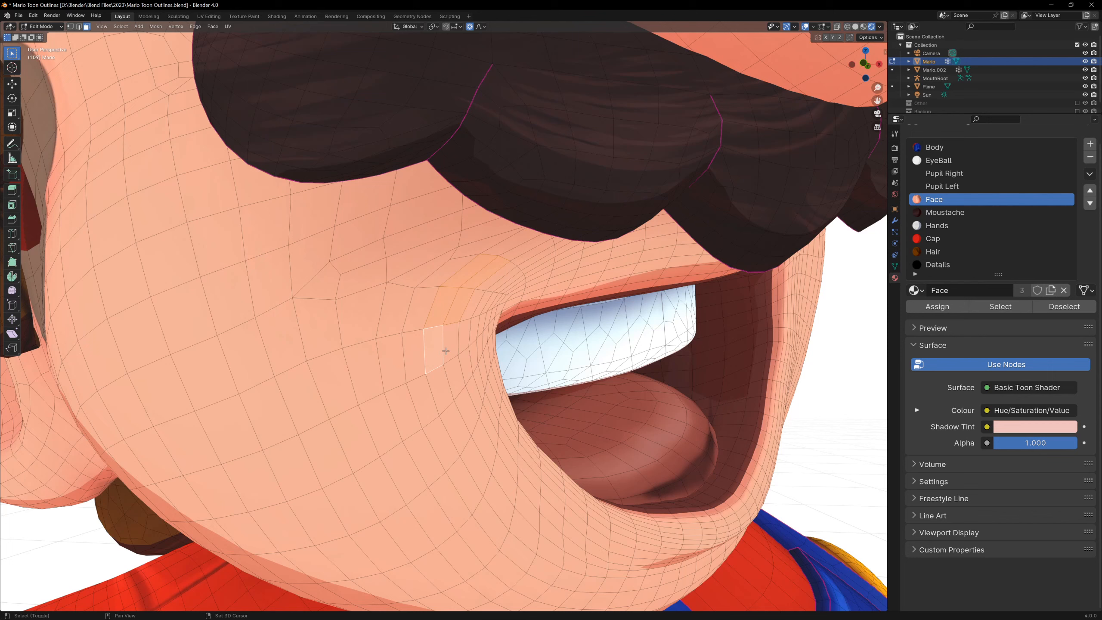
- Duplicate the mouth-corner faces, inflate them outward and assign the black Details material as a crease
{"action": "key", "text": "shift+d"}
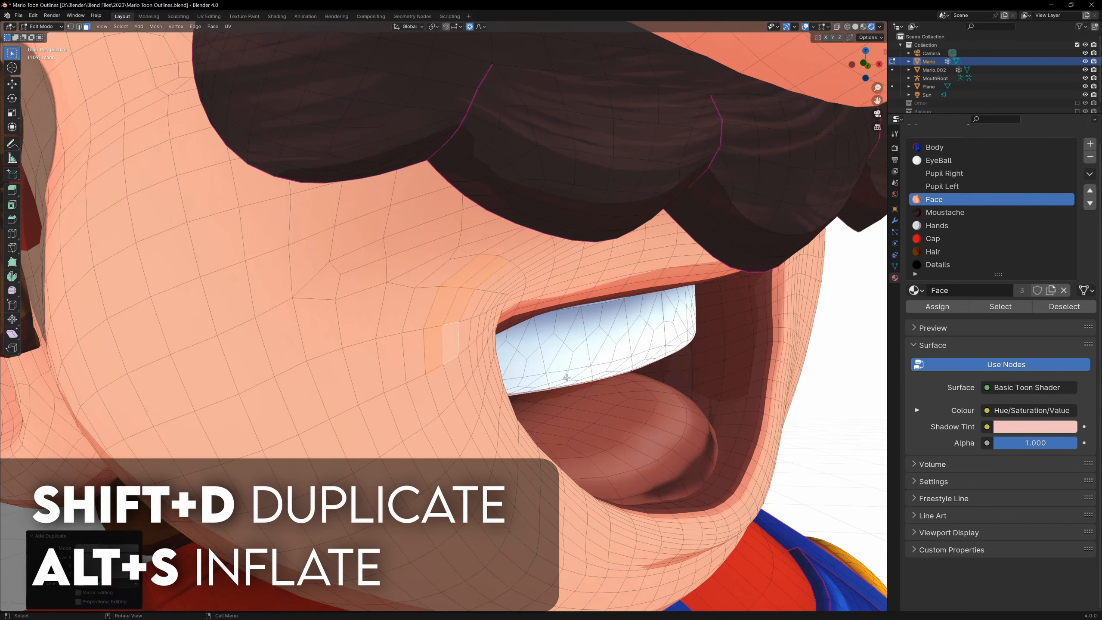
{"action": "key", "text": "alt+s"}
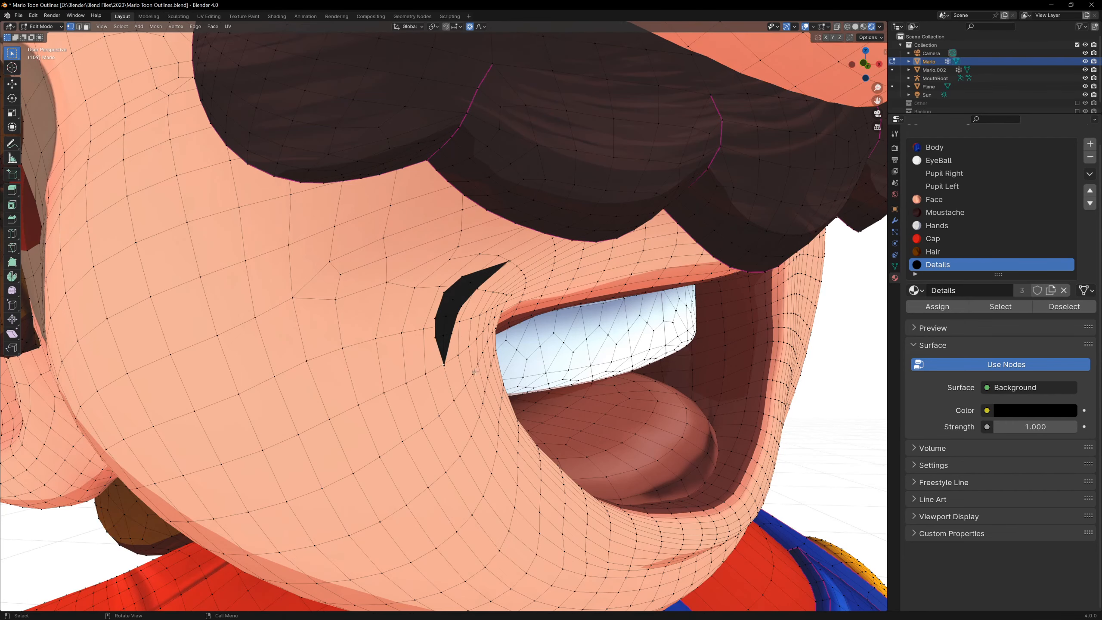
{"action": "key", "text": "Tab"}
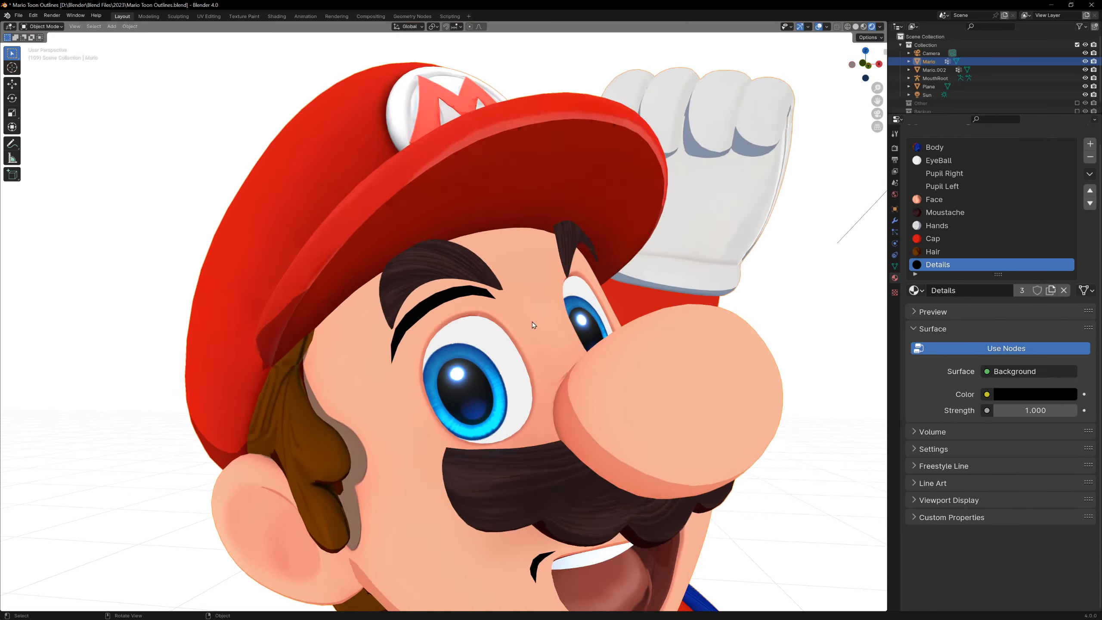
- Build a matching Details-material crease line from duplicated faces inside Mario's ear
{"action": "left_click_drag", "start_coordinate": [532, 325], "coordinate": [431, 369]}
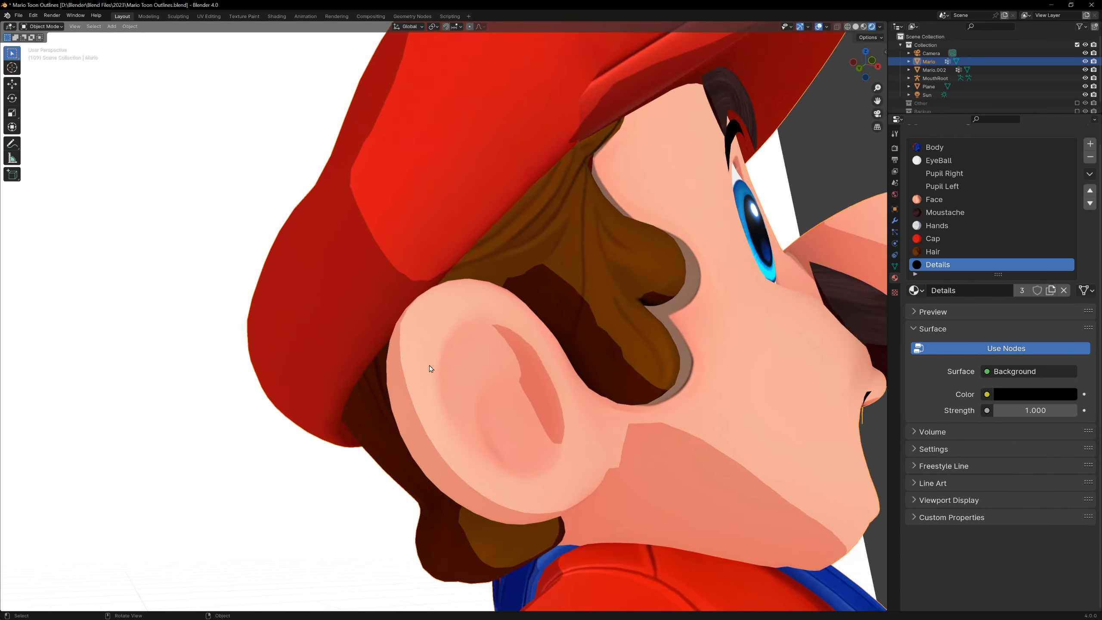
{"action": "key", "text": "Tab"}
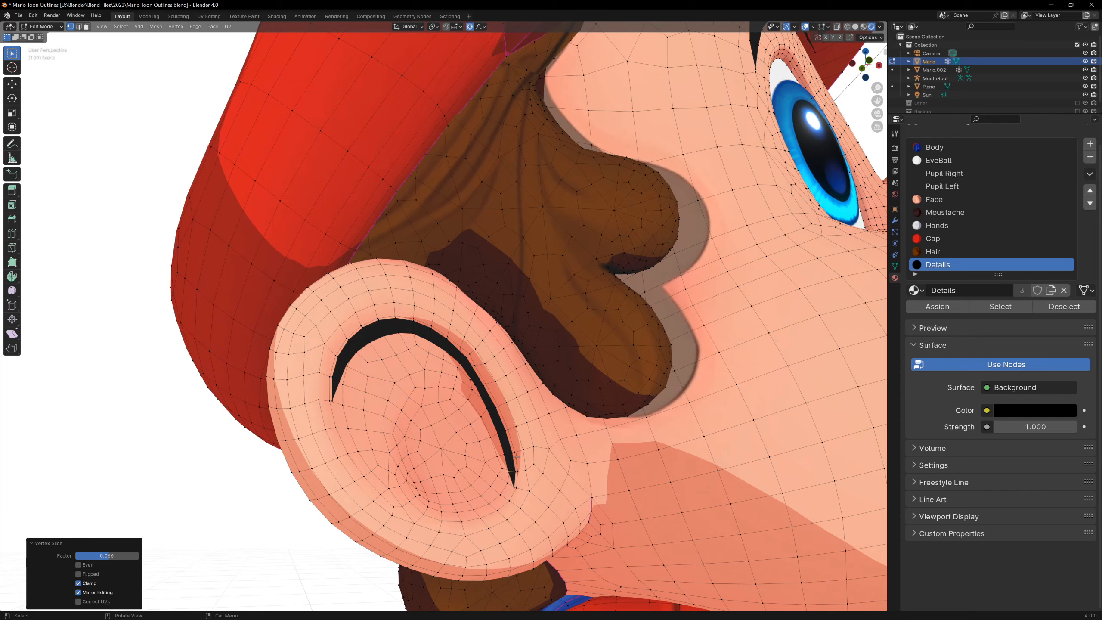
{"action": "left_click", "coordinate": [41, 26]}
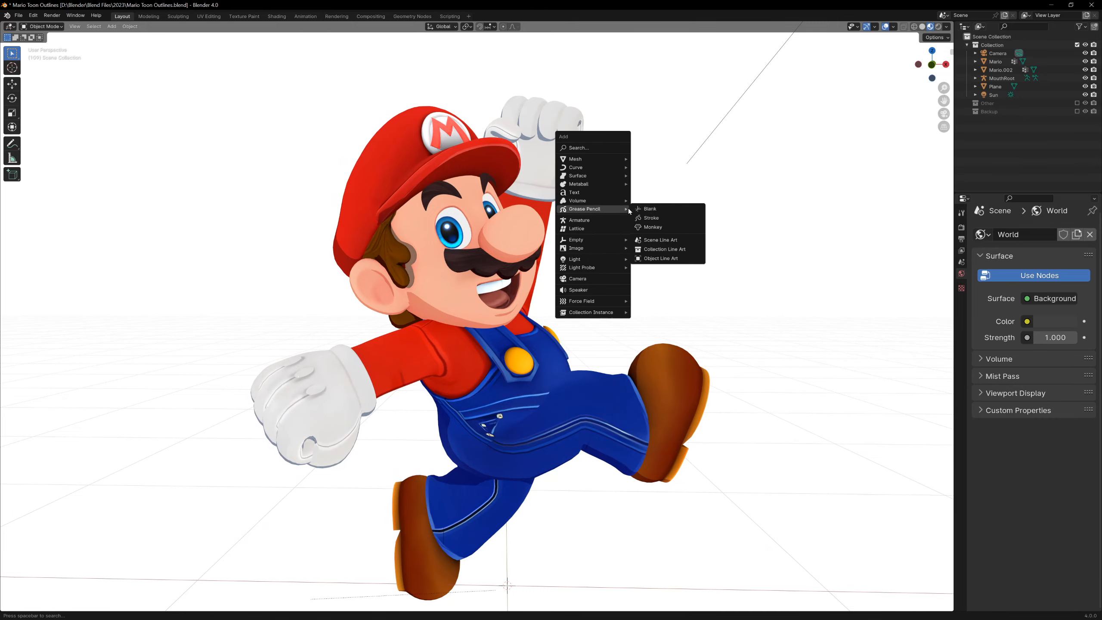
- Add a blank Grease Pencil object in Draw Mode with Surface stroke placement and ink lines on Mario's face
{"action": "left_click", "coordinate": [649, 208]}
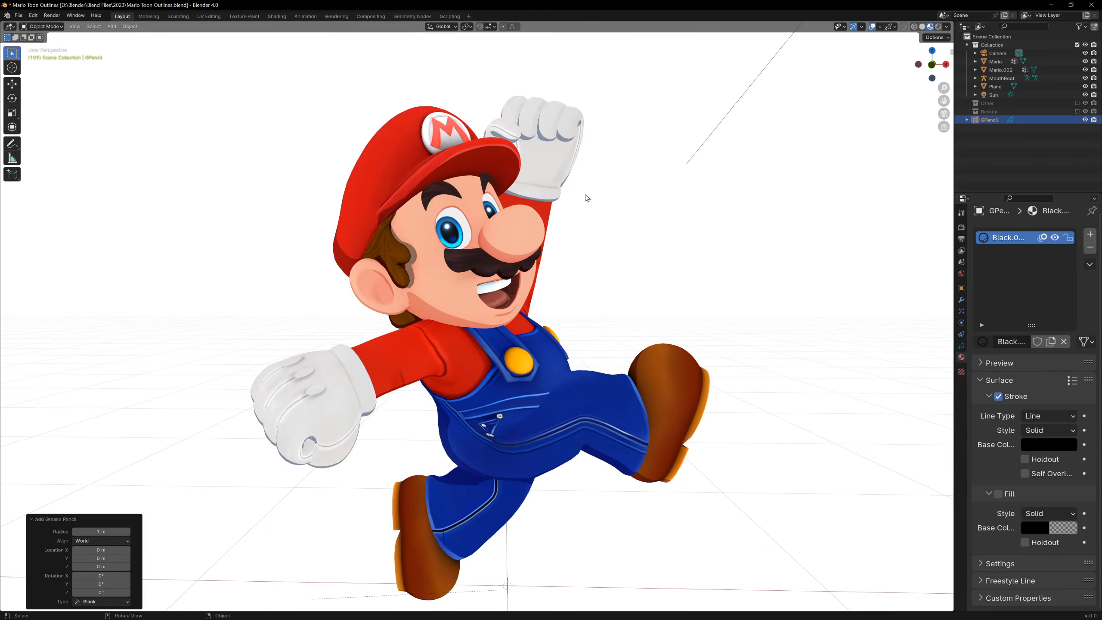
{"action": "left_click", "coordinate": [44, 26]}
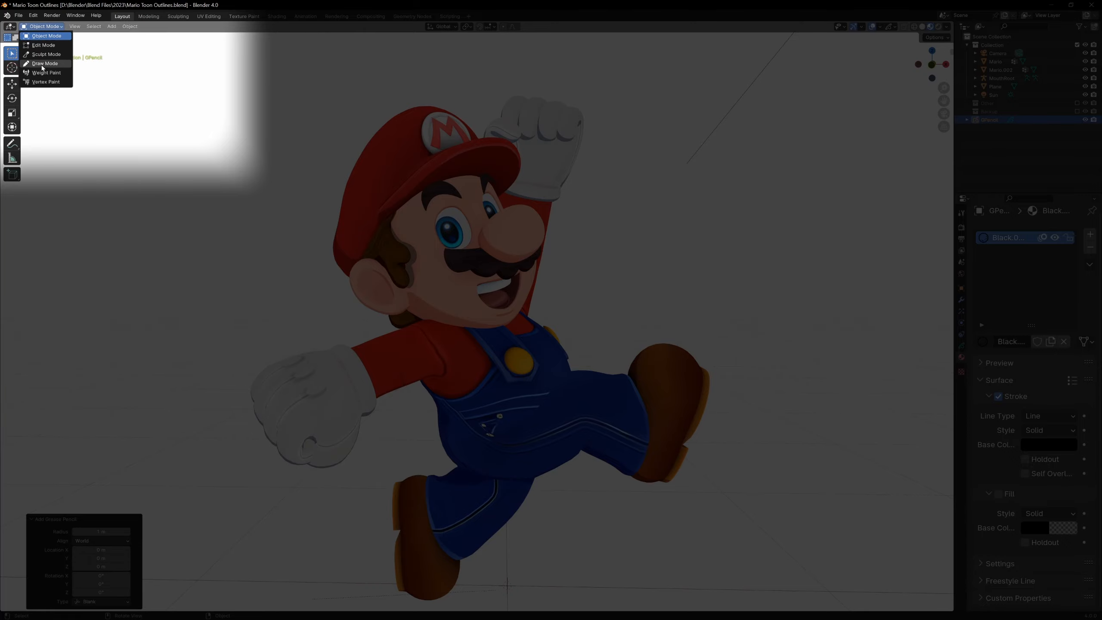
{"action": "left_click", "coordinate": [44, 63]}
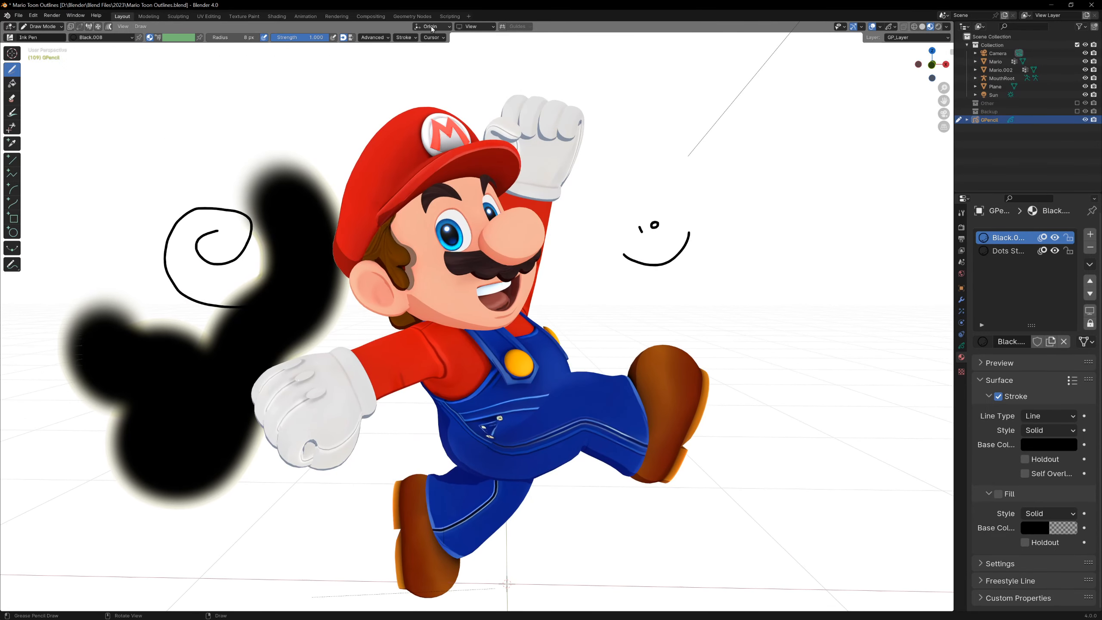
{"action": "left_click", "coordinate": [431, 26]}
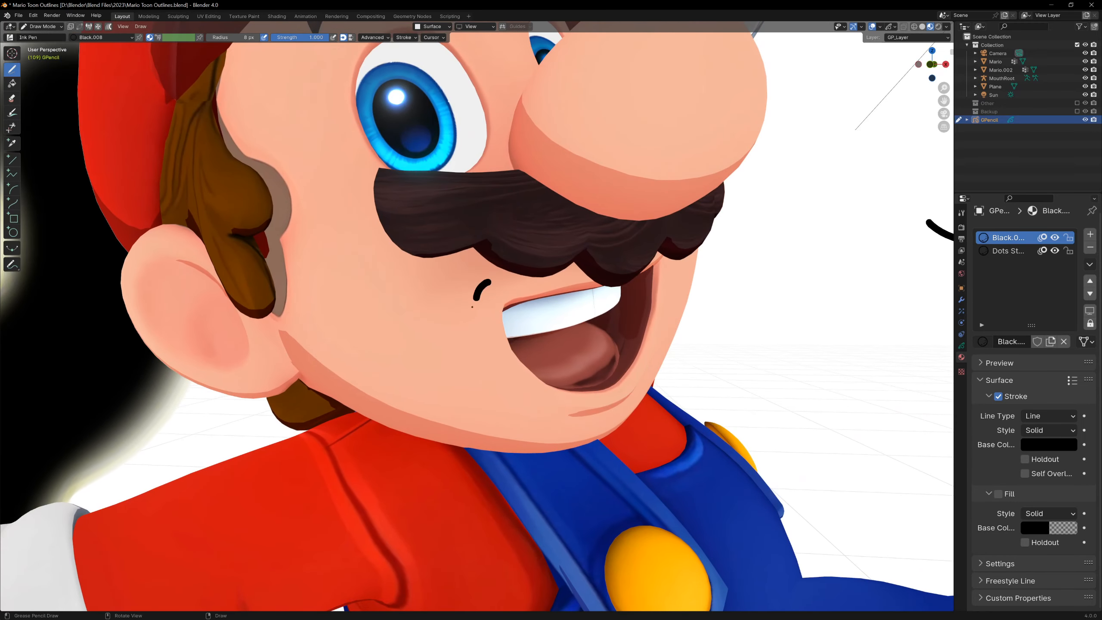
{"action": "left_click", "coordinate": [433, 27]}
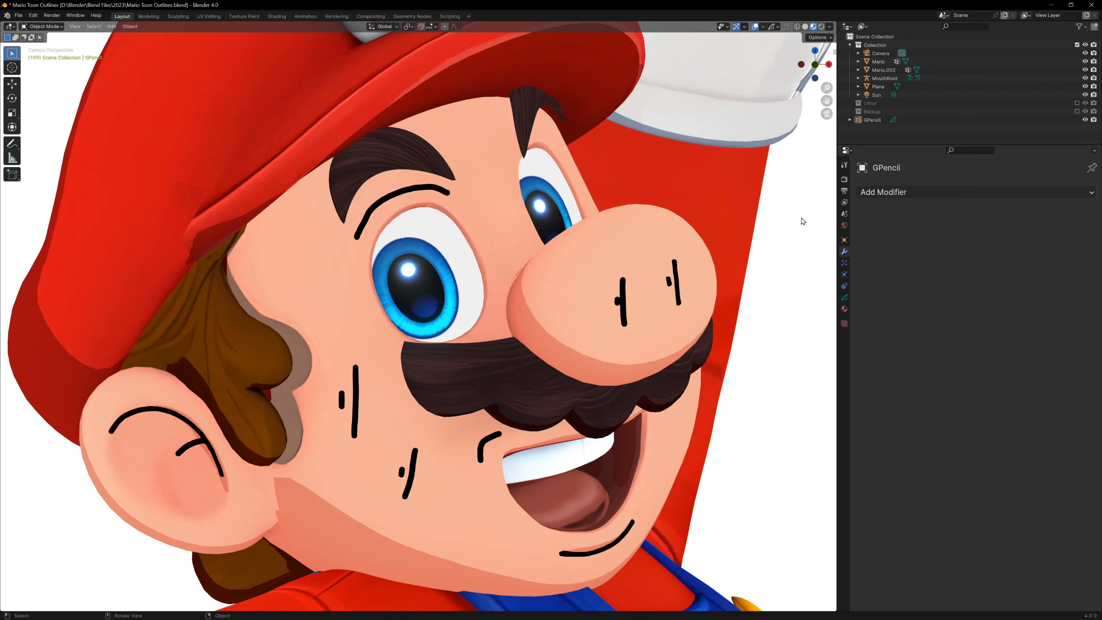
- Give the Grease Pencil strokes a uniform Thickness modifier with a custom curve tapering their ends
{"action": "left_click", "coordinate": [882, 192]}
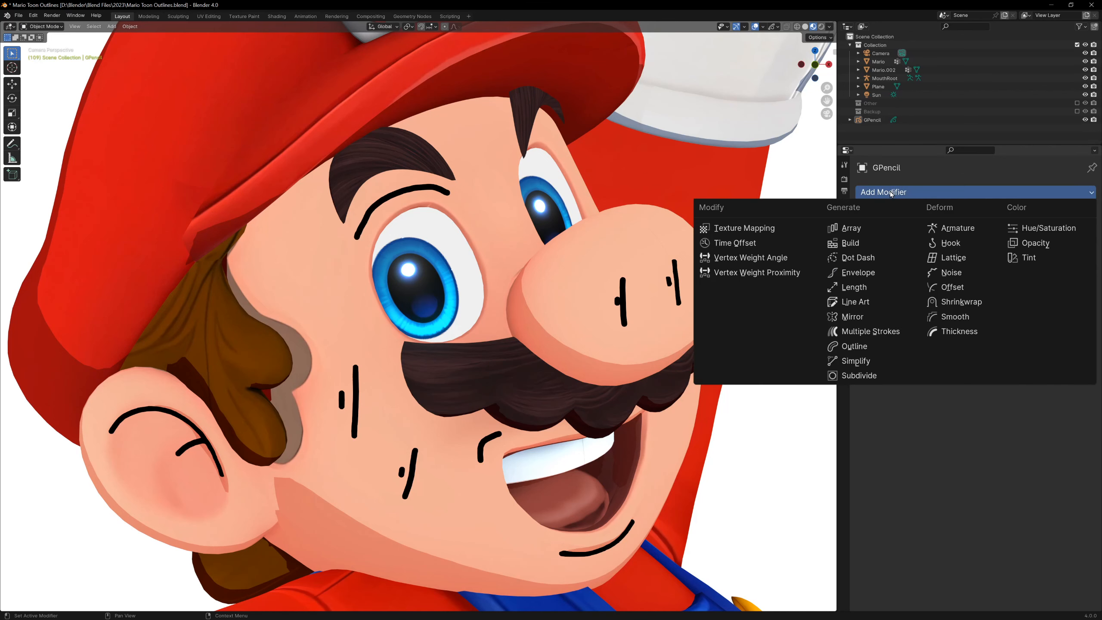
{"action": "mouse_move", "coordinate": [886, 205]}
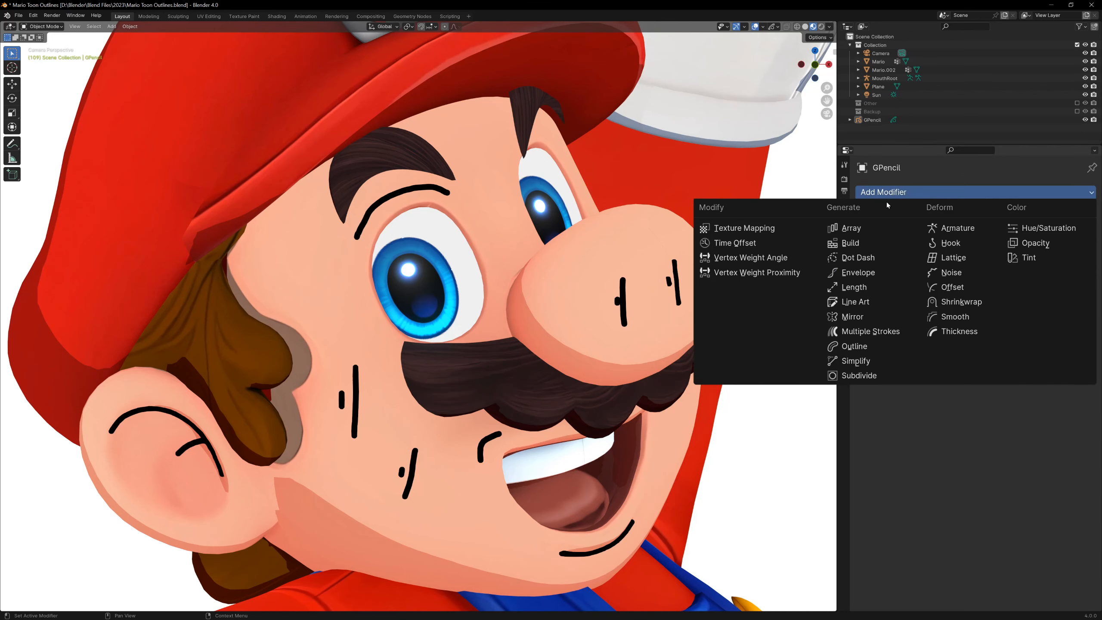
{"action": "left_click", "coordinate": [958, 330]}
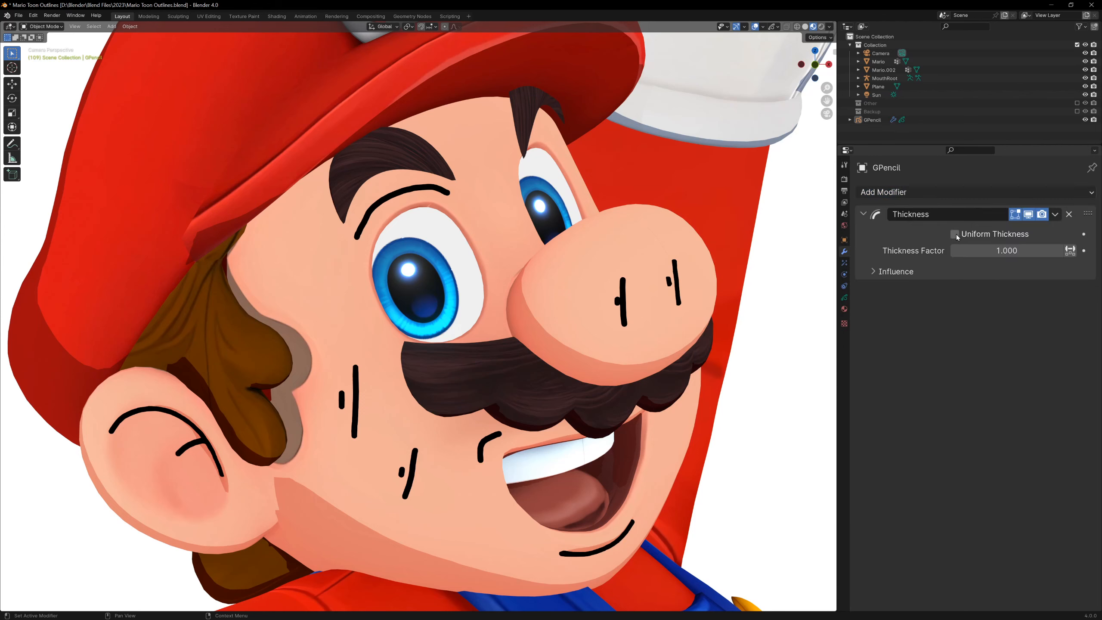
{"action": "left_click", "coordinate": [955, 234]}
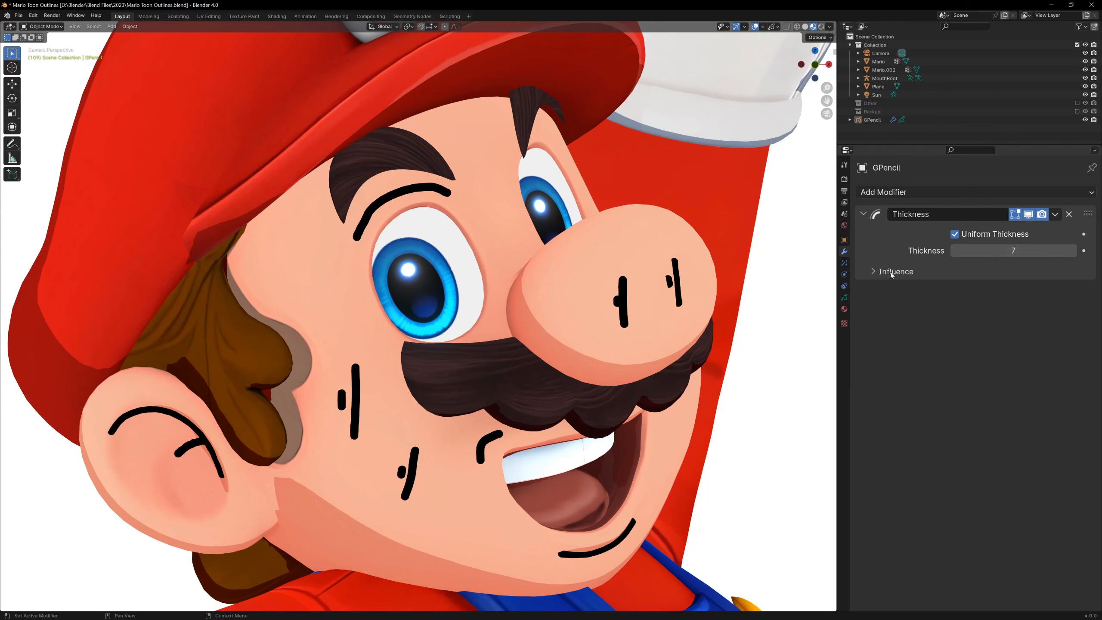
{"action": "left_click", "coordinate": [874, 272]}
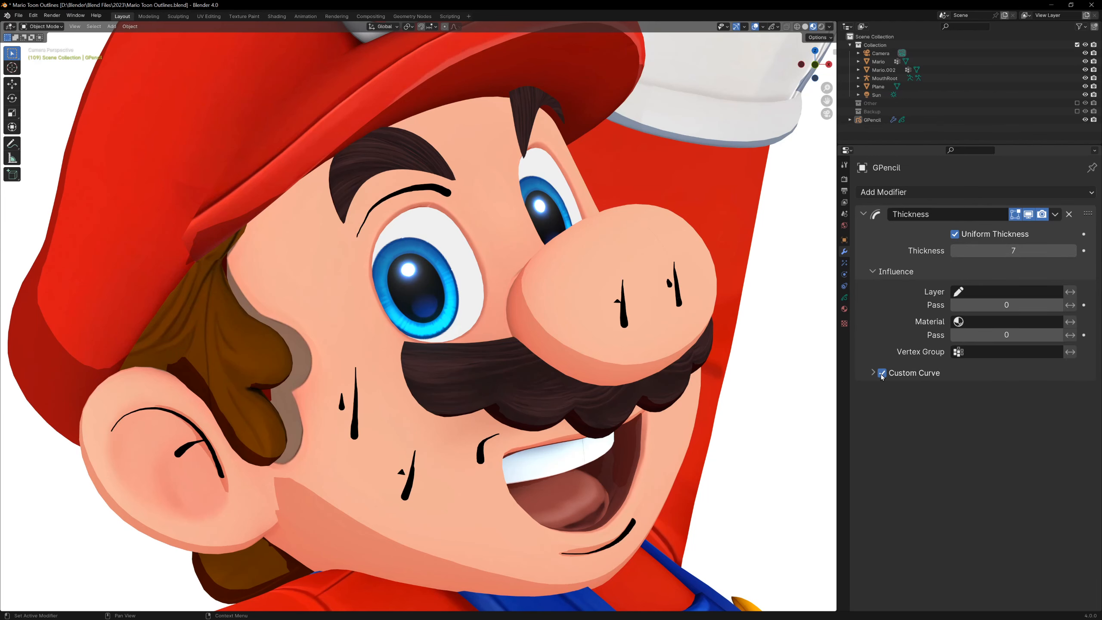
{"action": "left_click", "coordinate": [881, 373]}
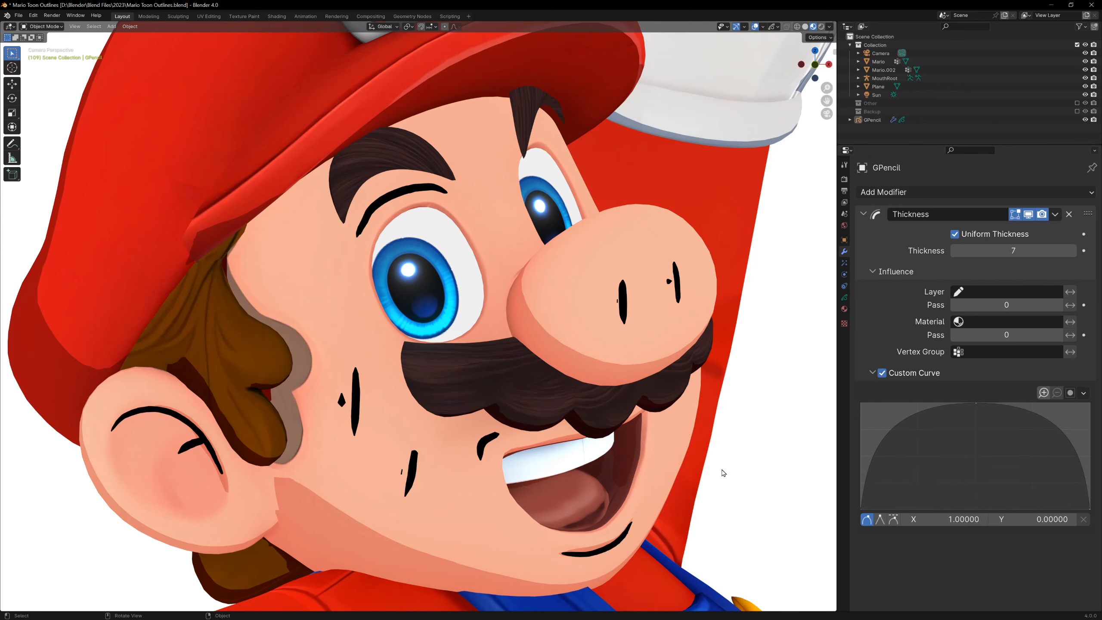
{"action": "mouse_move", "coordinate": [419, 358]}
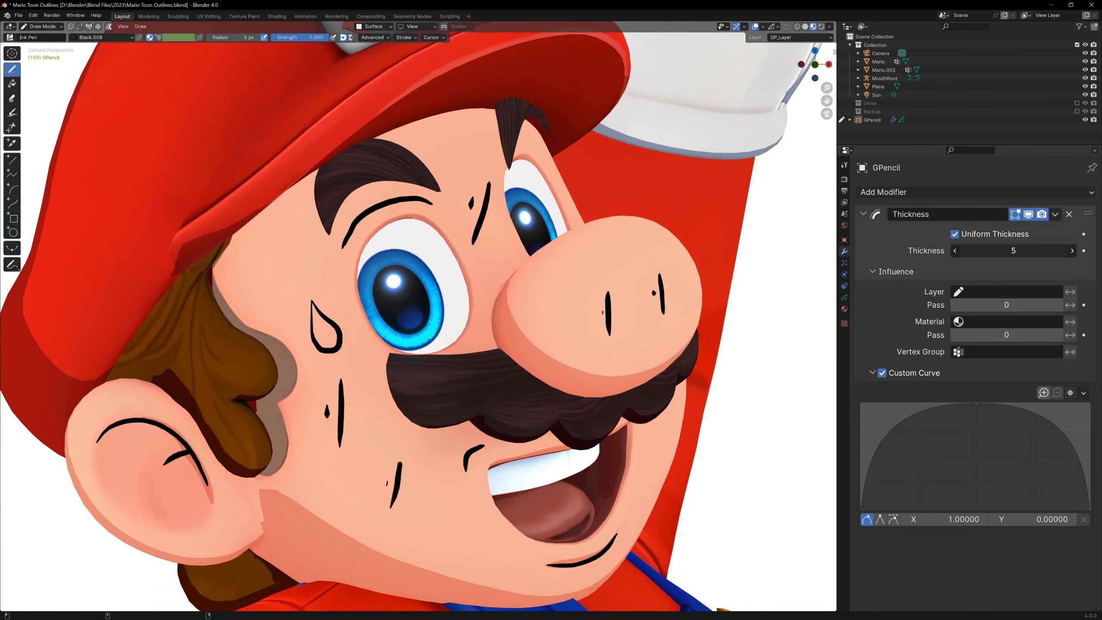
- Add a Line Art modifier targeting GP_Layer with the Black.008 material
{"action": "left_click", "coordinate": [884, 191]}
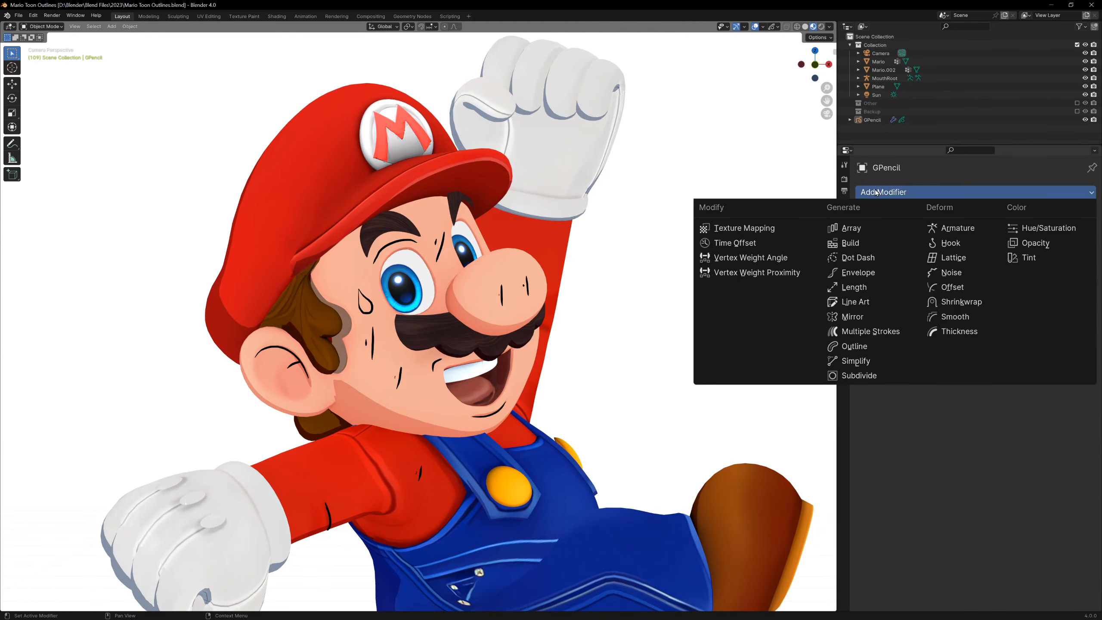
{"action": "left_click", "coordinate": [856, 301]}
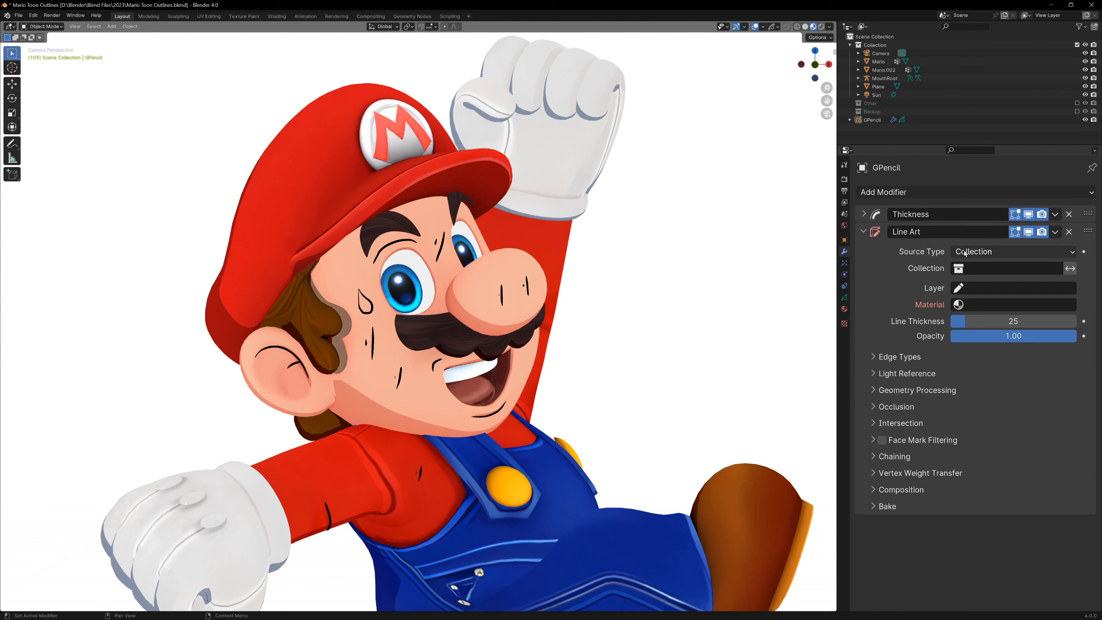
{"action": "left_click", "coordinate": [1012, 250]}
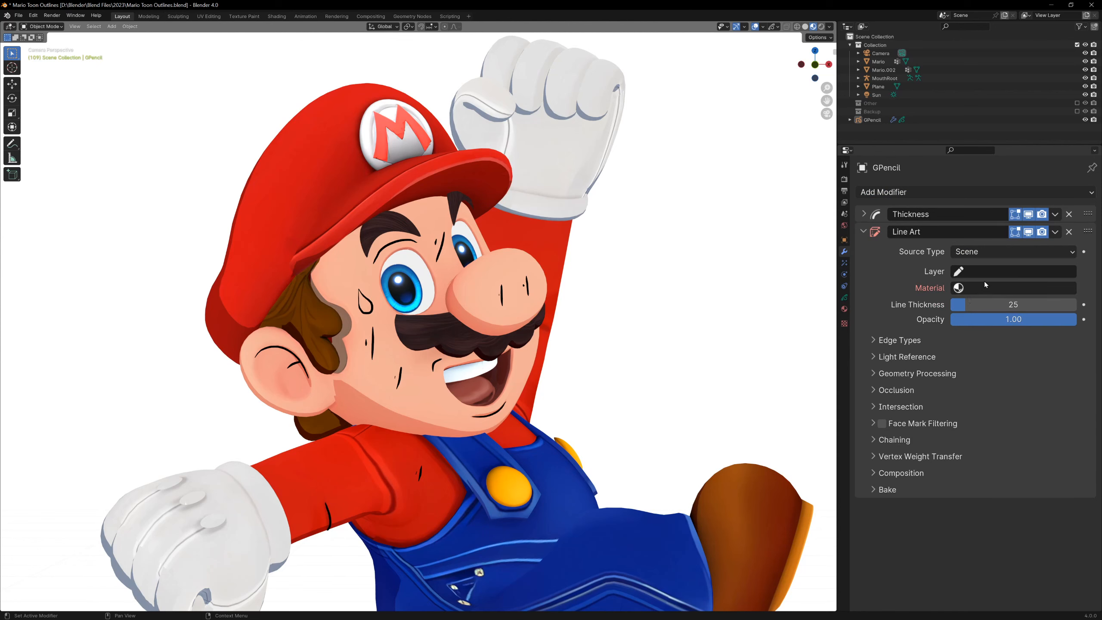
{"action": "left_click", "coordinate": [1008, 272]}
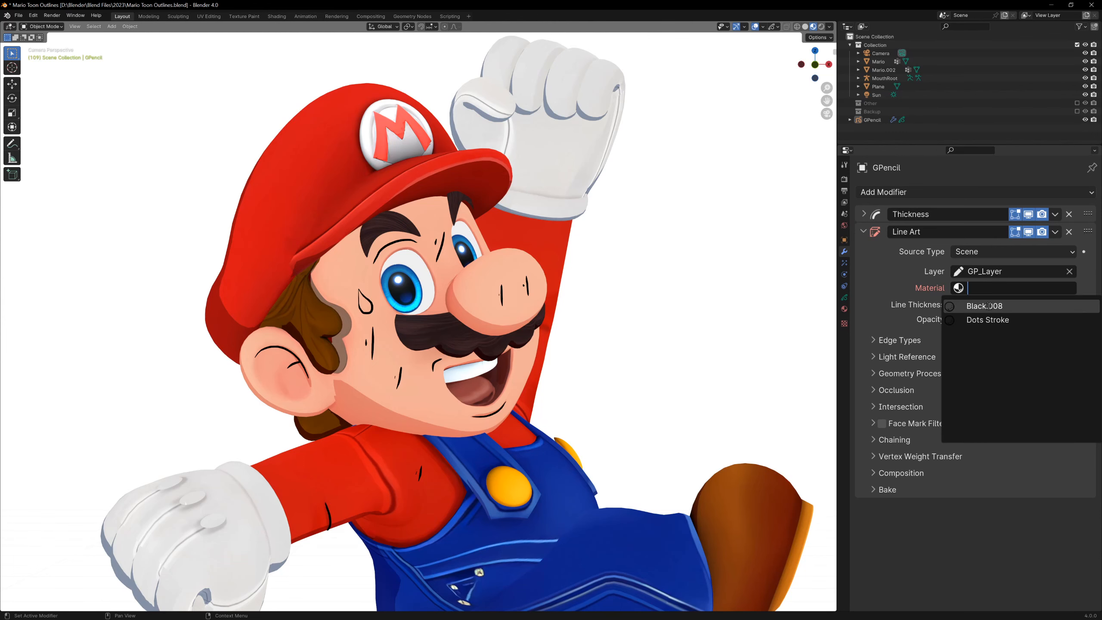
{"action": "left_click", "coordinate": [984, 306]}
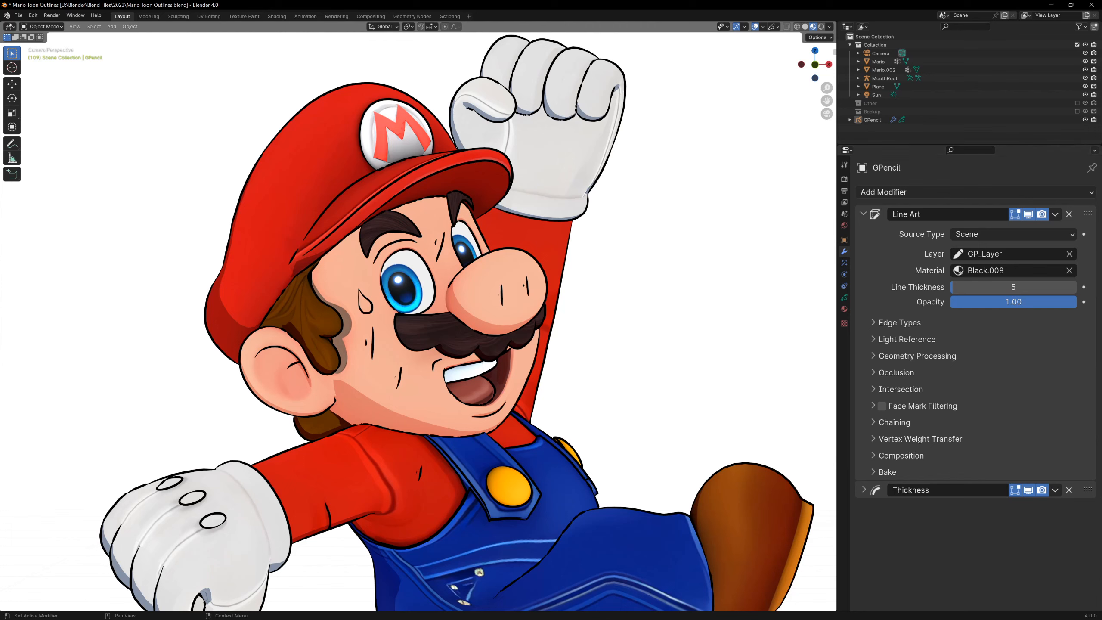
- Turn off the extra Line Art edge types and keep contour filtering on Contour
{"action": "left_click", "coordinate": [900, 323]}
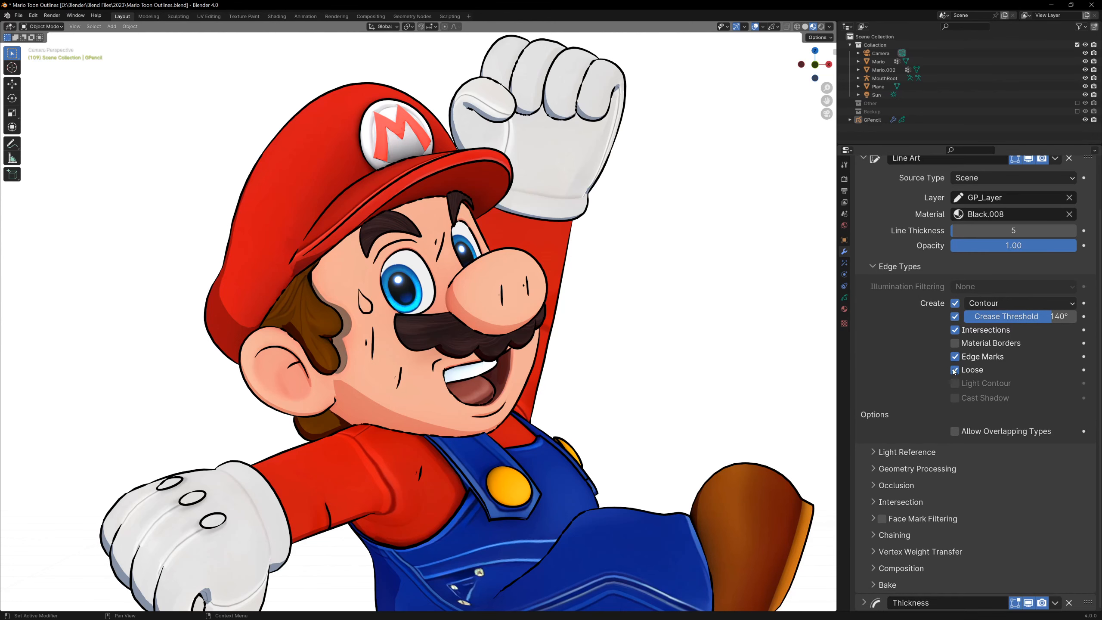
{"action": "left_click", "coordinate": [955, 316]}
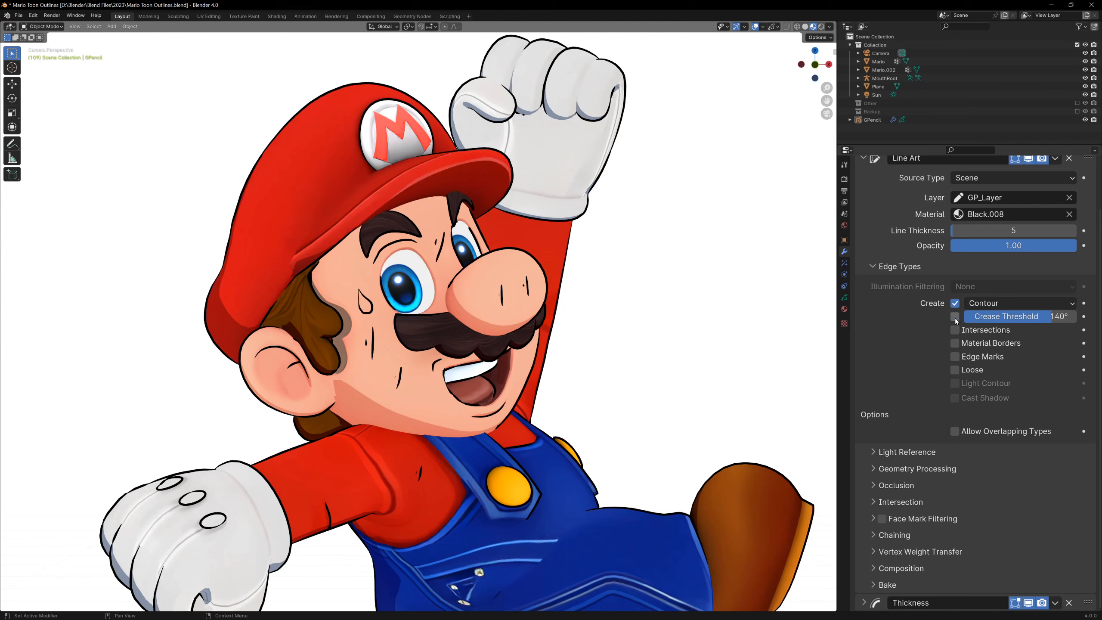
{"action": "left_click", "coordinate": [955, 316]}
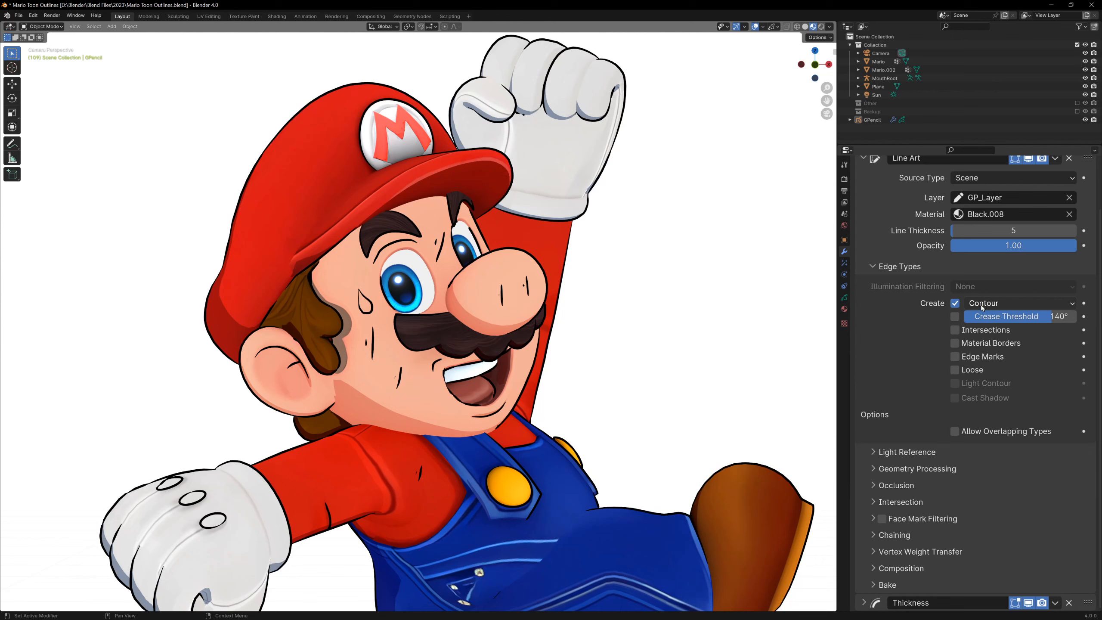
{"action": "left_click", "coordinate": [1013, 303]}
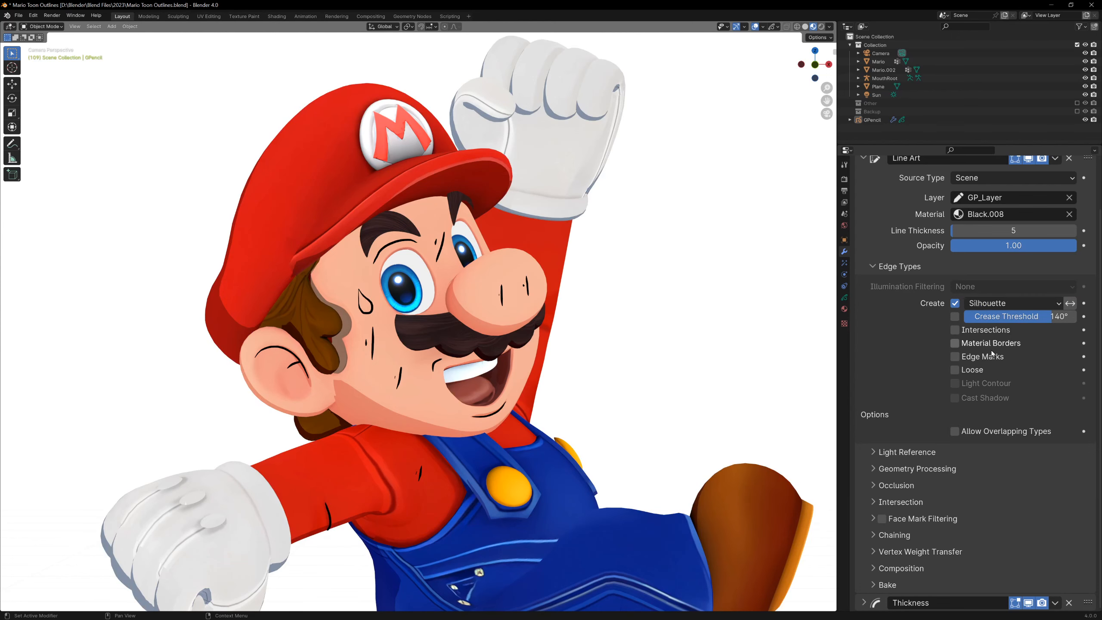
{"action": "left_click", "coordinate": [1013, 303]}
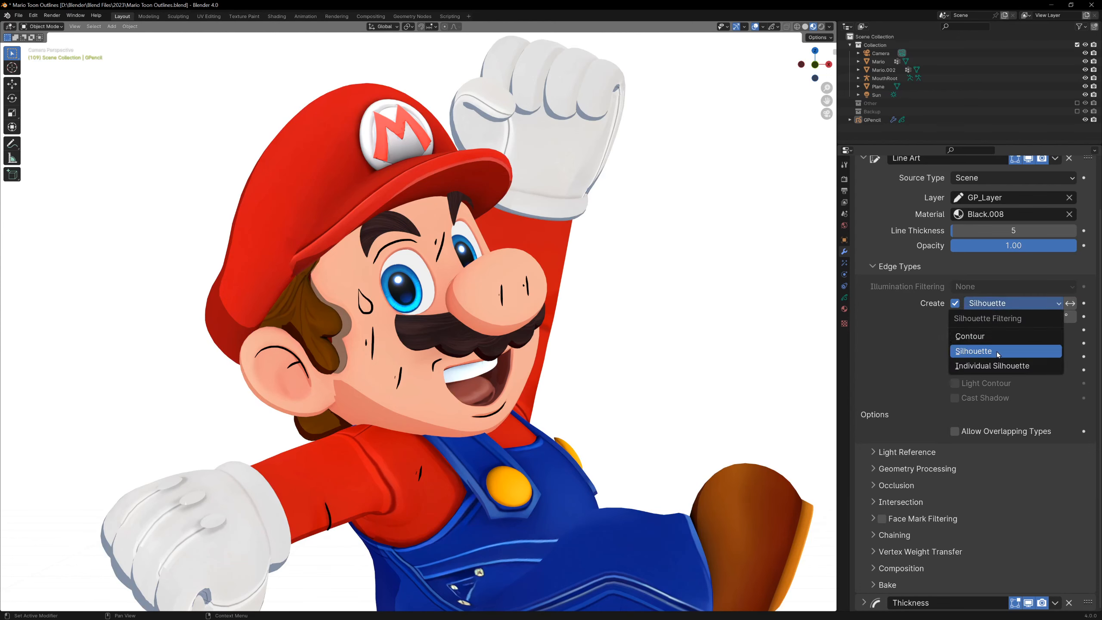
{"action": "left_click", "coordinate": [991, 365]}
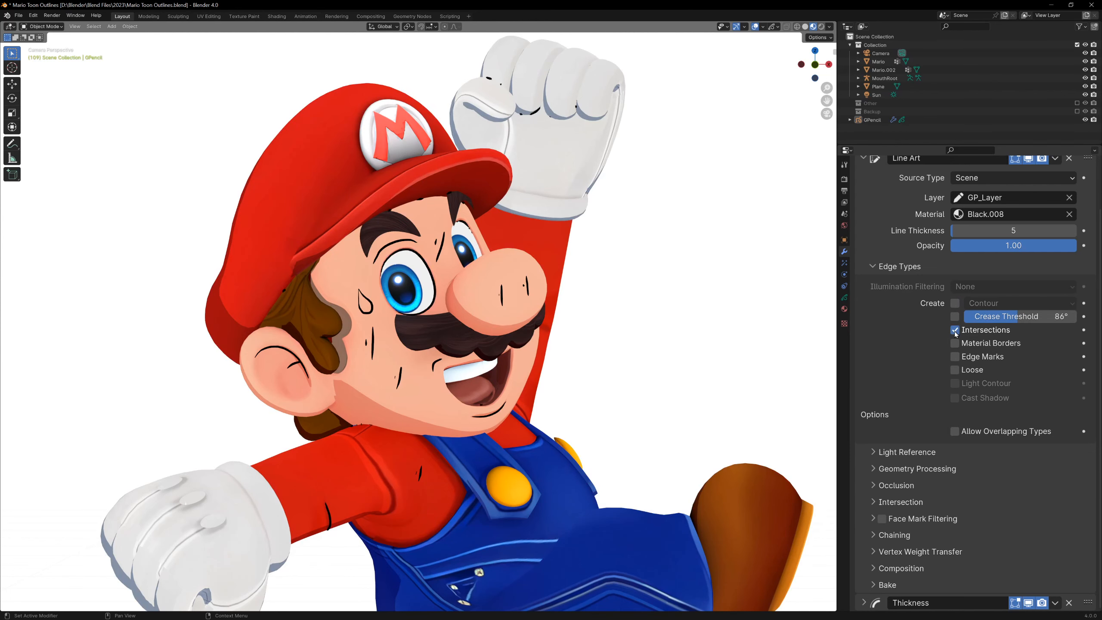
- Disable intersection and loose lines so strokes come only from Edge Marks, then edit Mario's mesh
{"action": "left_click", "coordinate": [955, 330]}
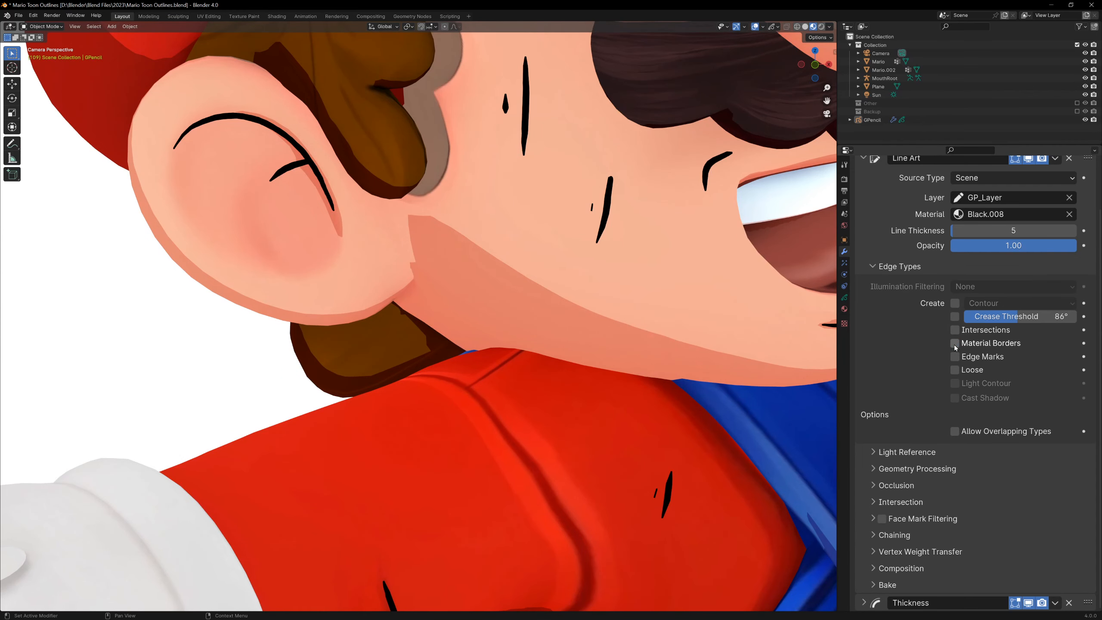
{"action": "left_click", "coordinate": [955, 343]}
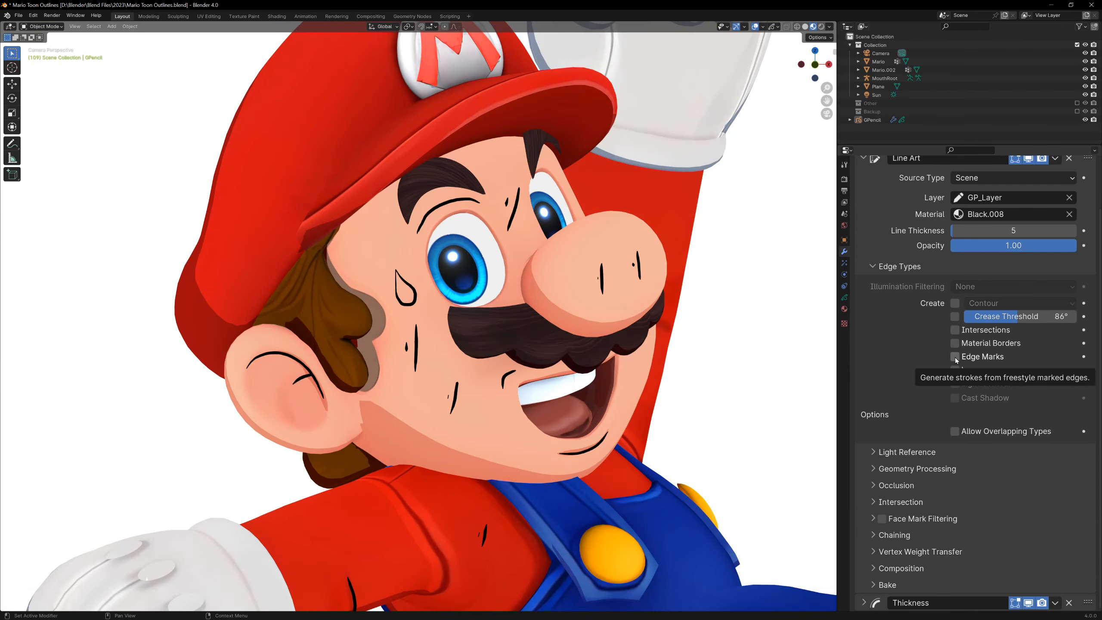
{"action": "left_click", "coordinate": [955, 357]}
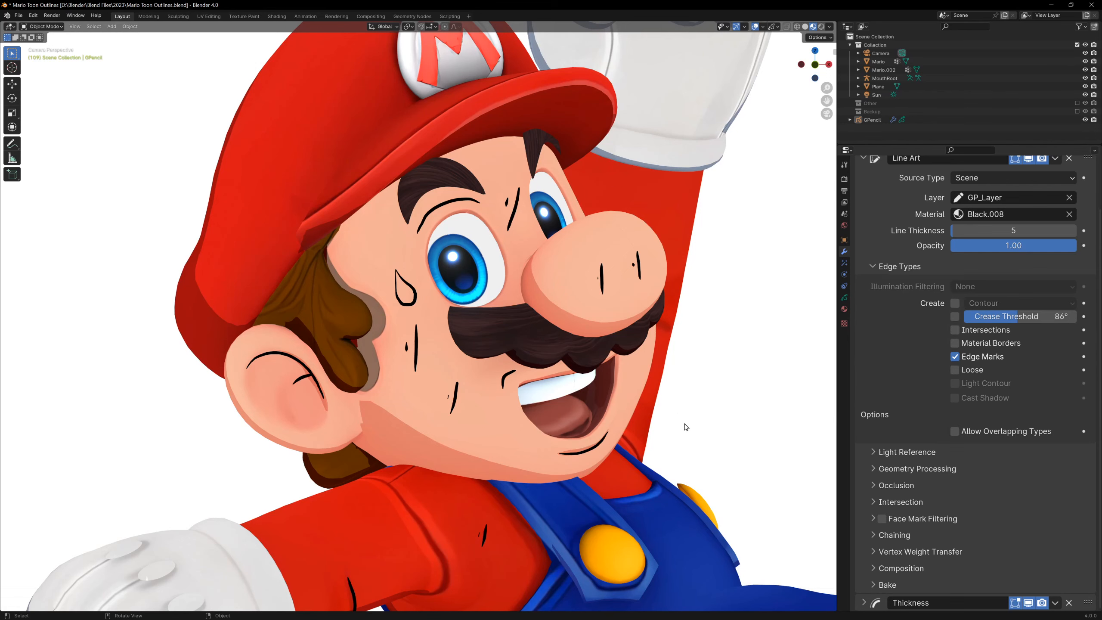
{"action": "key", "text": "Tab"}
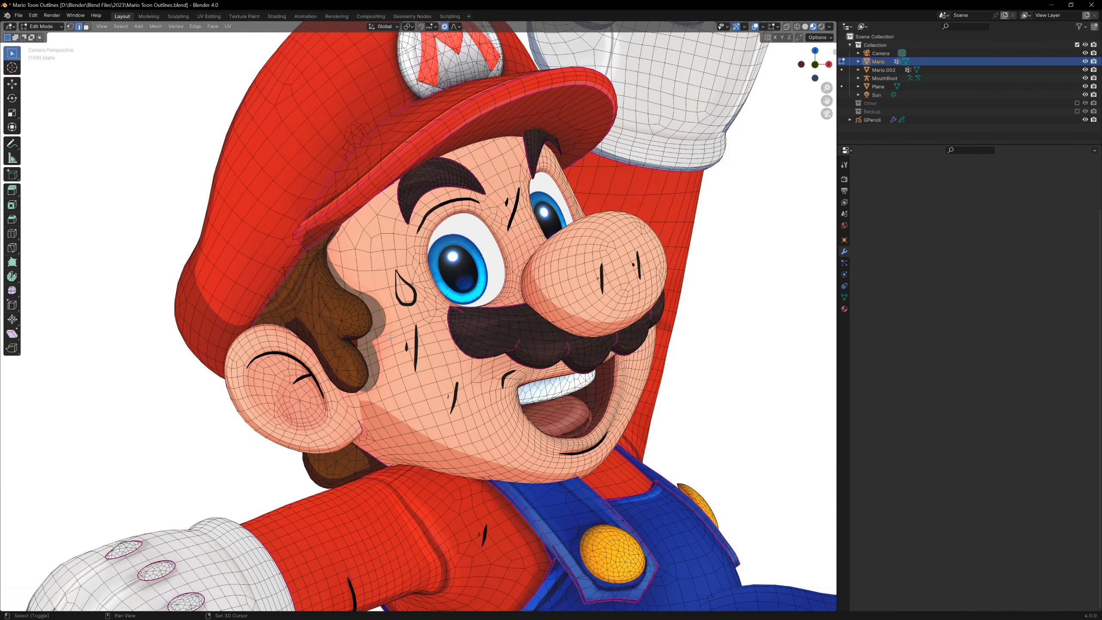
- Mark the selected nose rings and glove edge as Freestyle edges so Line Art draws strokes there
{"action": "key", "text": "ctrl+e"}
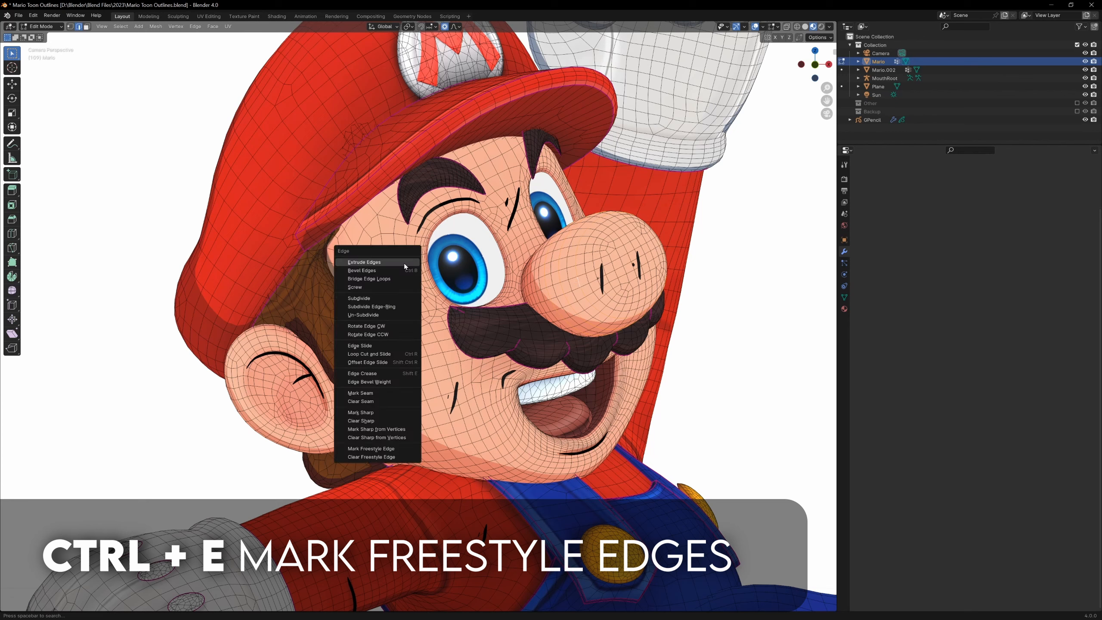
{"action": "mouse_move", "coordinate": [394, 448]}
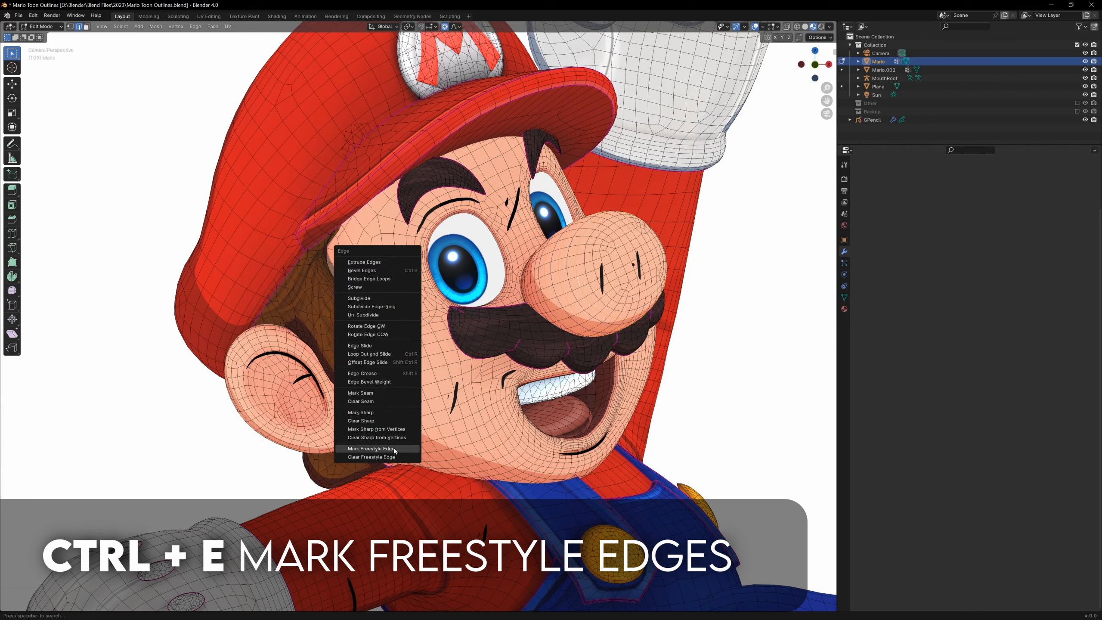
{"action": "mouse_move", "coordinate": [401, 452]}
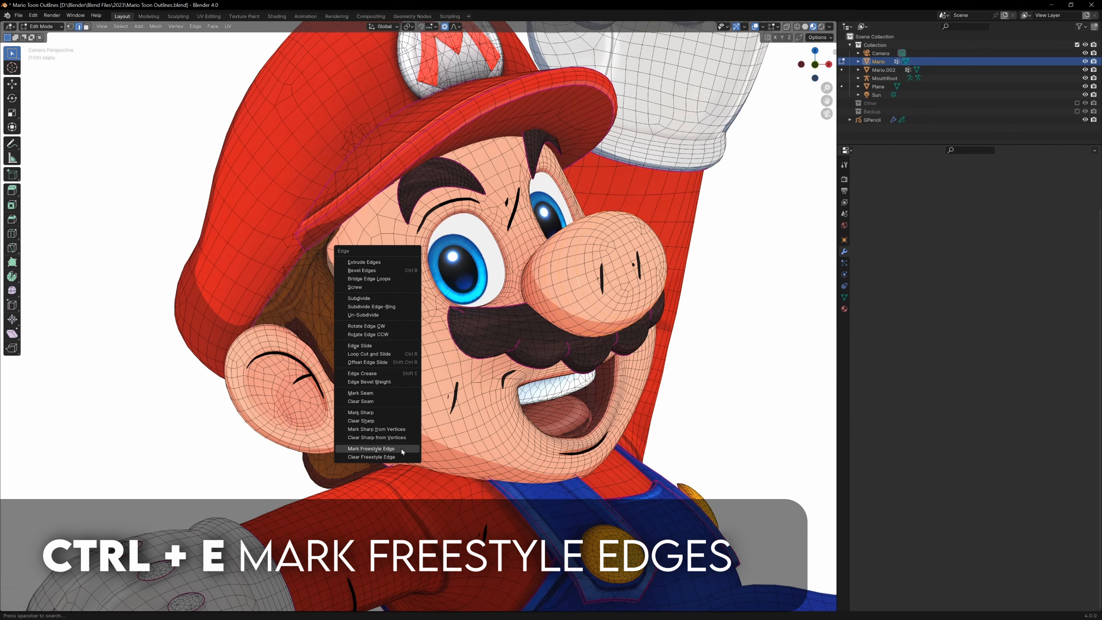
{"action": "left_click", "coordinate": [370, 448]}
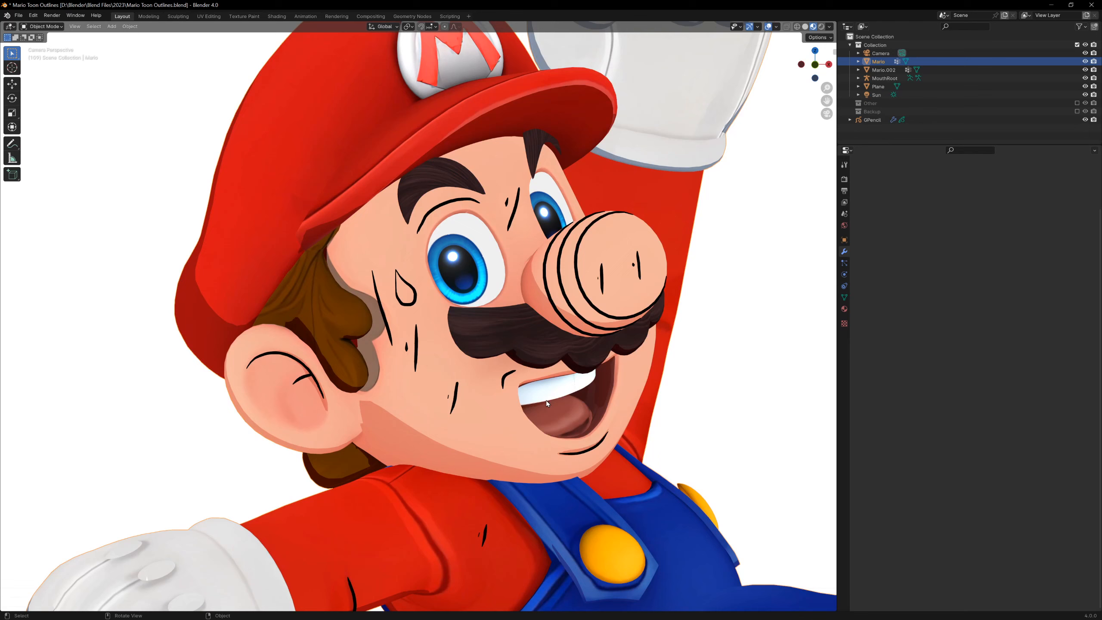
{"action": "mouse_move", "coordinate": [615, 312]}
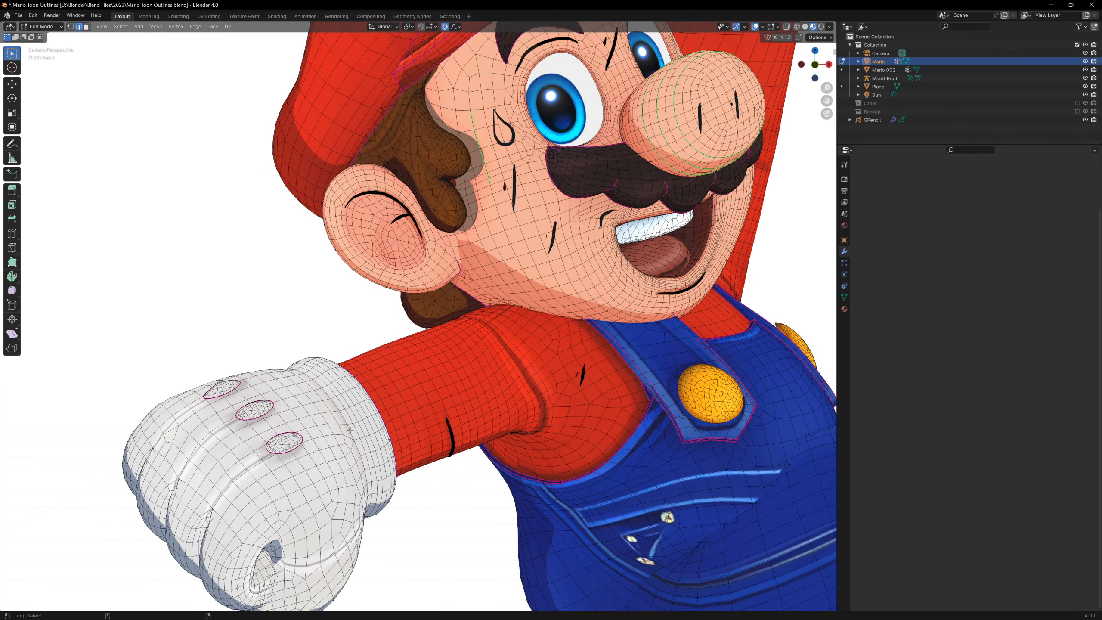
{"action": "key", "text": "Tab"}
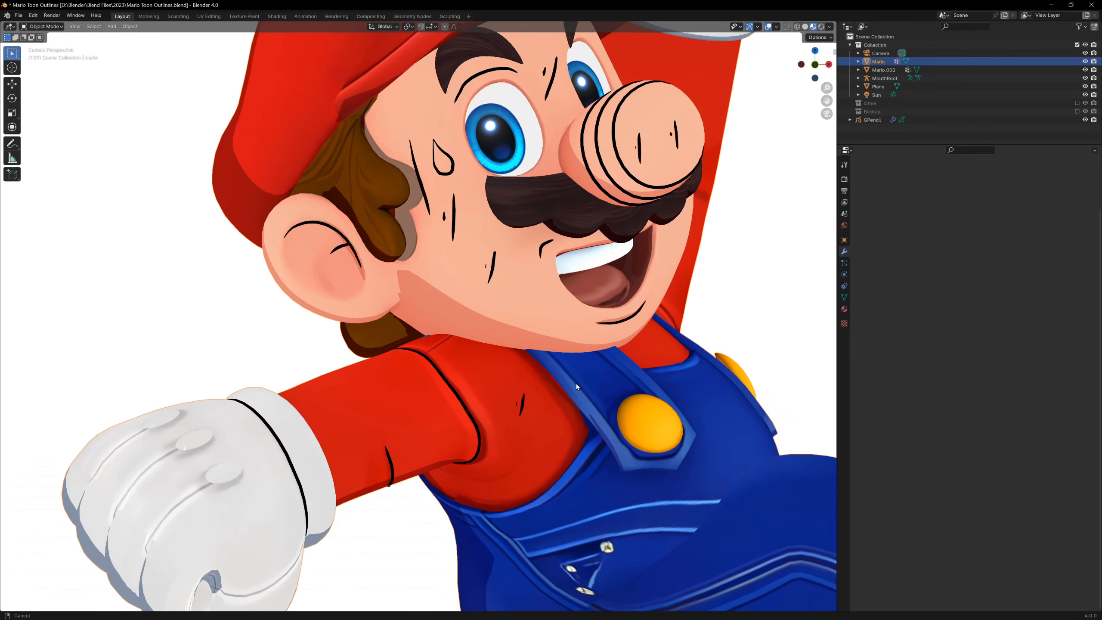
{"action": "key", "text": "Tab"}
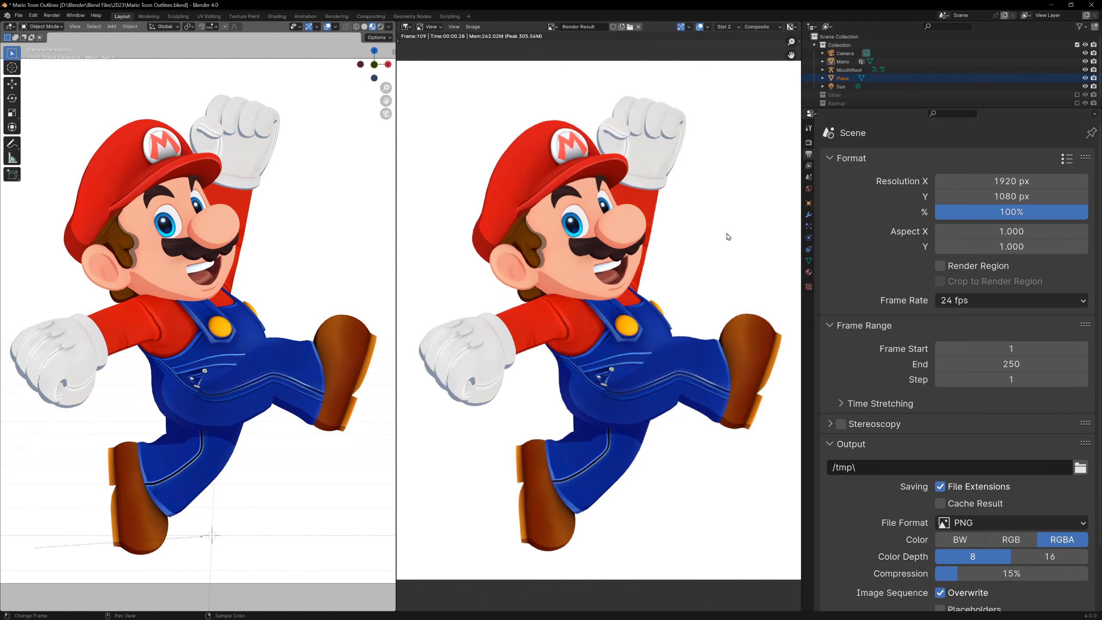
- Show the EEVEE render settings beside the finished Mario render
{"action": "left_click", "coordinate": [808, 144]}
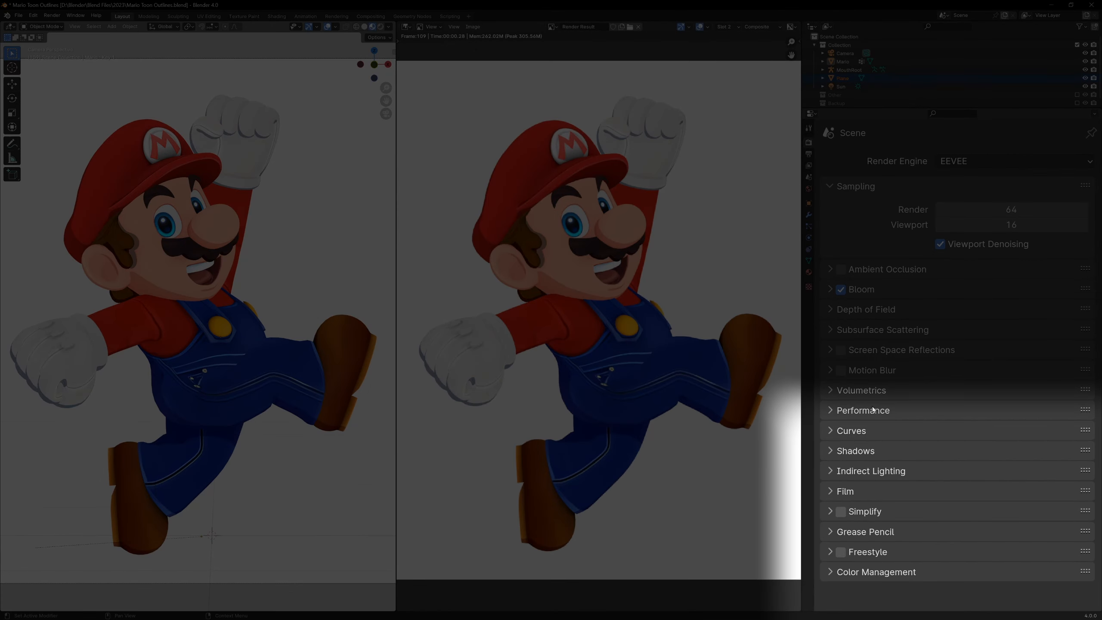
- Enable Freestyle rendering and reach the View Layer line-set edge types to keep only Crease
{"action": "left_click", "coordinate": [840, 552]}
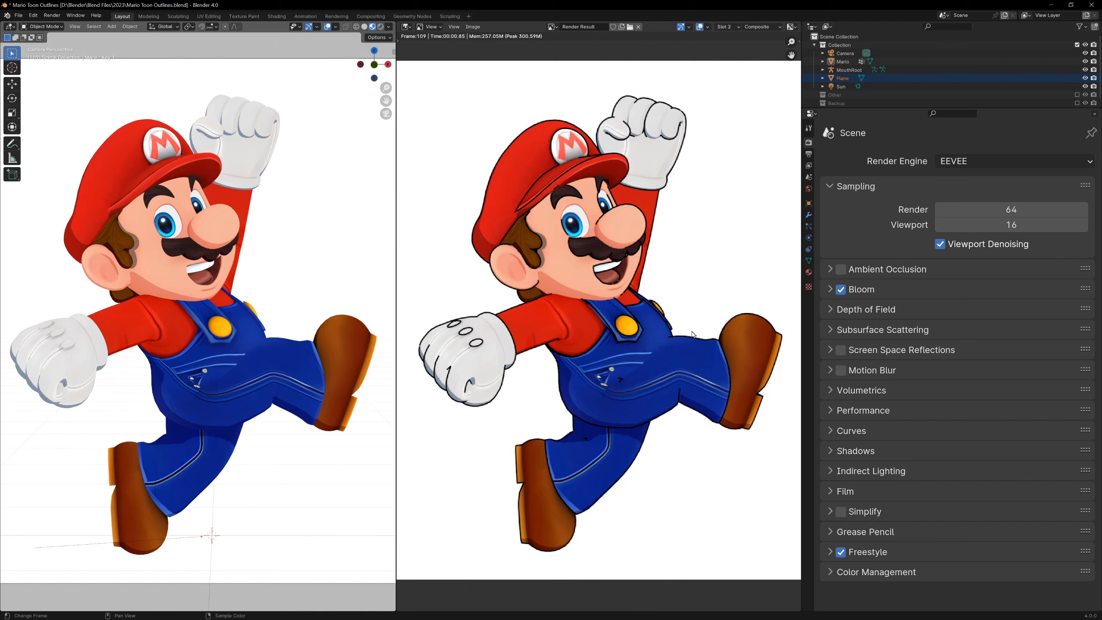
{"action": "left_click", "coordinate": [809, 167]}
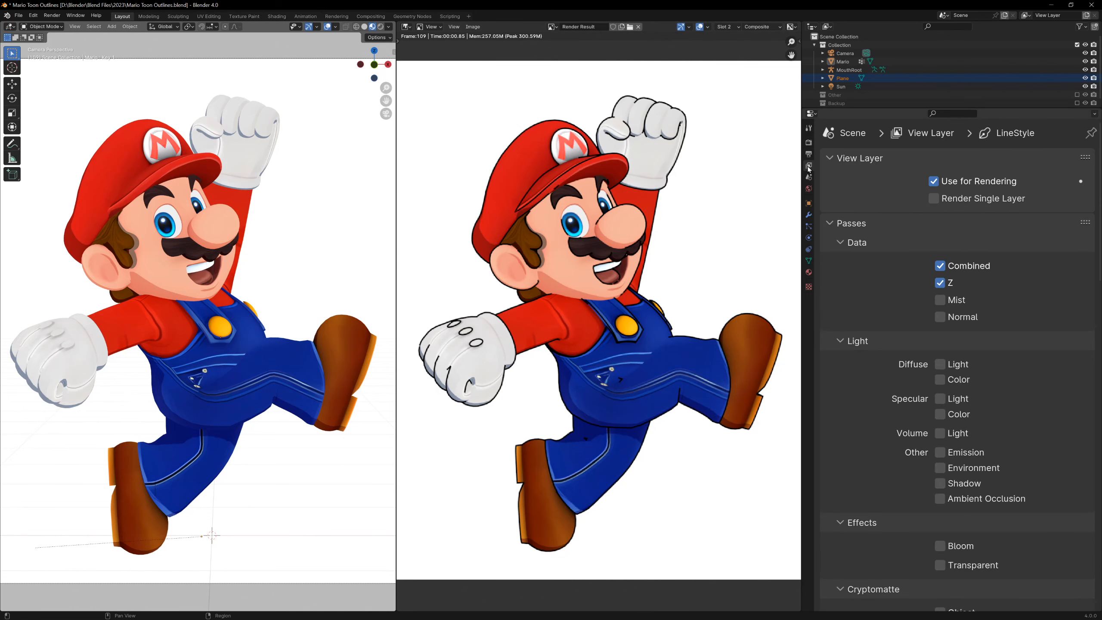
{"action": "scroll", "scroll_direction": "down", "scroll_amount": 3}
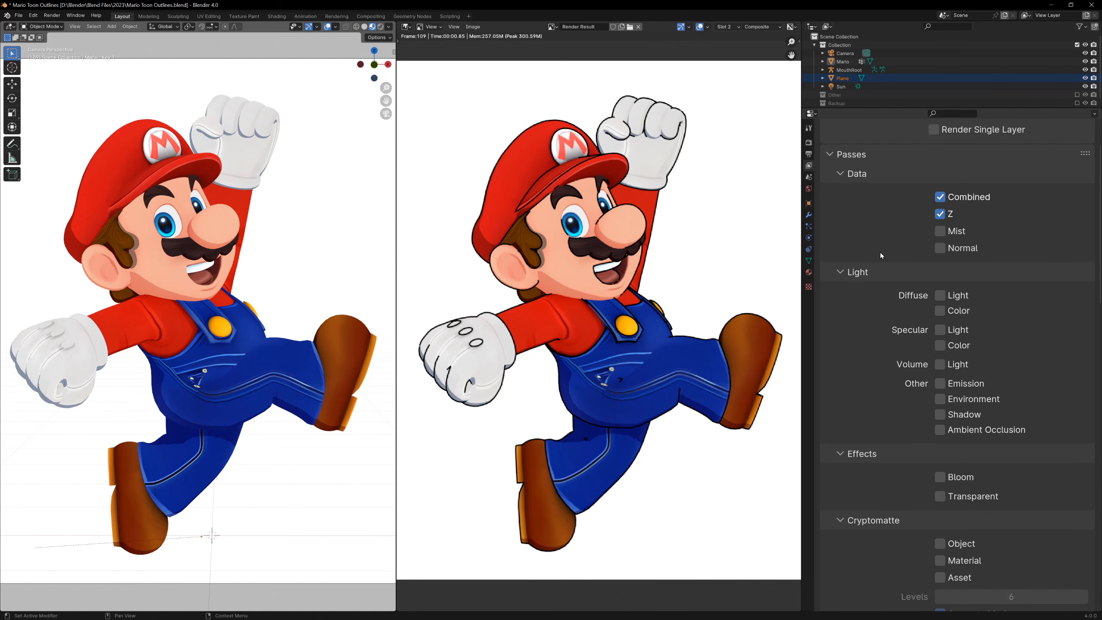
{"action": "scroll", "scroll_direction": "down", "scroll_amount": 3}
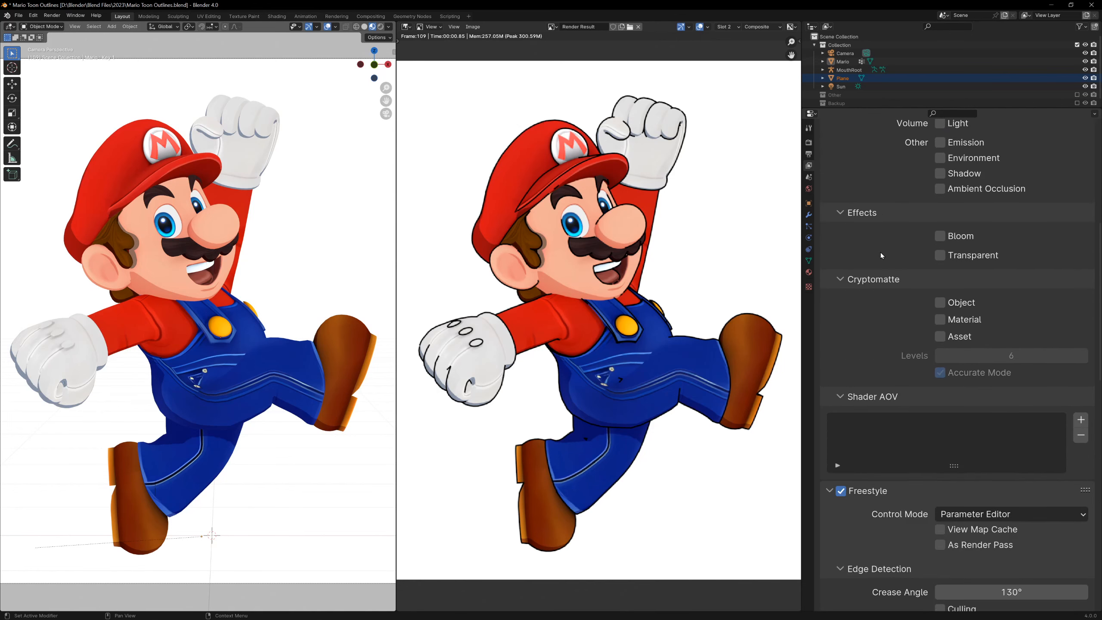
{"action": "scroll", "scroll_direction": "down", "scroll_amount": 3}
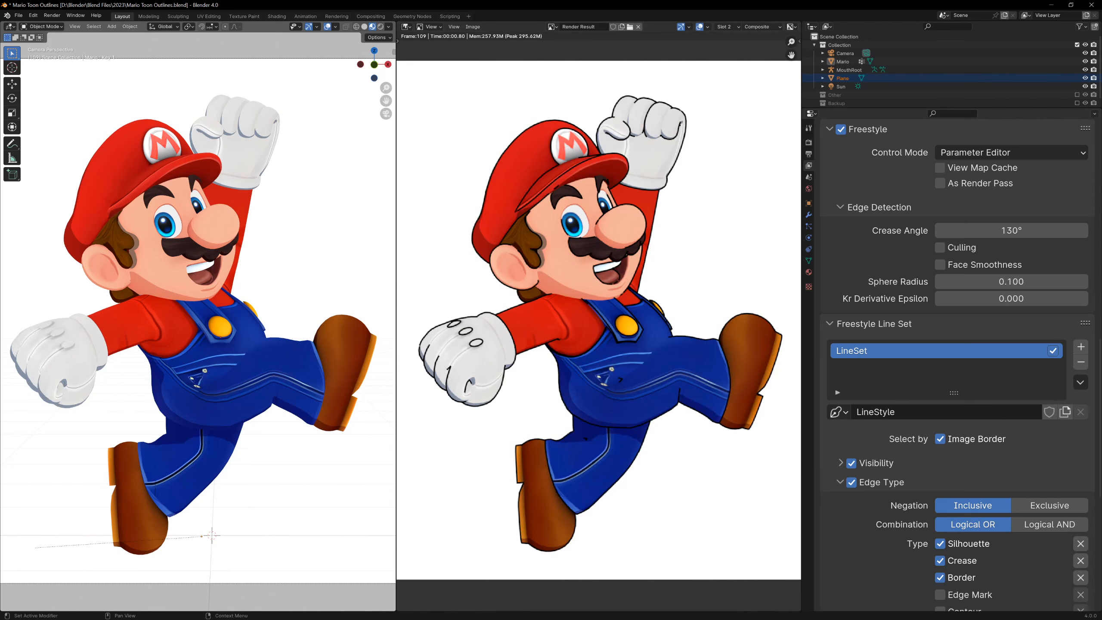
{"action": "scroll", "scroll_direction": "down", "scroll_amount": 3}
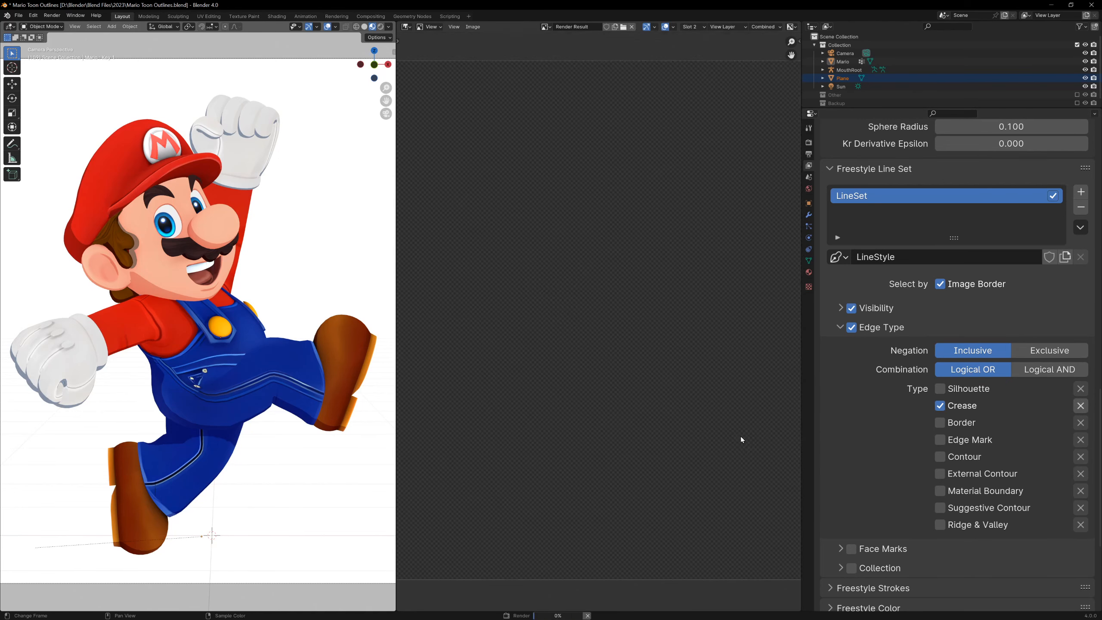
- Limit the Freestyle line set to marked edges and inspect Mario's mesh edges
{"action": "left_click", "coordinate": [940, 439]}
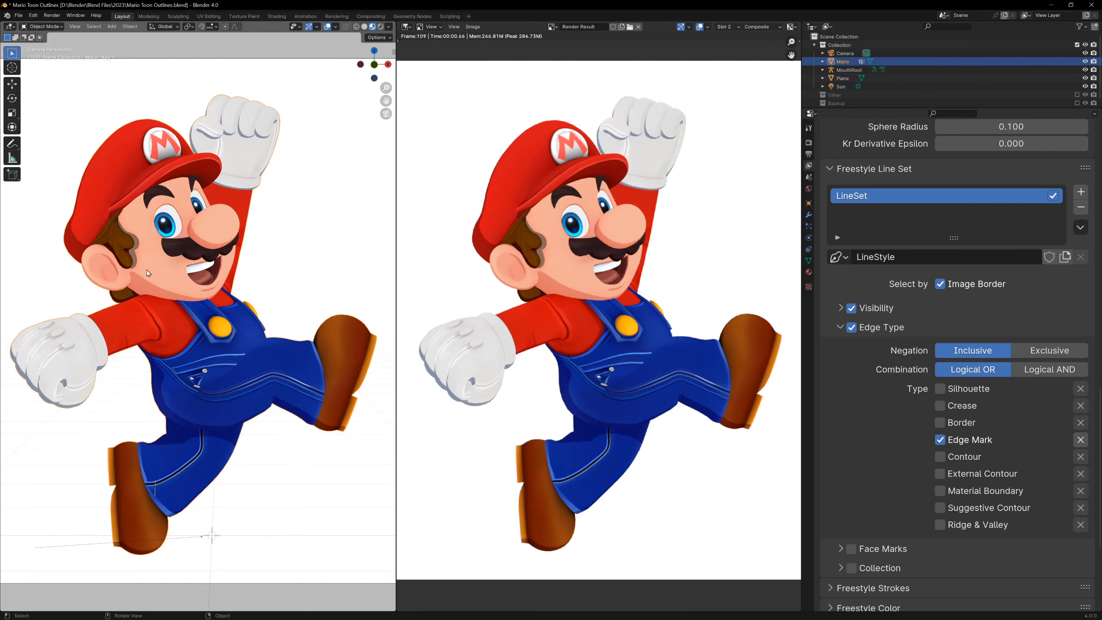
{"action": "key", "text": "Tab"}
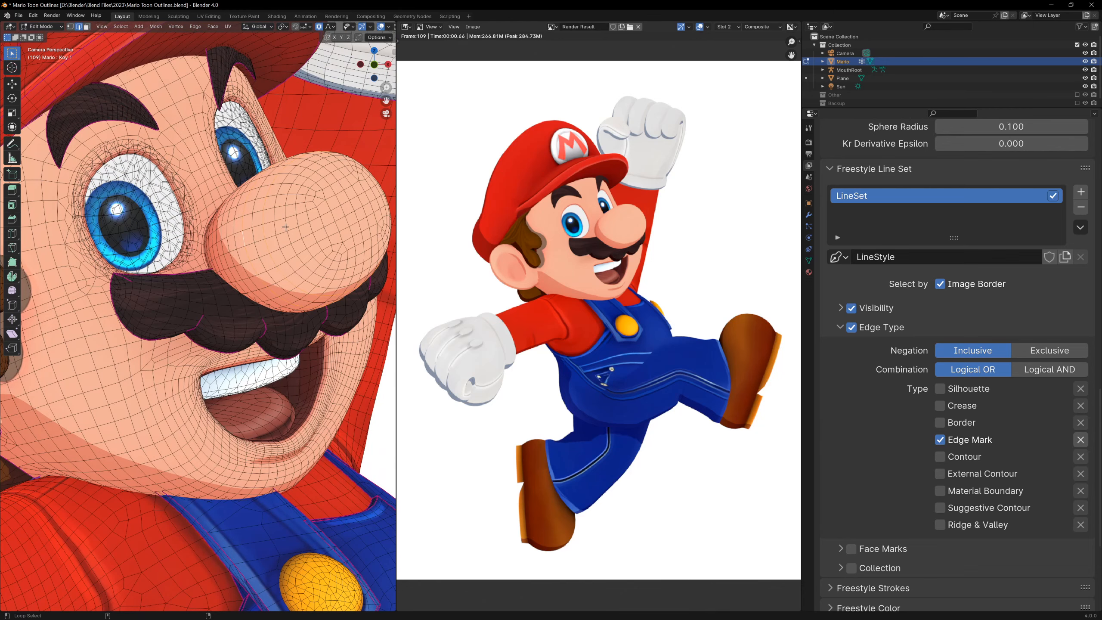
{"action": "key", "text": "ctrl+e"}
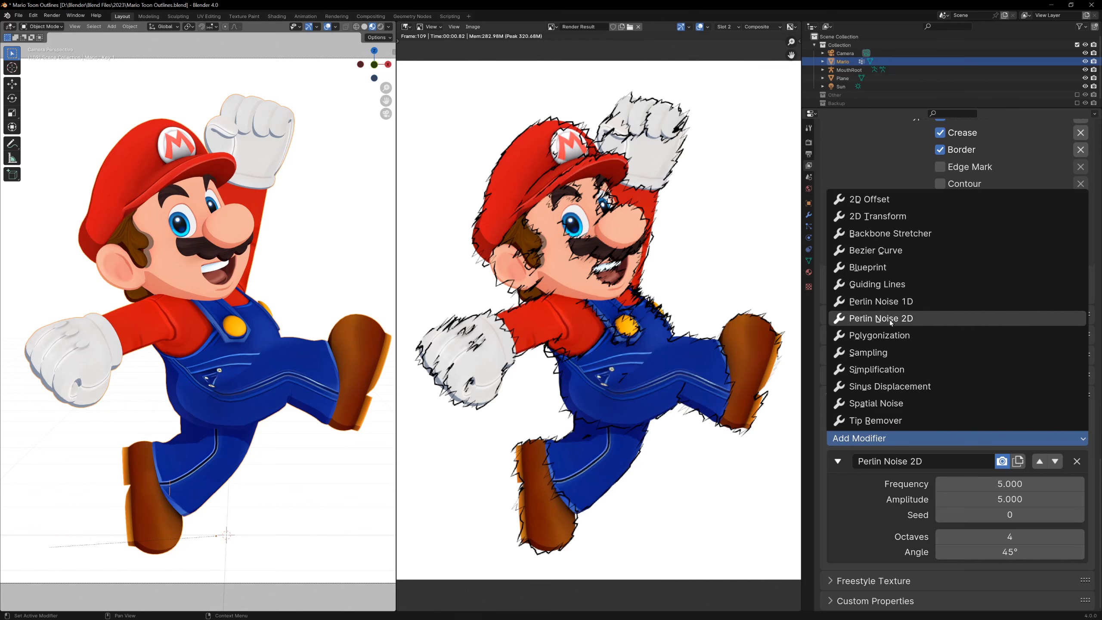
- Remove the 2D Perlin noise jitter so strokes chain into long straight lines
{"action": "left_click", "coordinate": [877, 284]}
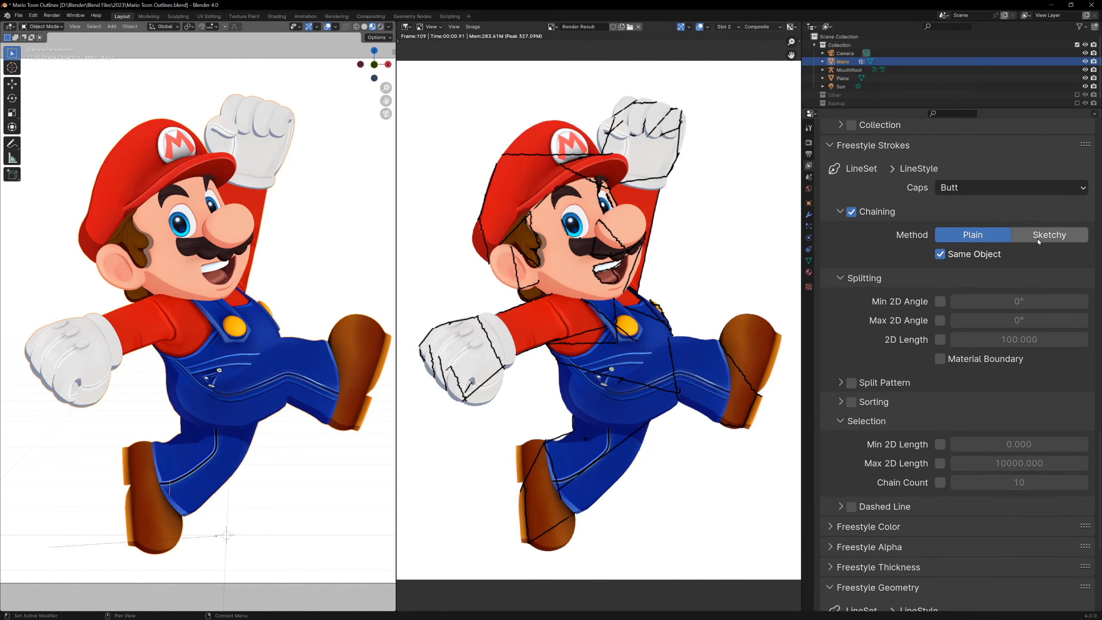
- Split the sketchy strokes by a 2D Length of 50 for shorter sketch lines
{"action": "left_click", "coordinate": [1049, 235]}
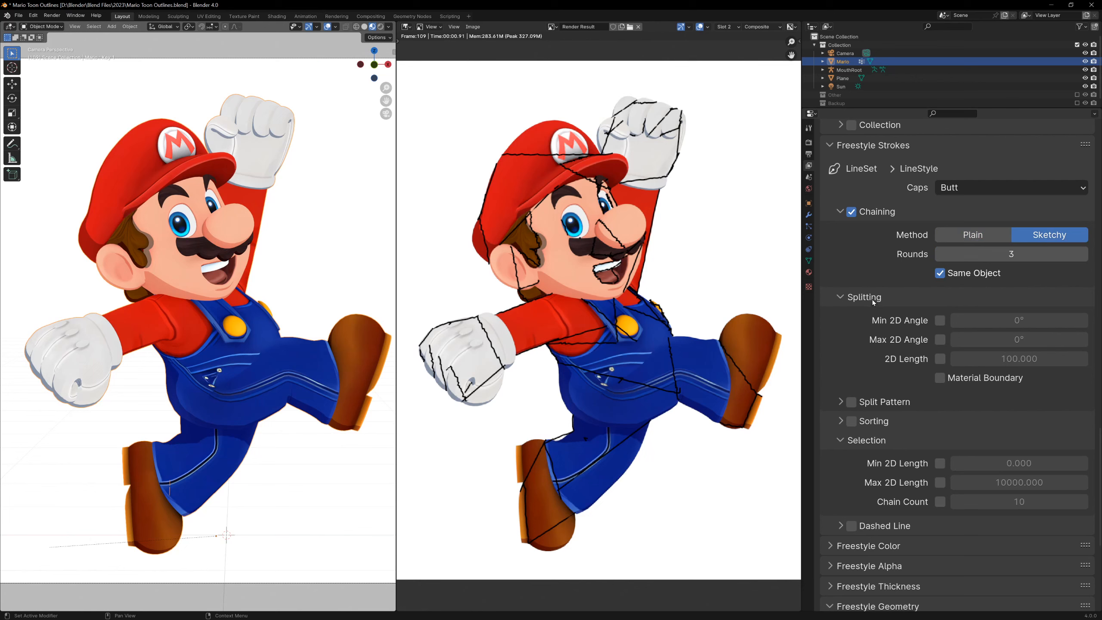
{"action": "left_click", "coordinate": [939, 359]}
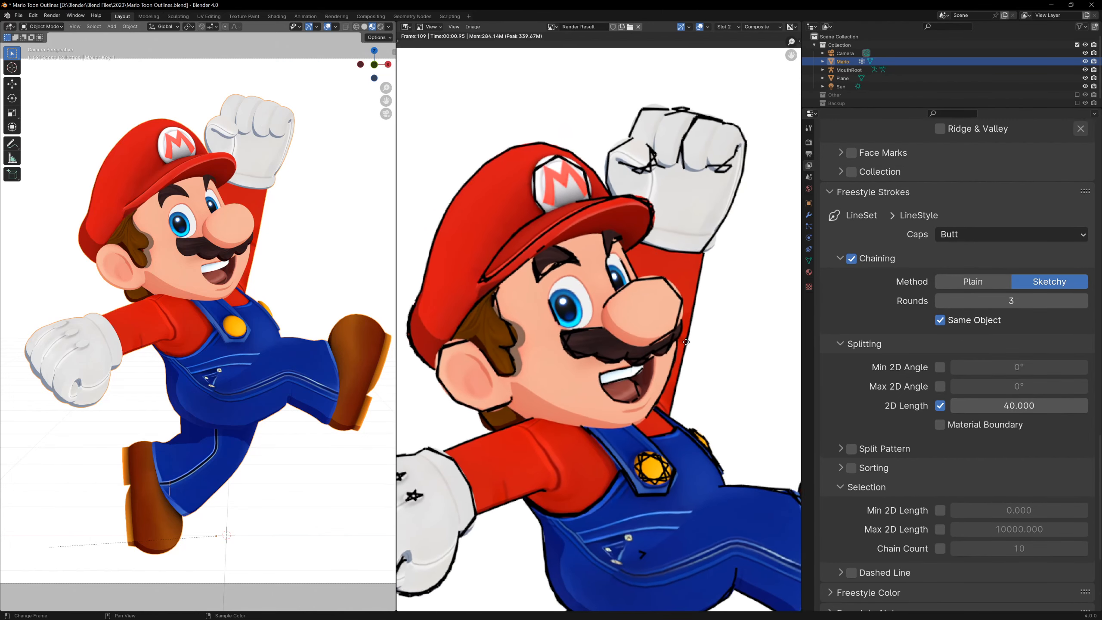
{"action": "left_click", "coordinate": [1018, 405]}
{"action": "type", "text": "50.000"}
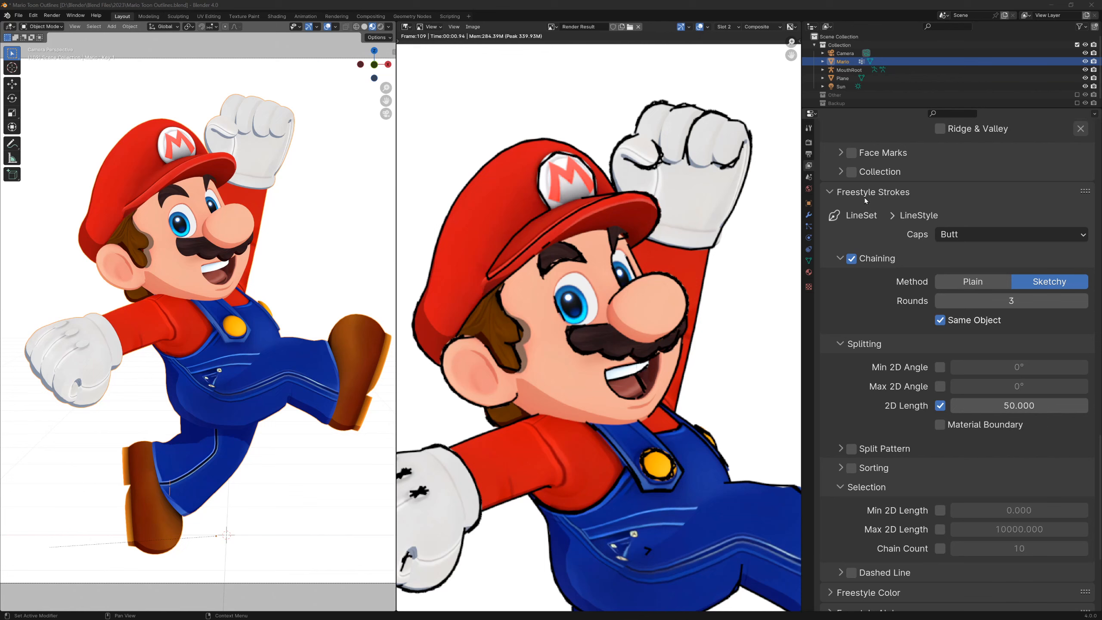
{"action": "scroll", "scroll_direction": "down", "scroll_amount": 3}
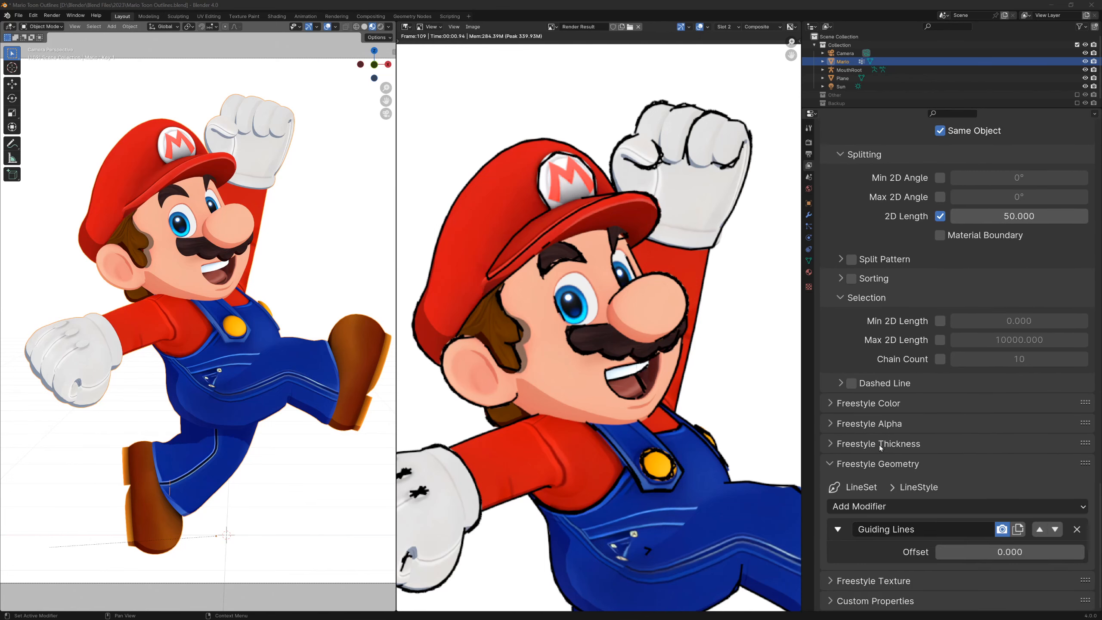
- Add an Along Stroke thickness modifier with Curve mapping, Min 0.5 and Max 3
{"action": "left_click", "coordinate": [878, 444]}
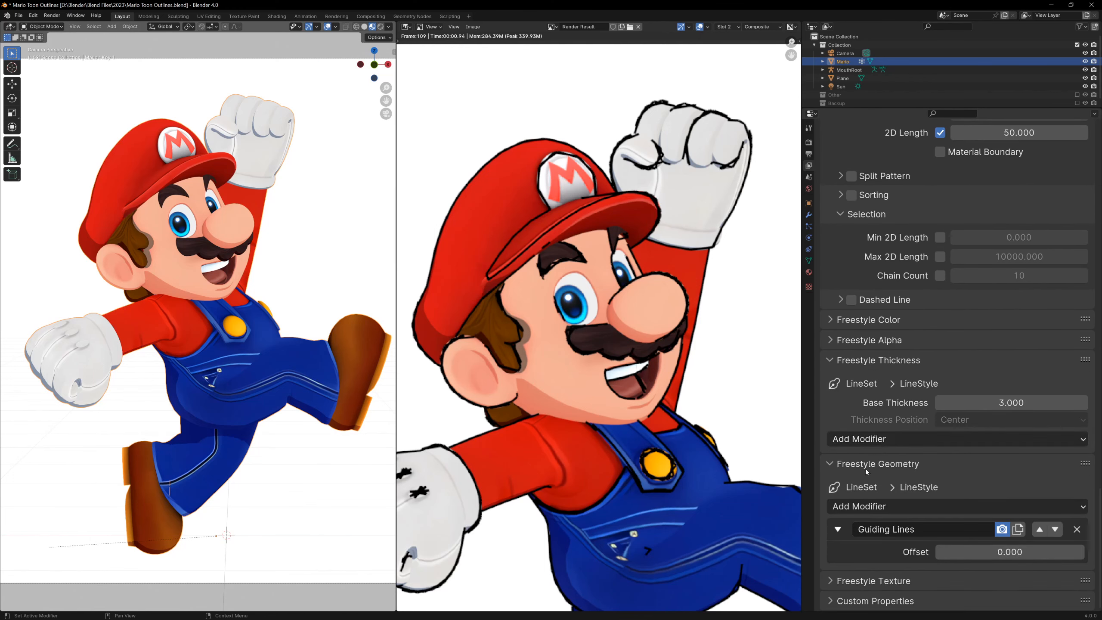
{"action": "mouse_move", "coordinate": [859, 438]}
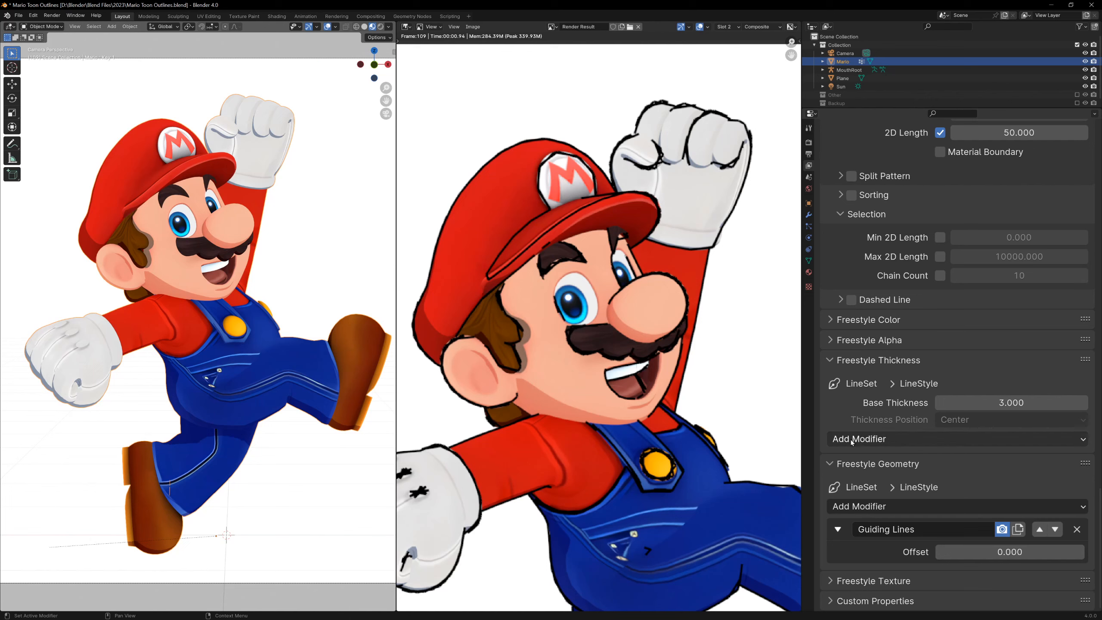
{"action": "left_click", "coordinate": [860, 439]}
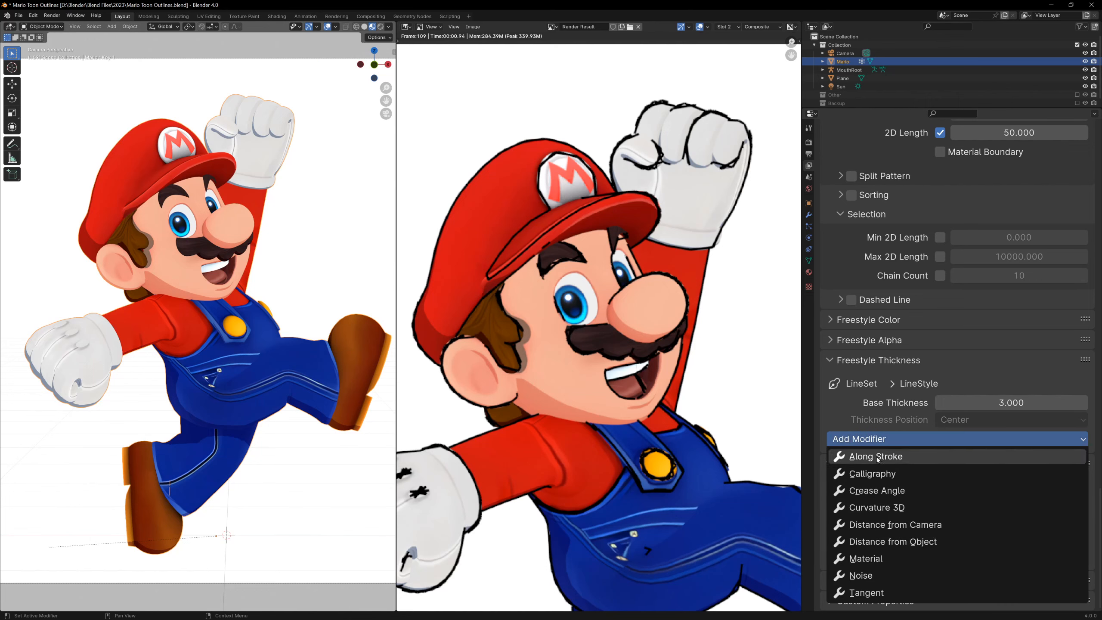
{"action": "left_click", "coordinate": [875, 456]}
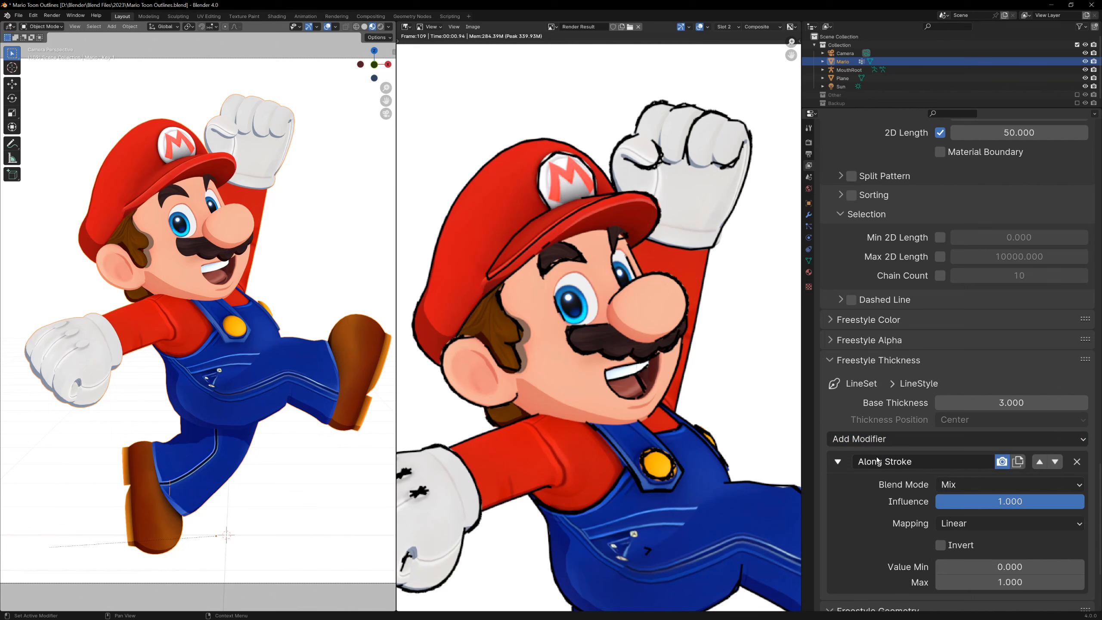
{"action": "scroll", "scroll_direction": "down", "scroll_amount": 3}
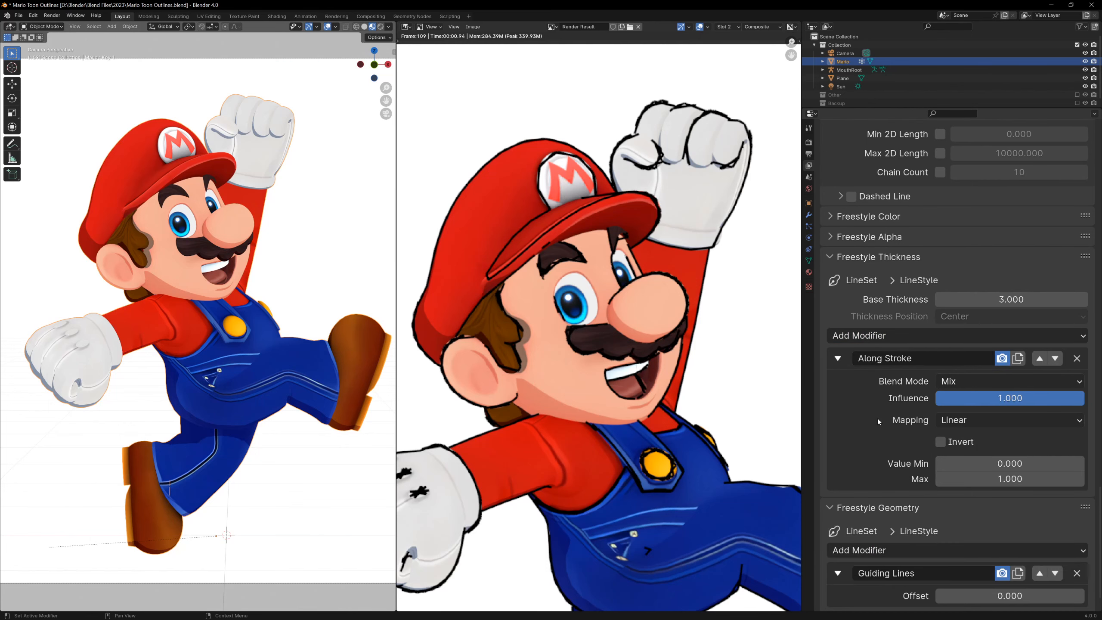
{"action": "scroll", "scroll_direction": "down", "scroll_amount": 3}
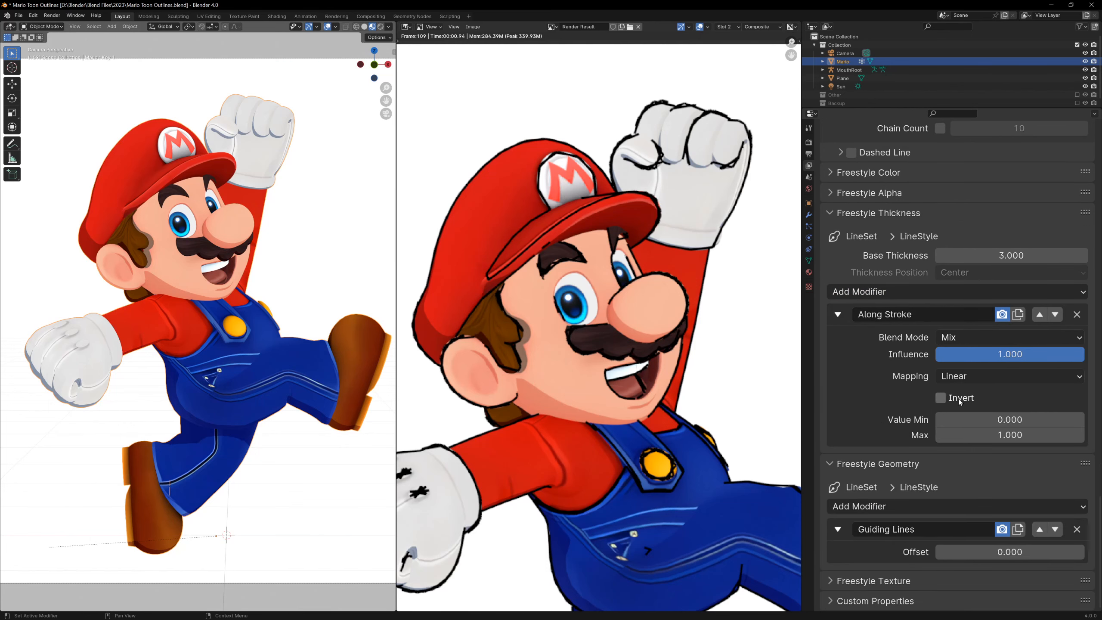
{"action": "left_click", "coordinate": [1009, 376]}
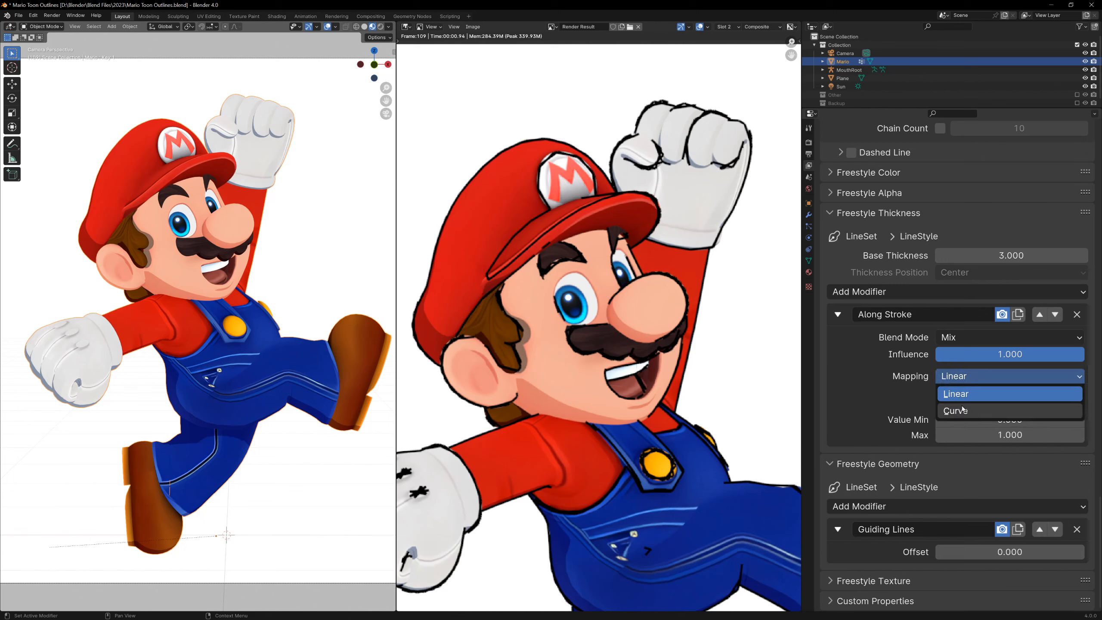
{"action": "left_click", "coordinate": [956, 410]}
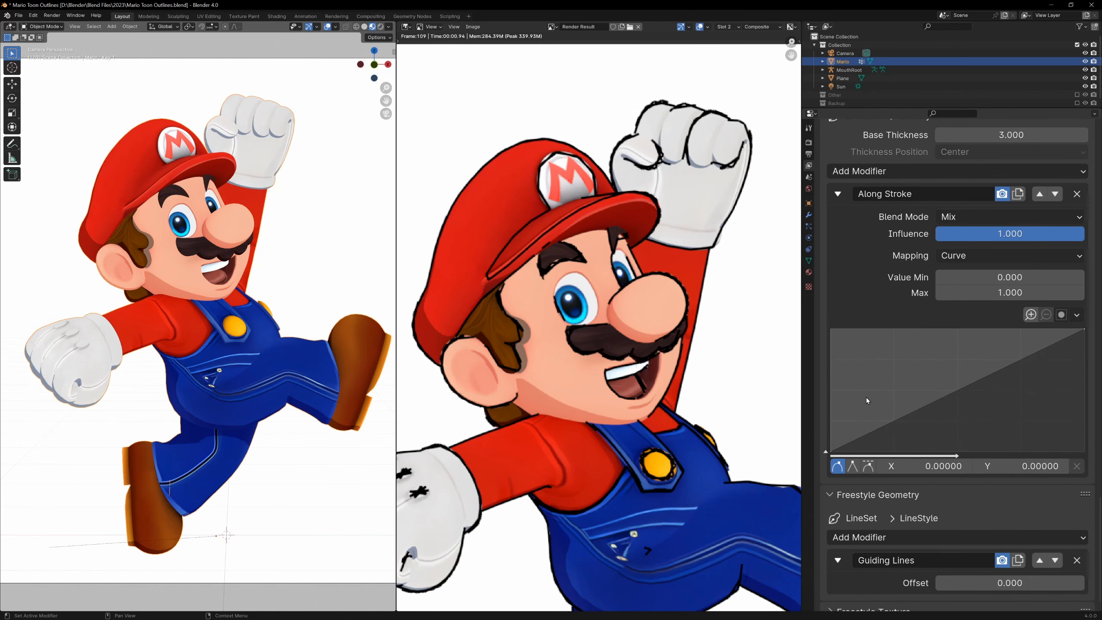
{"action": "scroll", "scroll_direction": "down", "scroll_amount": 3}
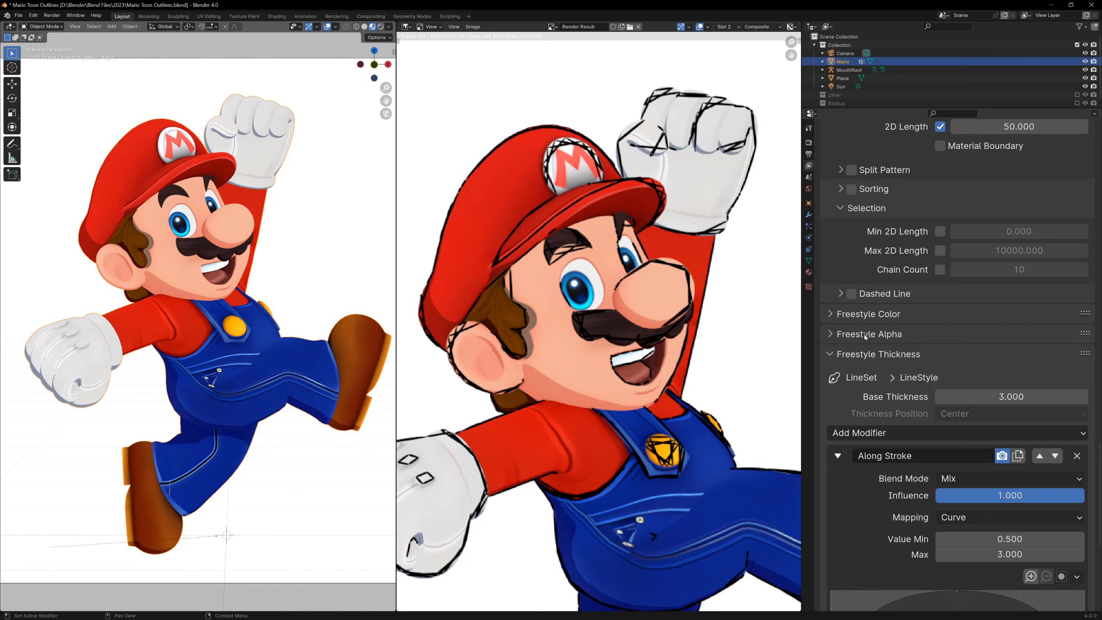
- Add a Noise modifier to the stroke alpha so lines fade unevenly
{"action": "left_click", "coordinate": [871, 334]}
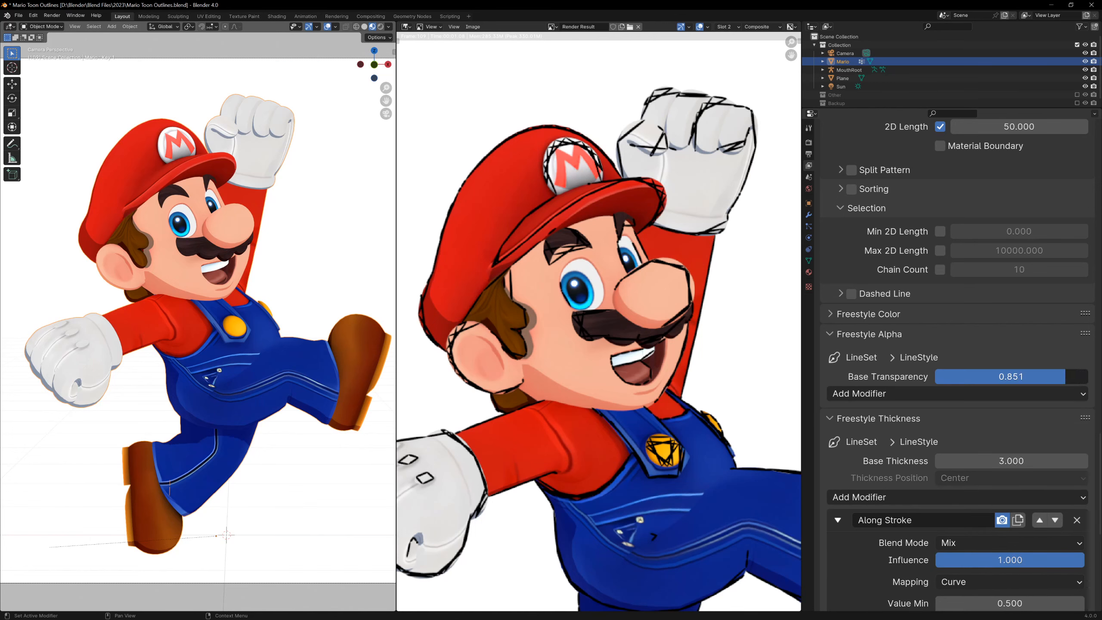
{"action": "left_click", "coordinate": [858, 393]}
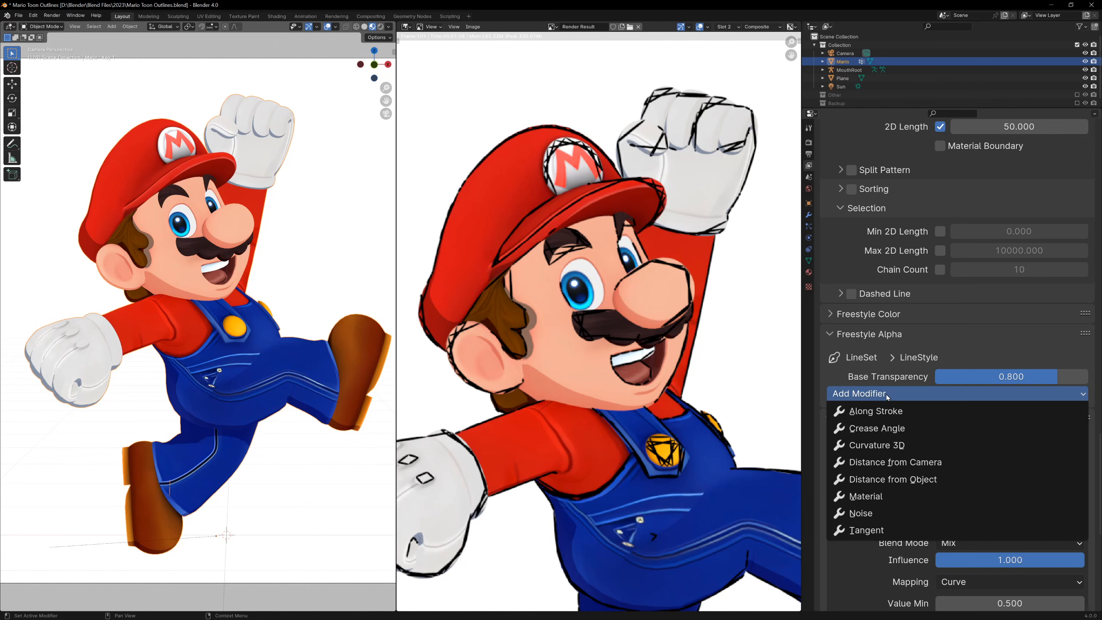
{"action": "left_click", "coordinate": [860, 514]}
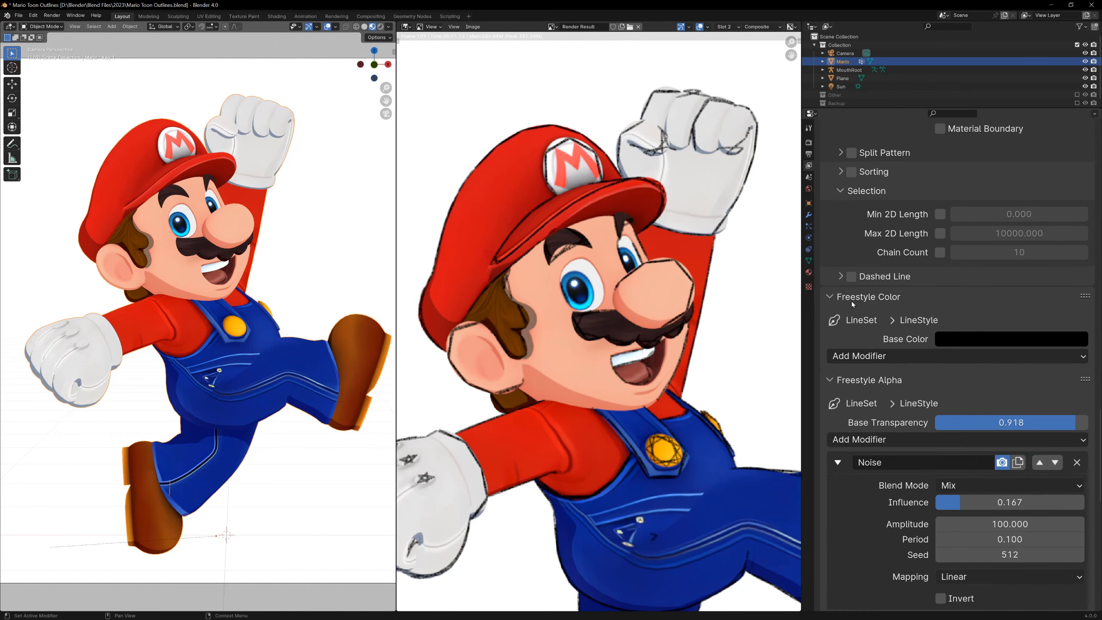
- Colour strokes with a Material (Line Color) modifier and adjust the Moustache material's line colour
{"action": "scroll", "scroll_direction": "down", "scroll_amount": 3}
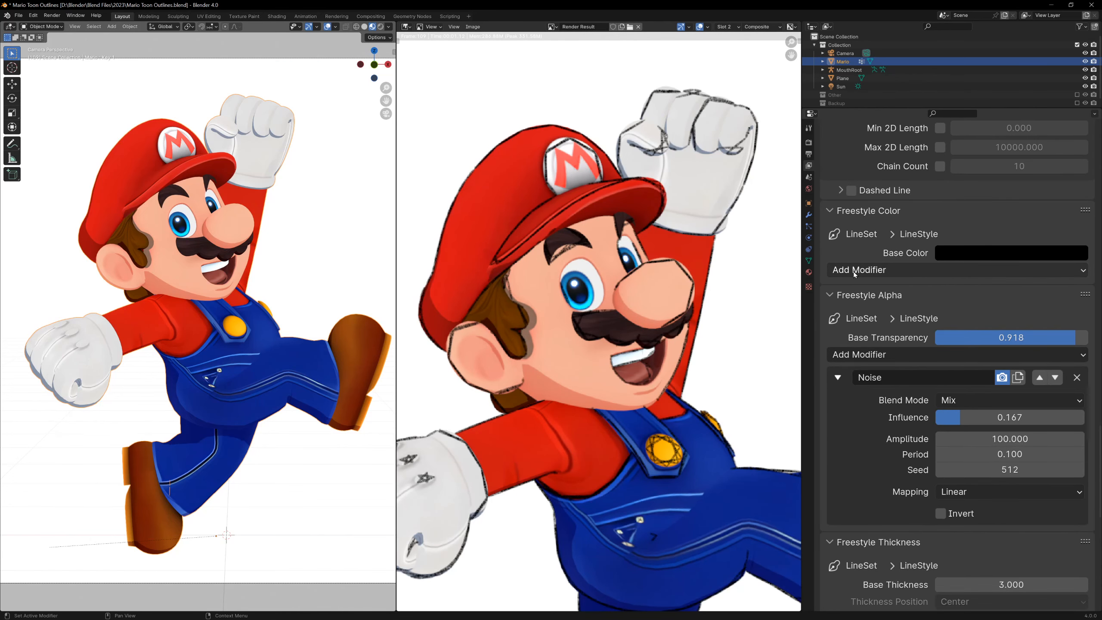
{"action": "left_click", "coordinate": [859, 269]}
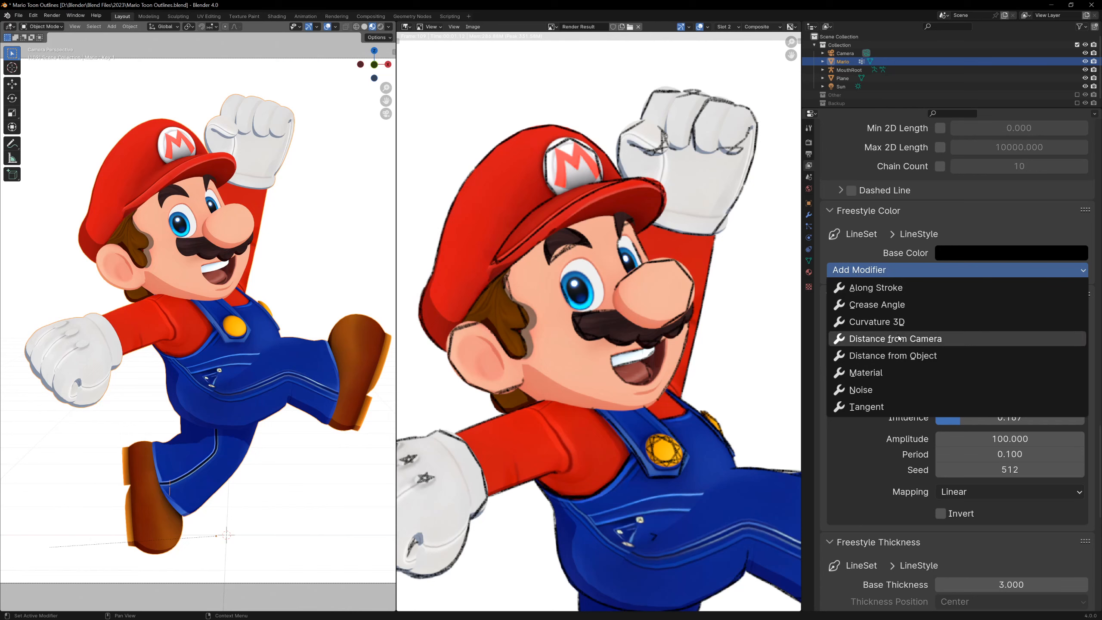
{"action": "left_click", "coordinate": [867, 373]}
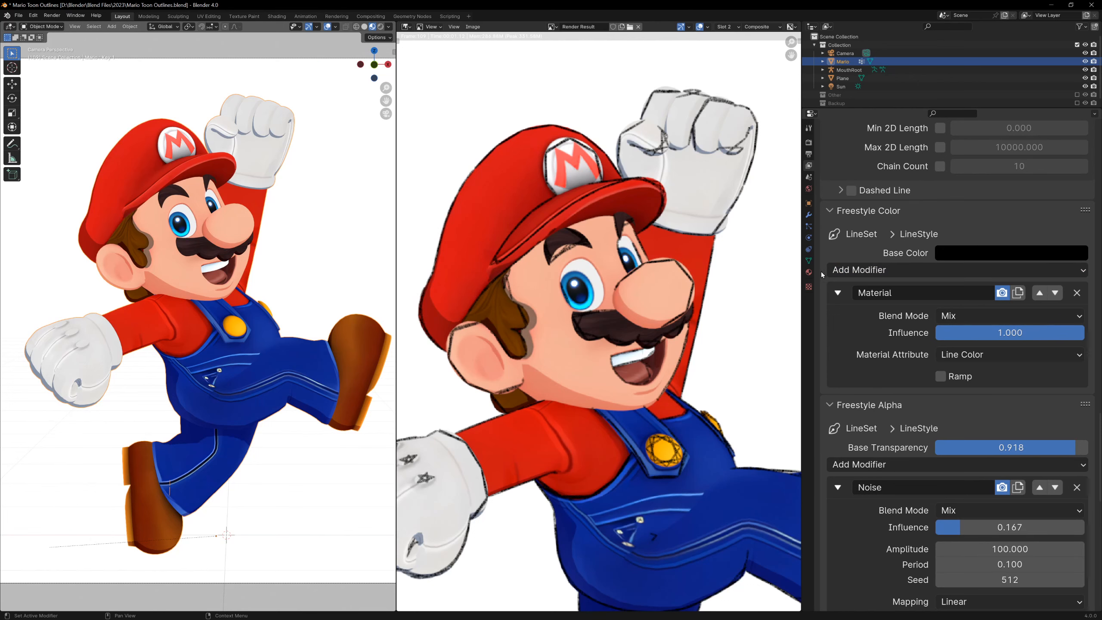
{"action": "left_click", "coordinate": [810, 270]}
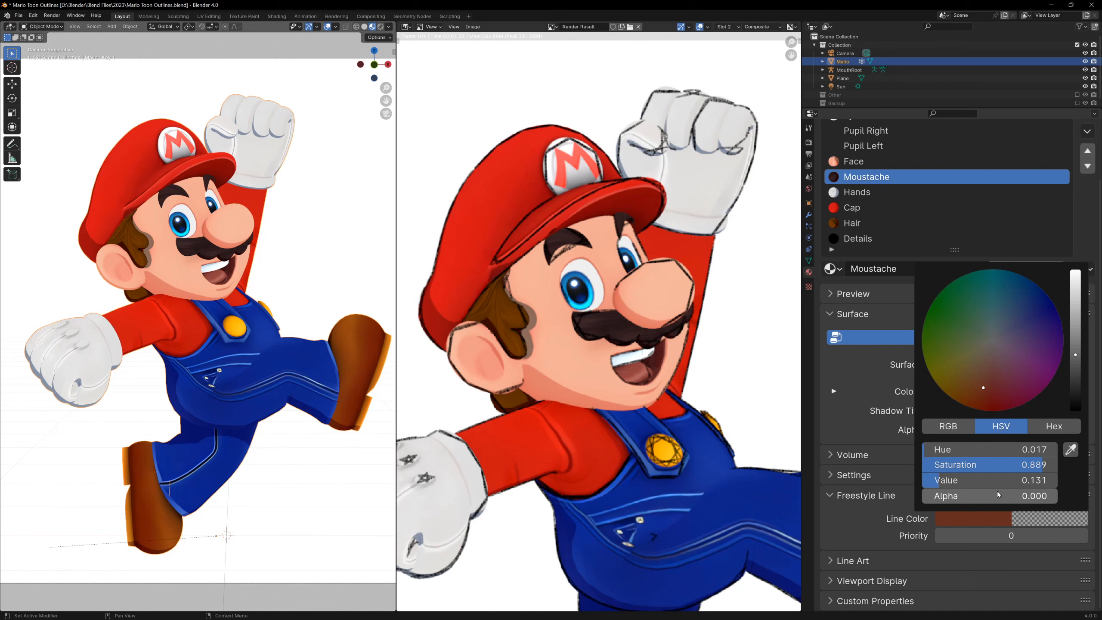
{"action": "left_click", "coordinate": [851, 223]}
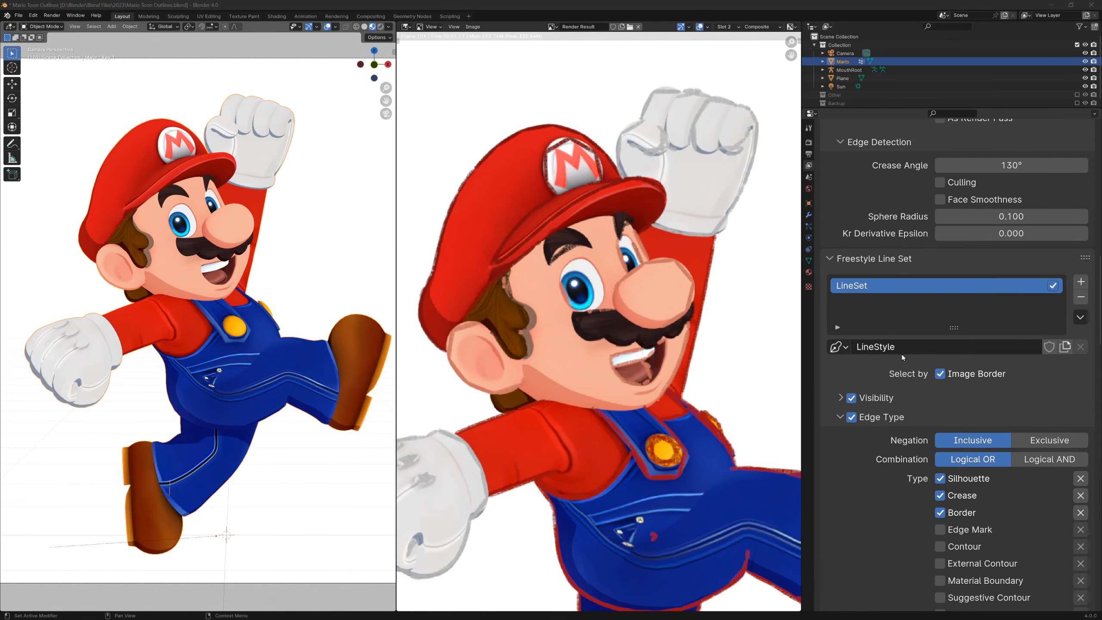
- Rename the line set Sketchy, add a second set named Outline and reorder the two sets
{"action": "type", "text": "Skletchy"}
{"action": "type", "text": "Sketchy"}
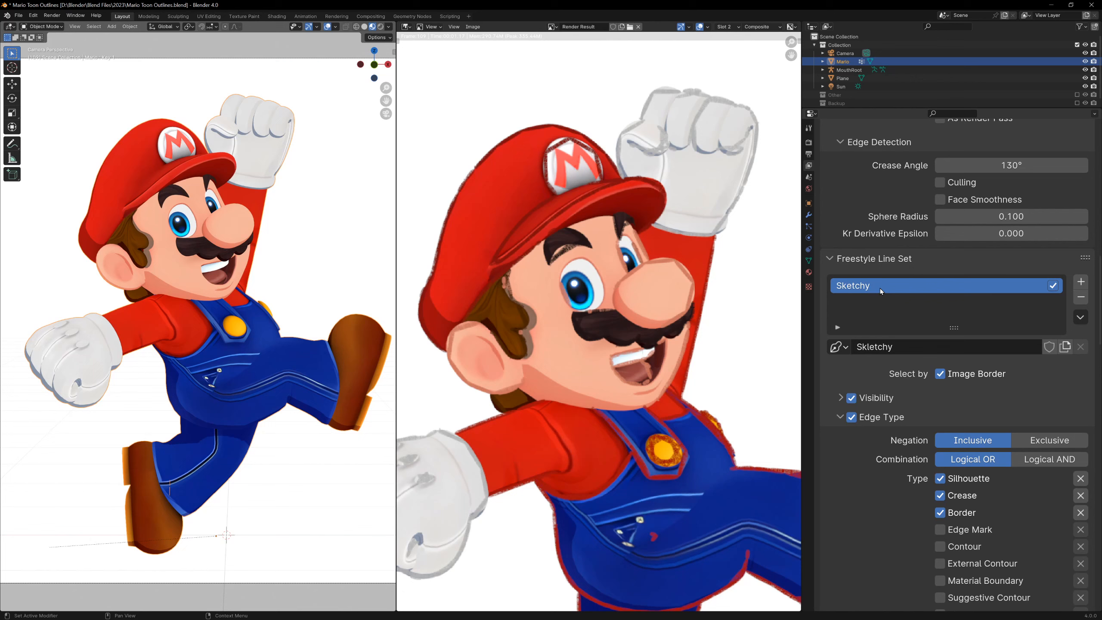
{"action": "left_click", "coordinate": [1081, 282]}
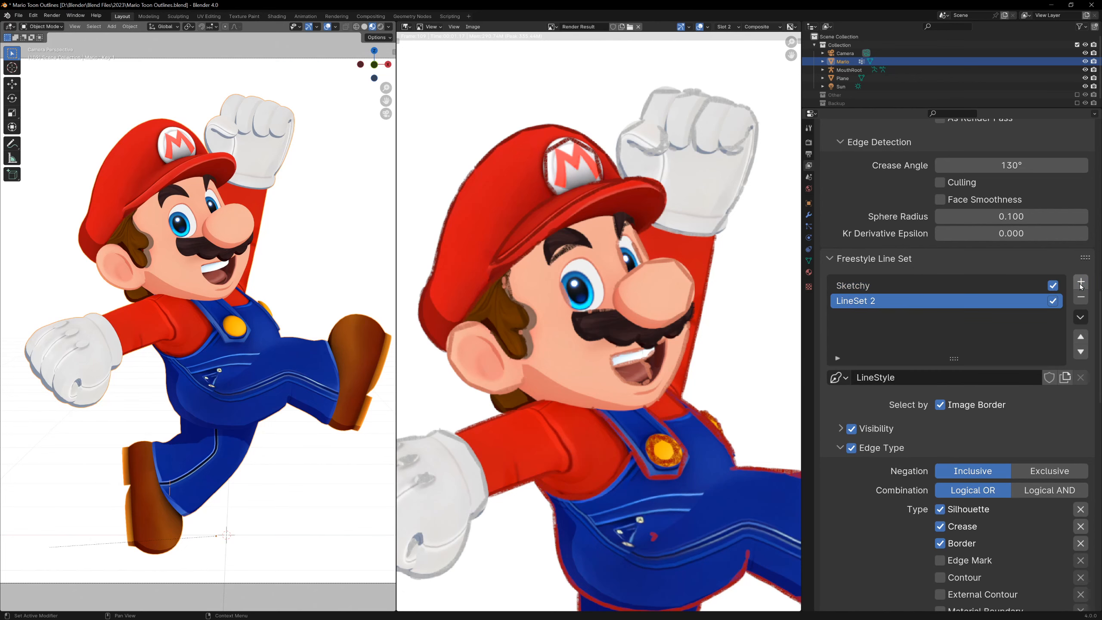
{"action": "double_click", "coordinate": [855, 301]}
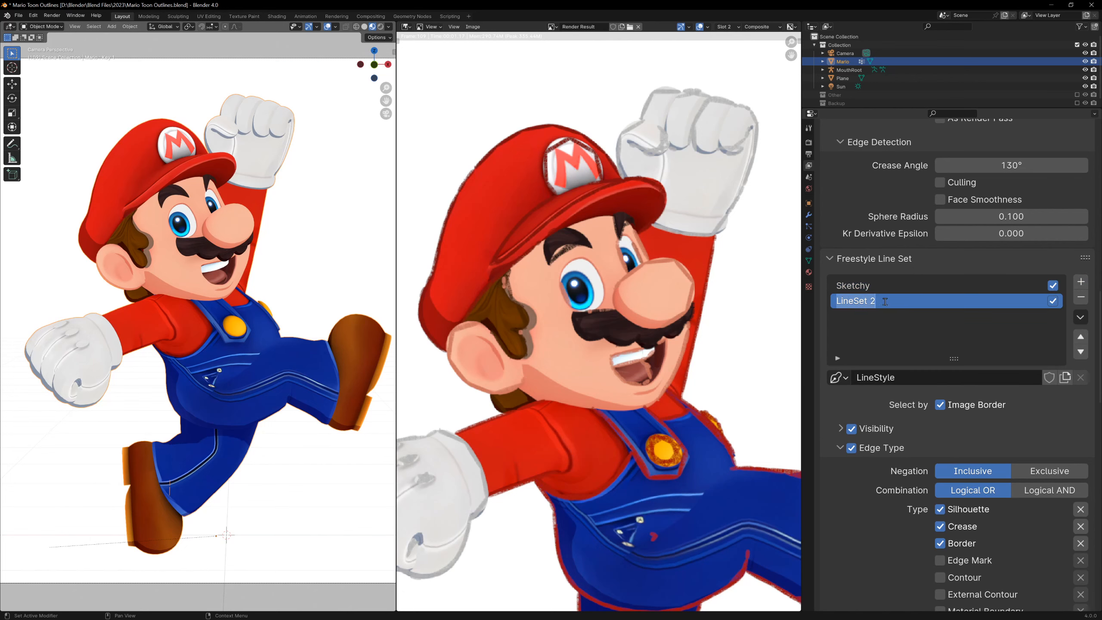
{"action": "type", "text": "Outline"}
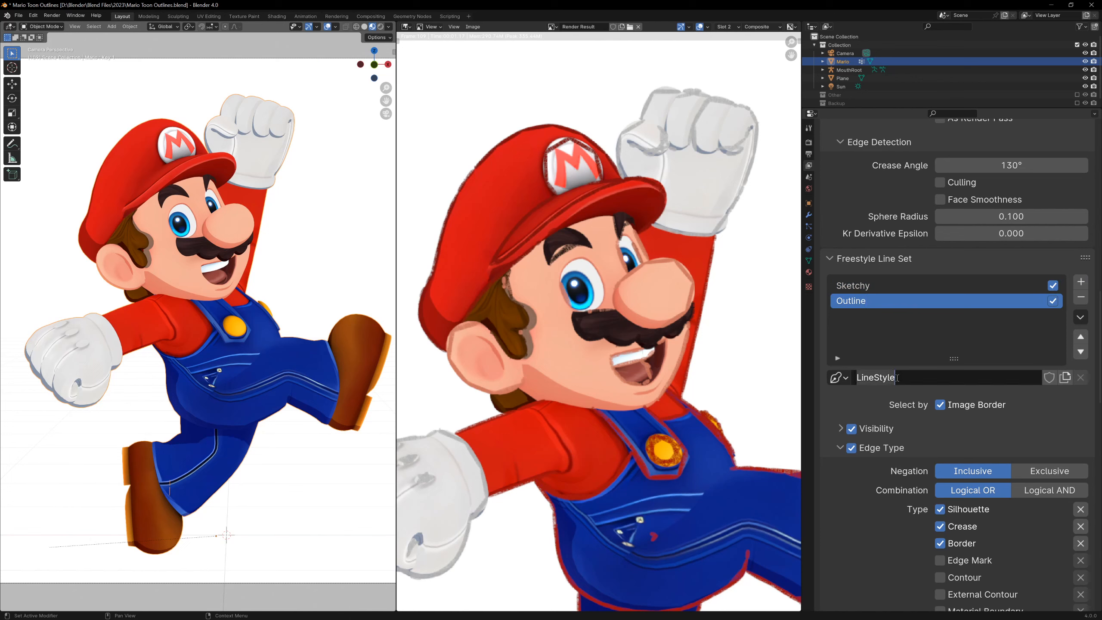
{"action": "left_click", "coordinate": [872, 285]}
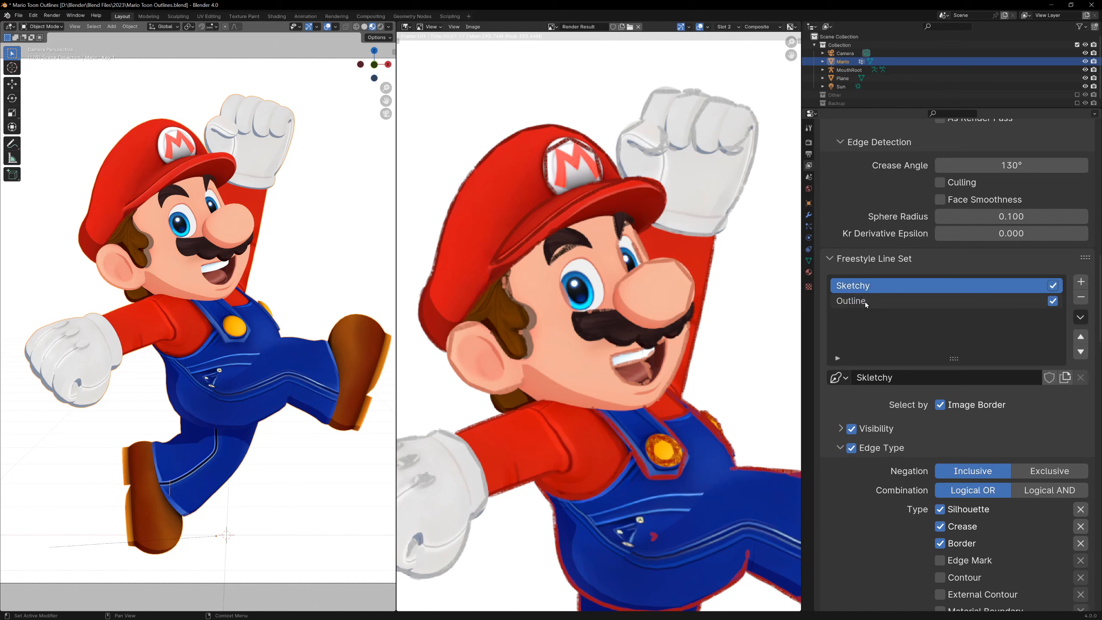
{"action": "left_click", "coordinate": [858, 300]}
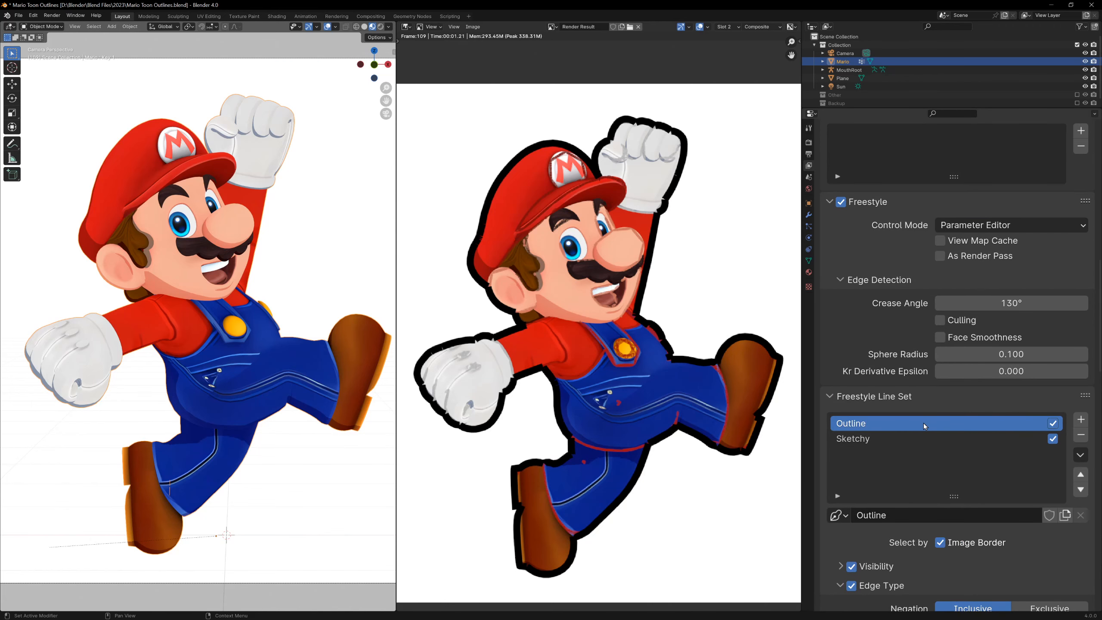
{"action": "left_click", "coordinate": [940, 290]}
{"action": "type", "text": "glare"}
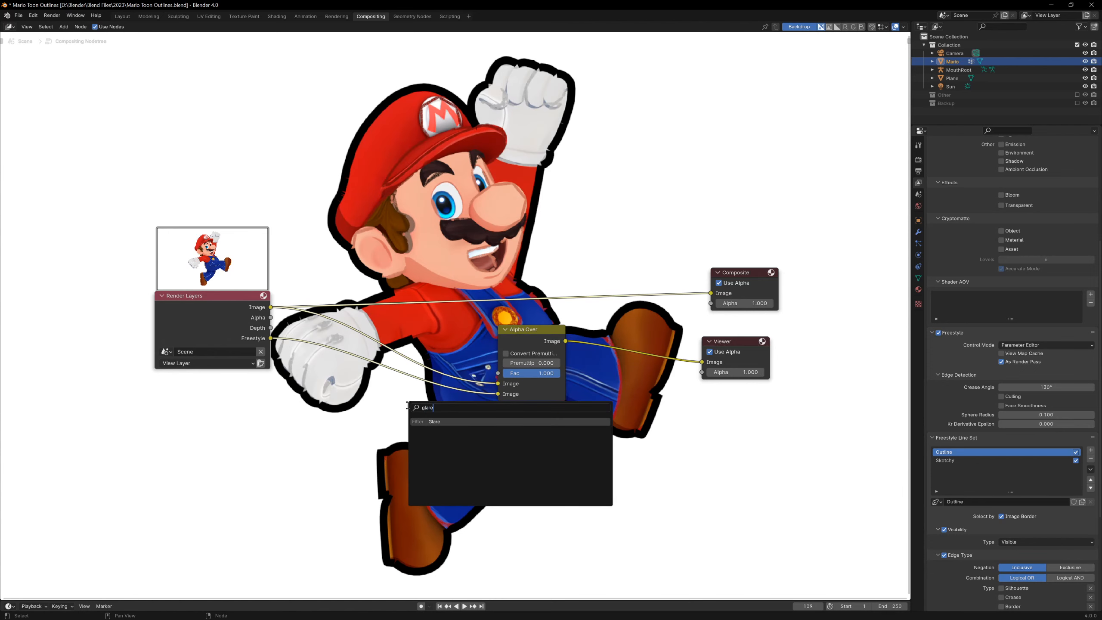
- Insert a Kuwahara filter node between the render image and the Alpha Over node
{"action": "left_click", "coordinate": [434, 421]}
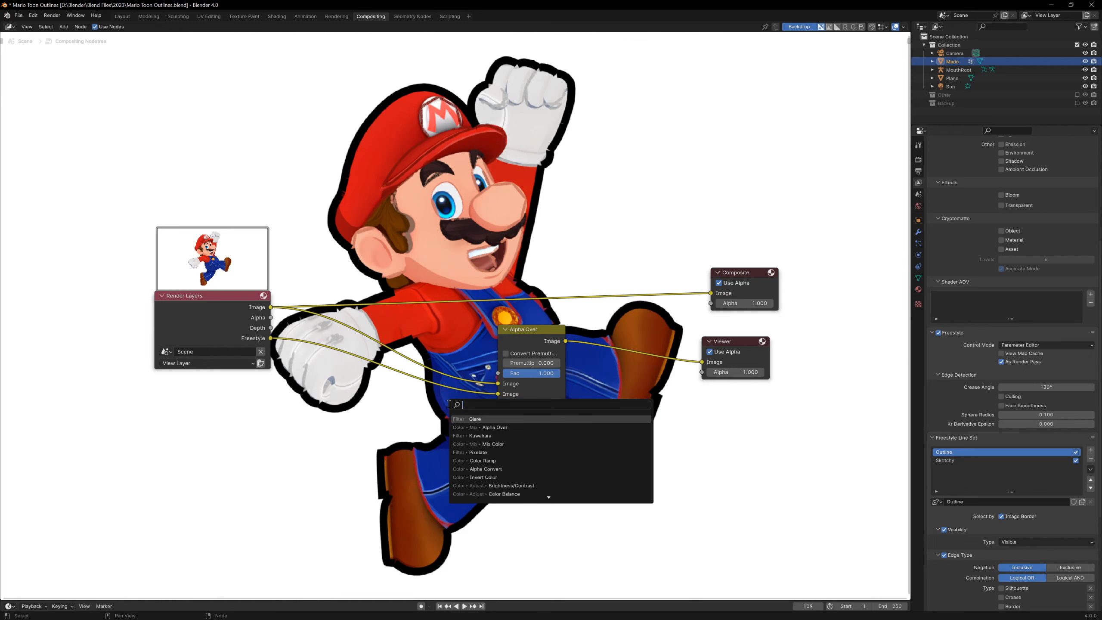
{"action": "left_click", "coordinate": [480, 435]}
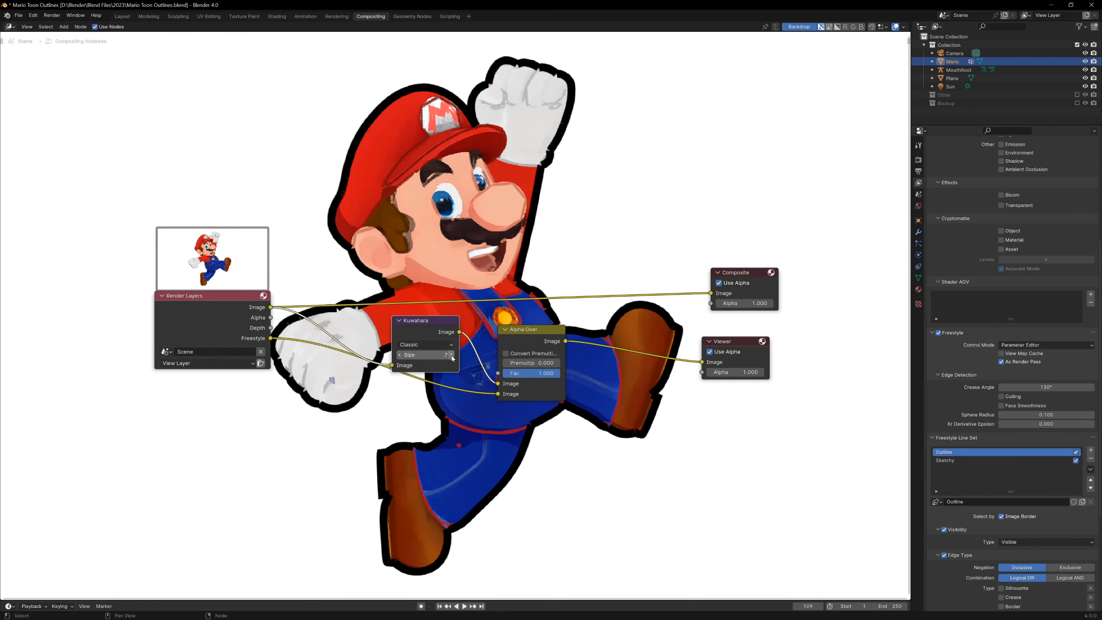